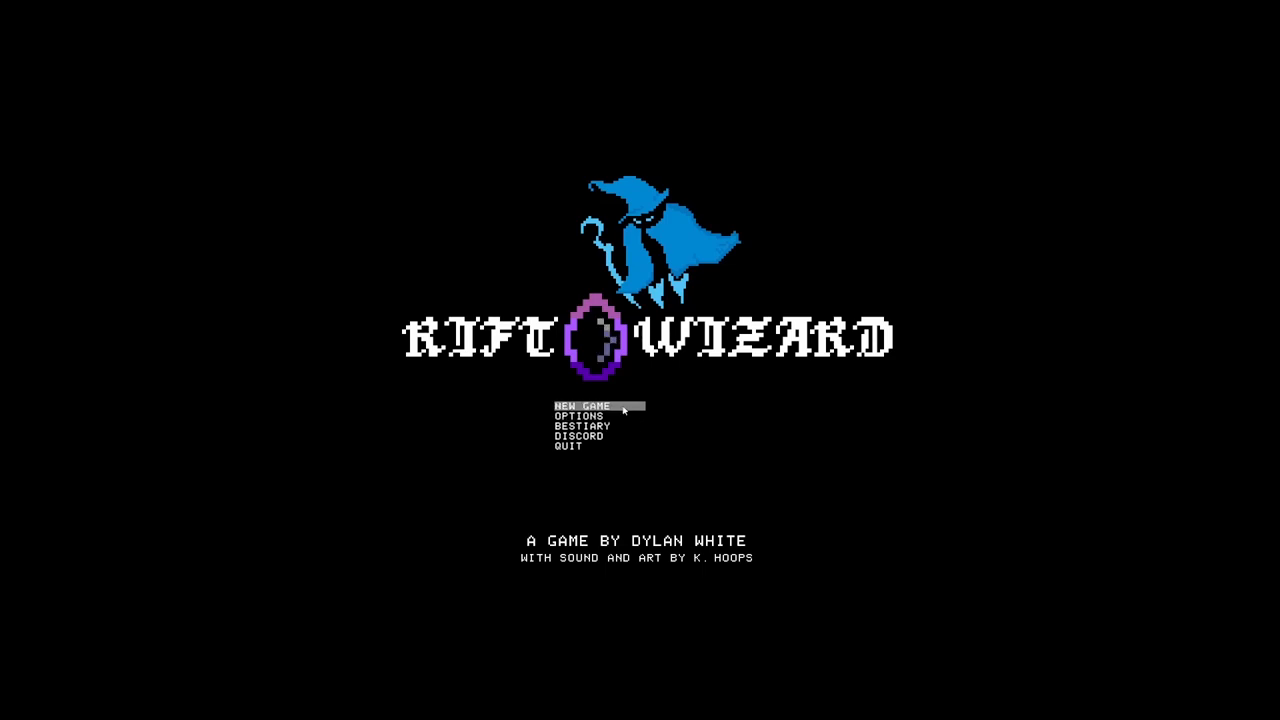
# Start a new game from the title screen, loading Realm 1
pyautogui.click(582, 406)
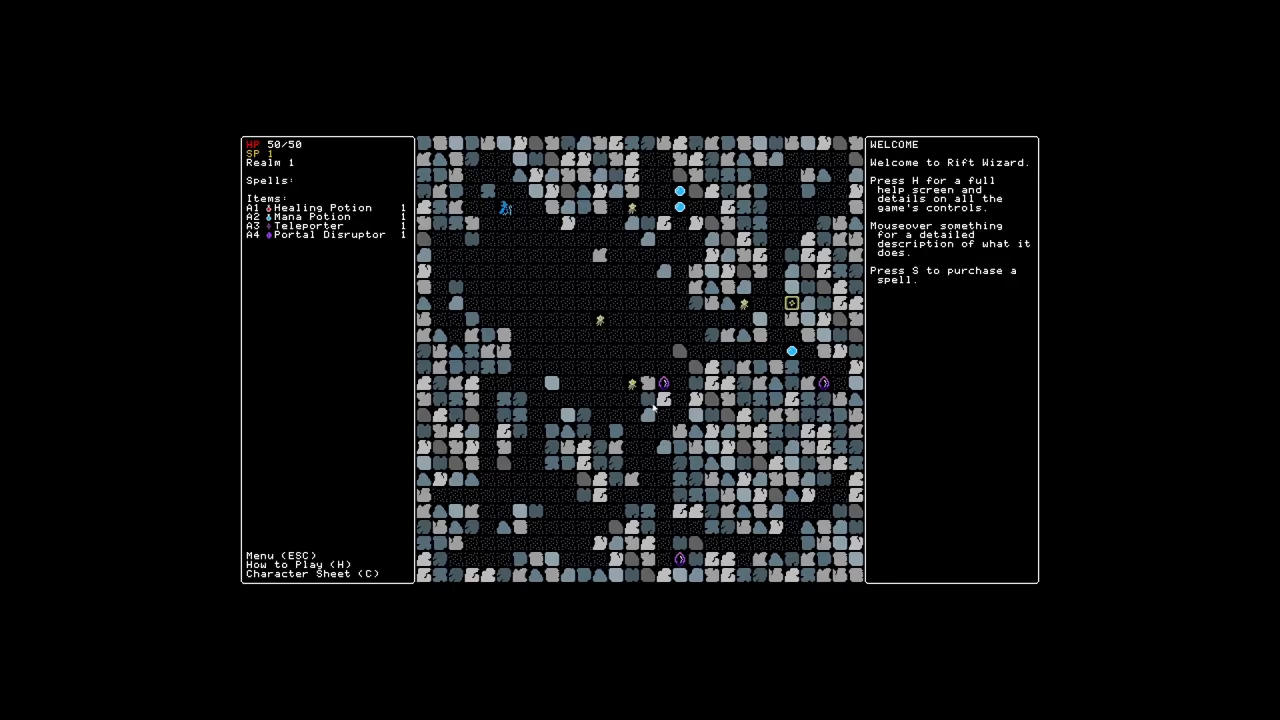
pyautogui.moveTo(824, 384)
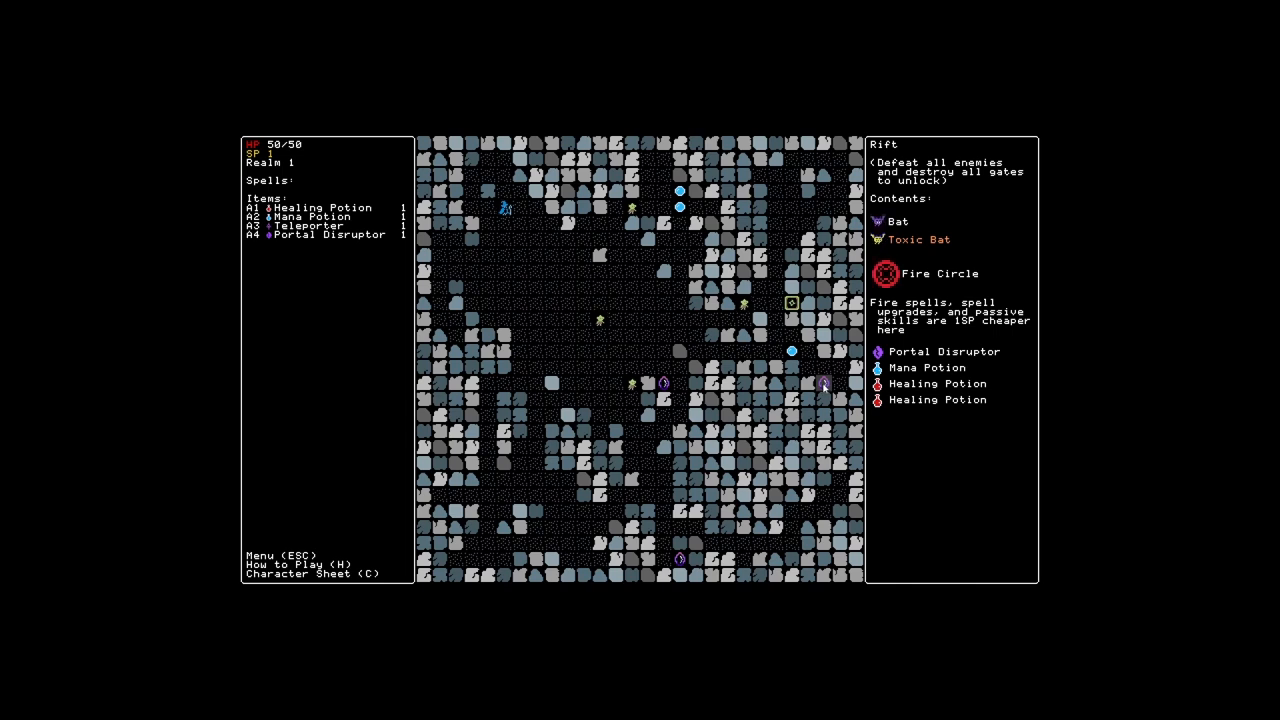
pyautogui.moveTo(538, 228)
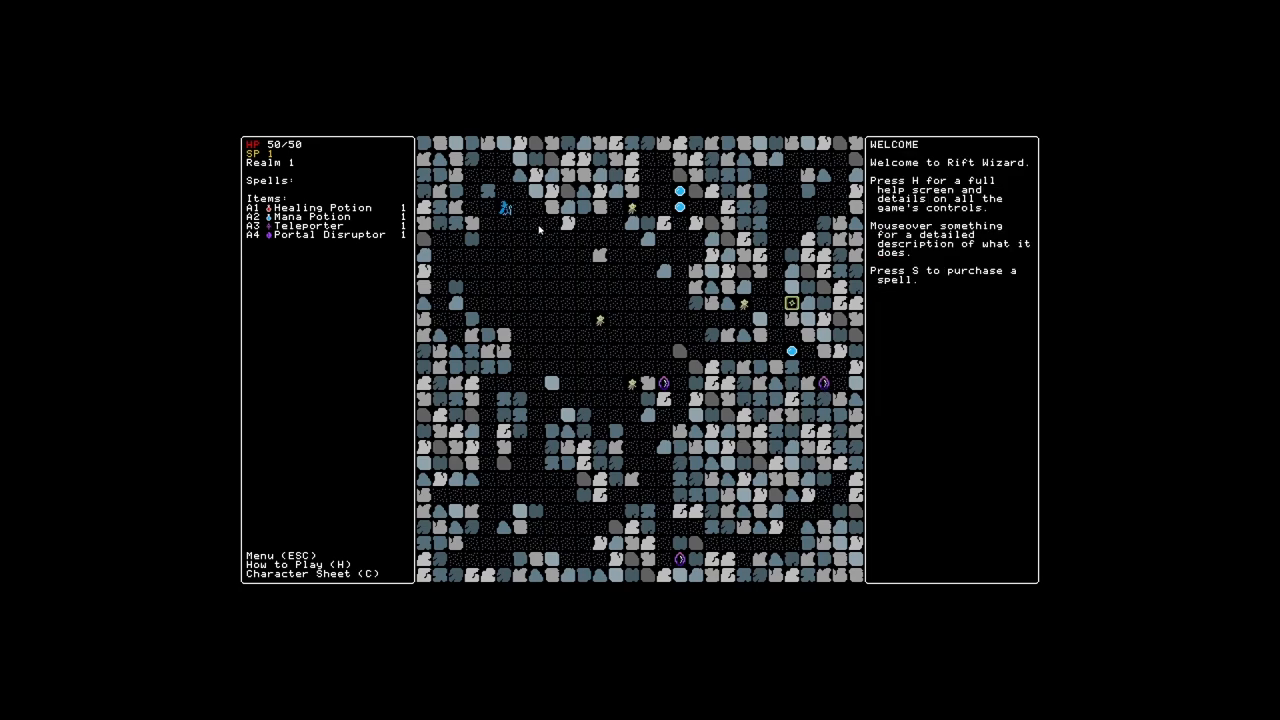
pyautogui.moveTo(312, 536)
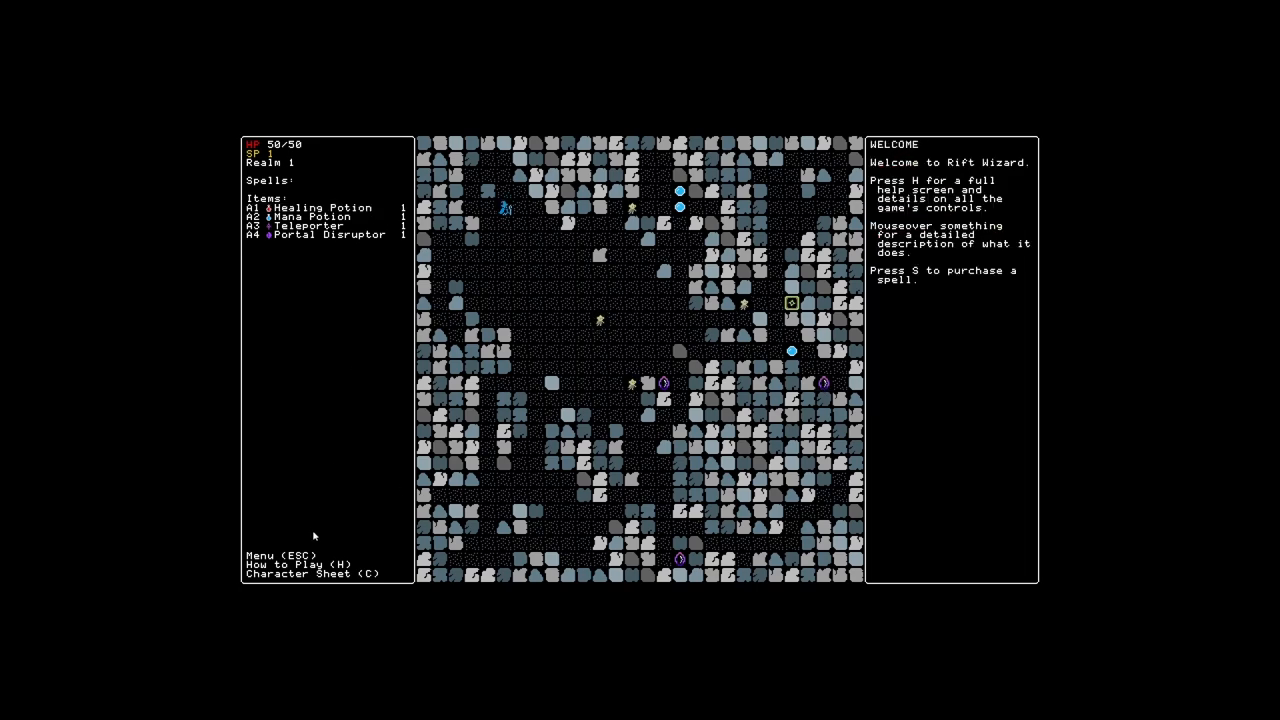
# Buy Fireball from the spell shop and cast it at the Realm 1 monsters
pyautogui.press('s')
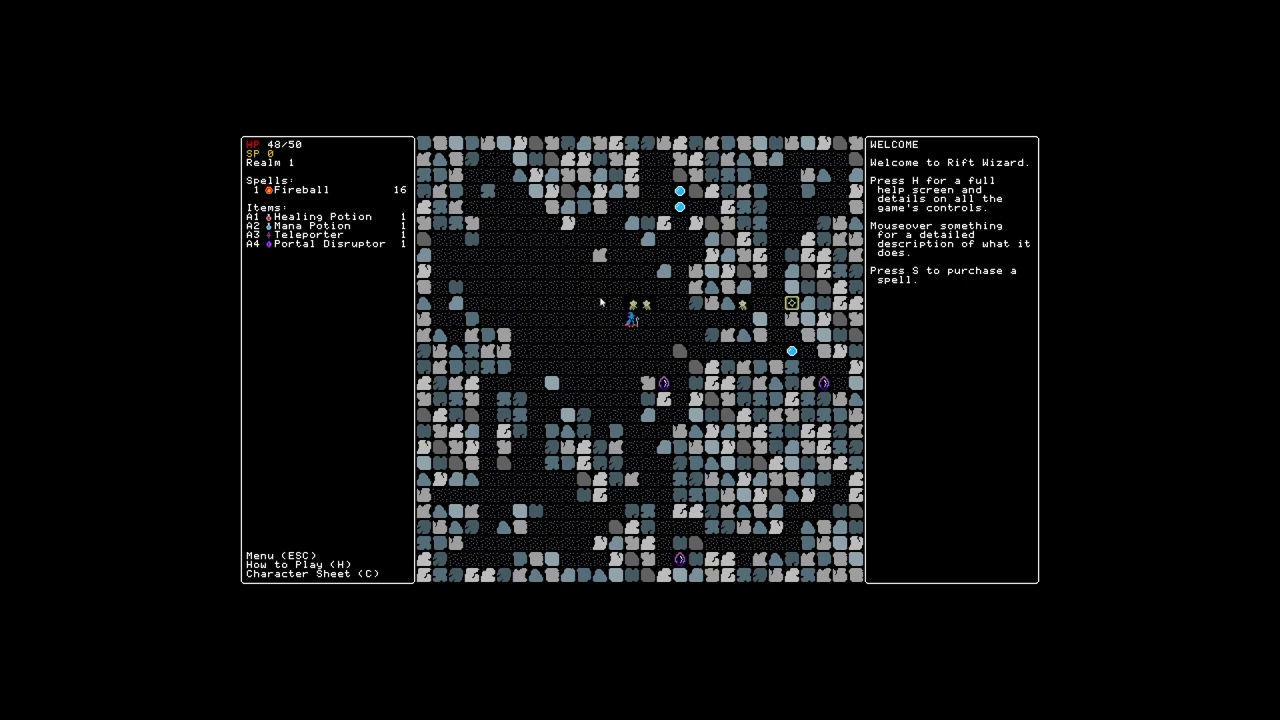
pyautogui.press('Down')
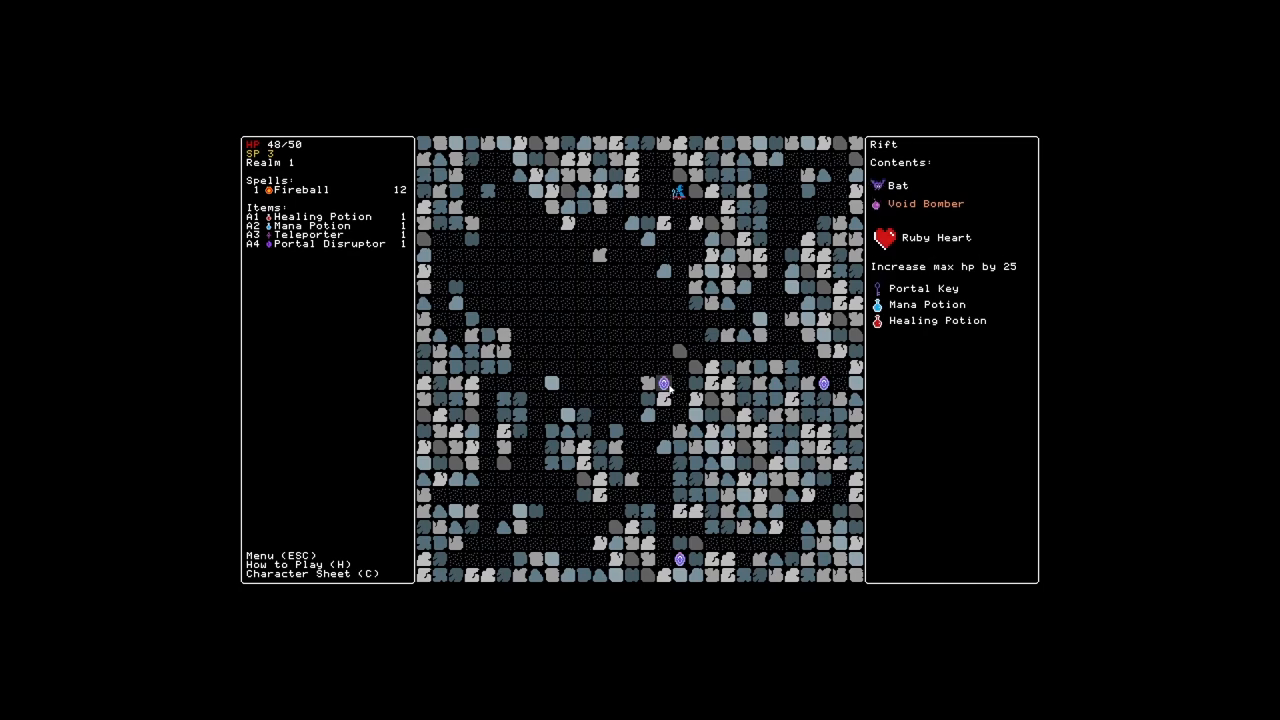
# Filter the skill list to Fire and read a couple of fire skill descriptions before learning Flame Gate
pyautogui.press('up')
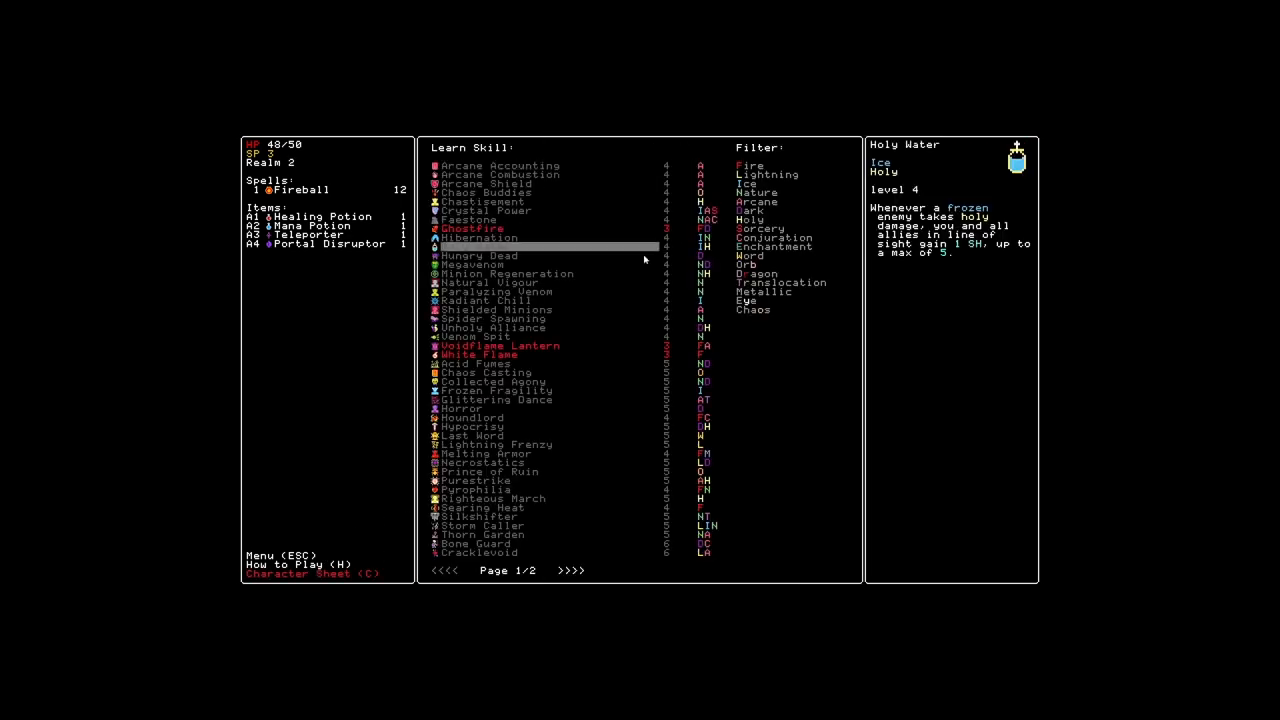
pyautogui.click(748, 164)
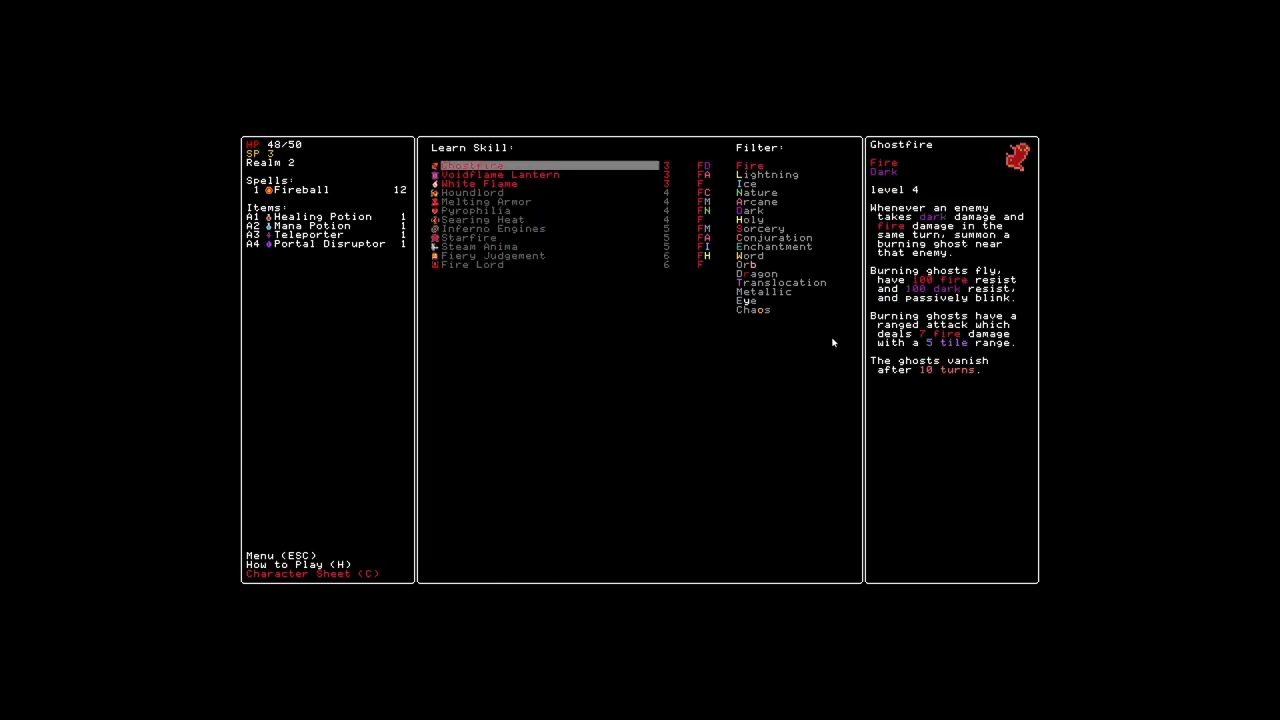
pyautogui.click(490, 184)
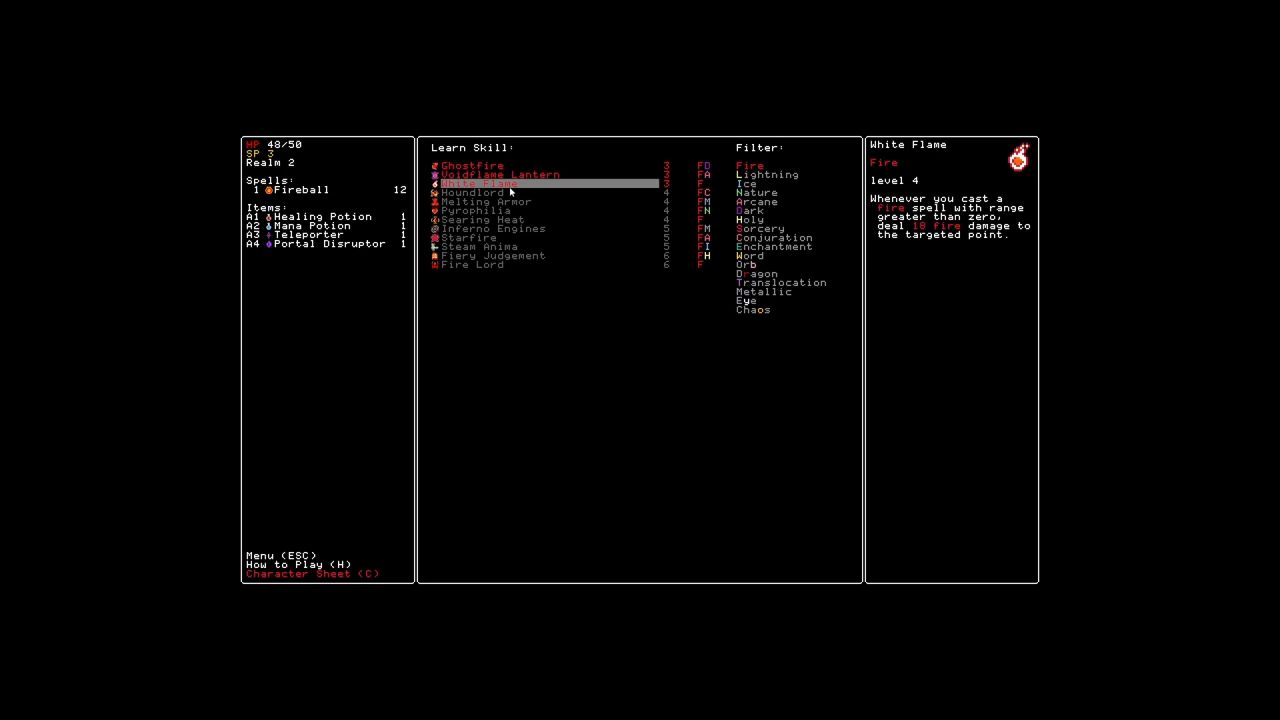
pyautogui.click(472, 164)
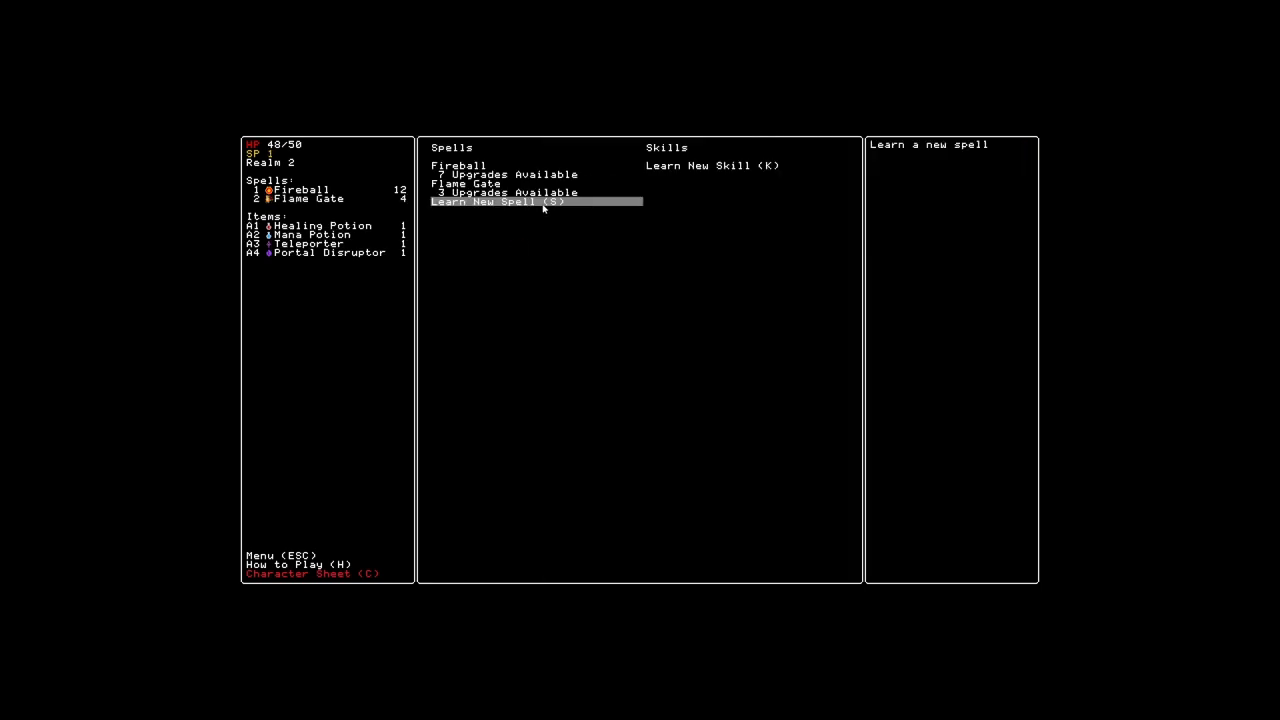
# Browse the learnable spells list and inspect a few spell descriptions
pyautogui.click(496, 200)
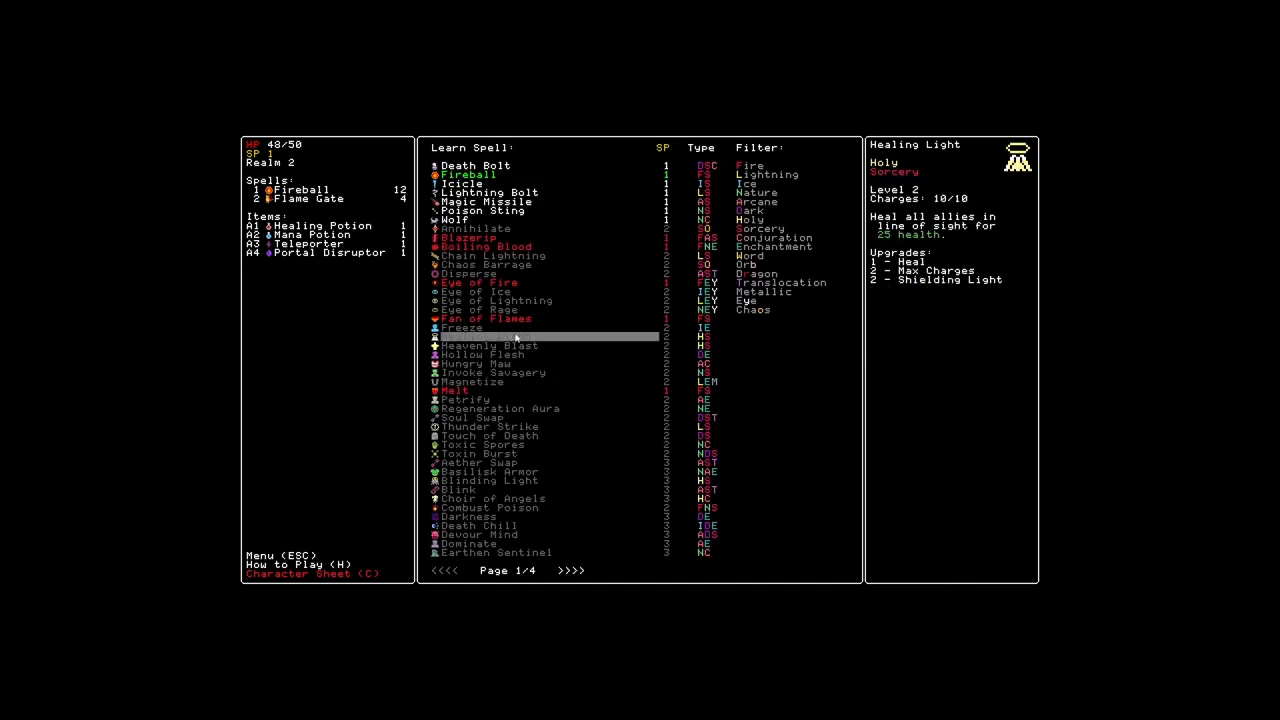
pyautogui.click(492, 248)
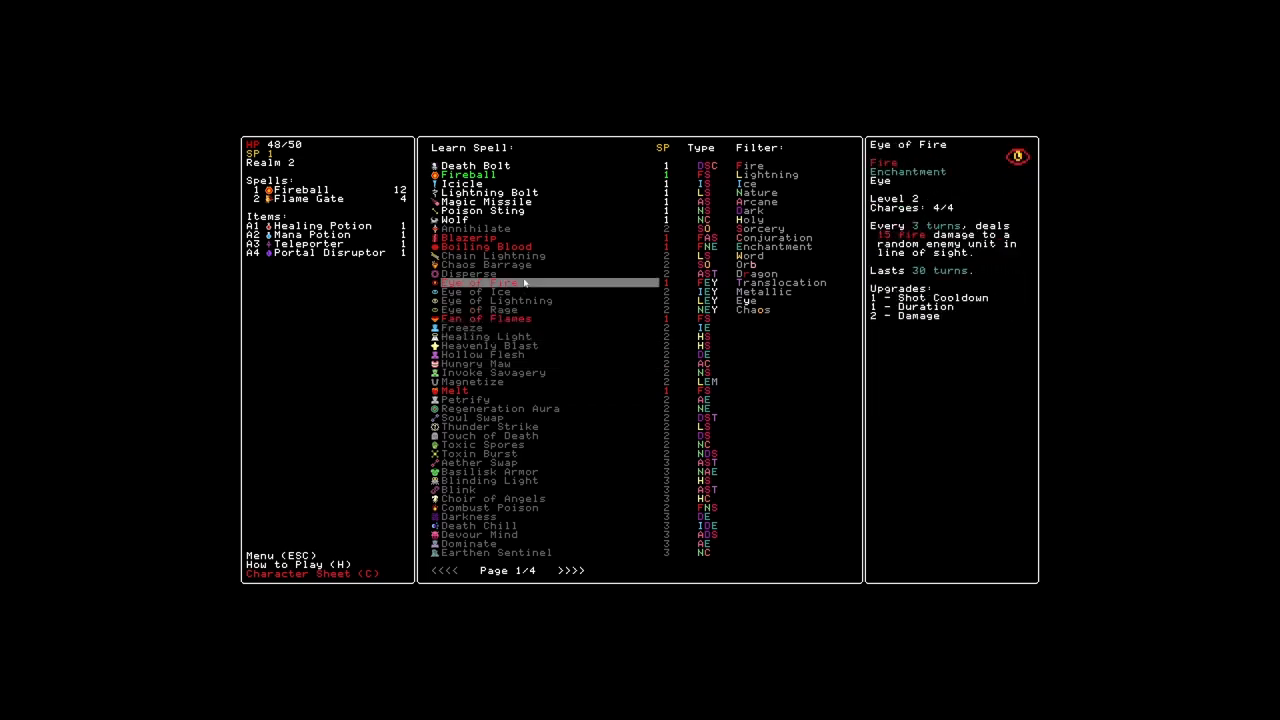
pyautogui.click(470, 272)
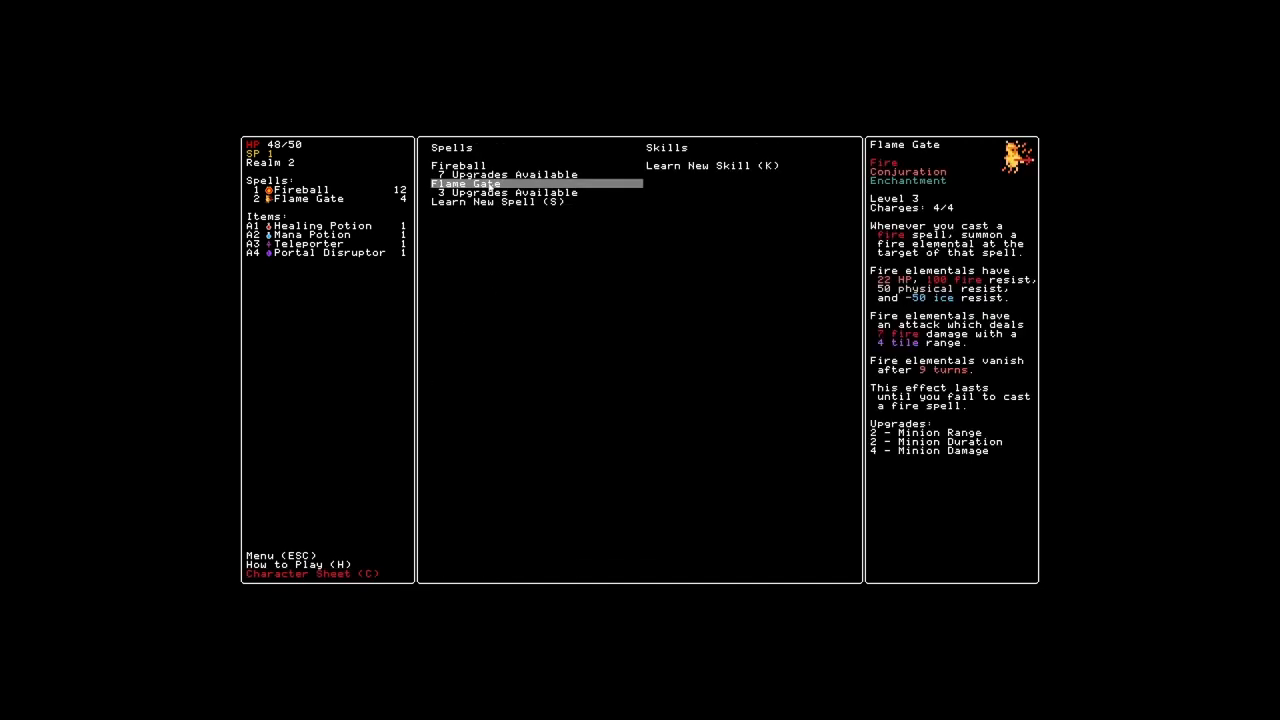
pyautogui.moveTo(544, 340)
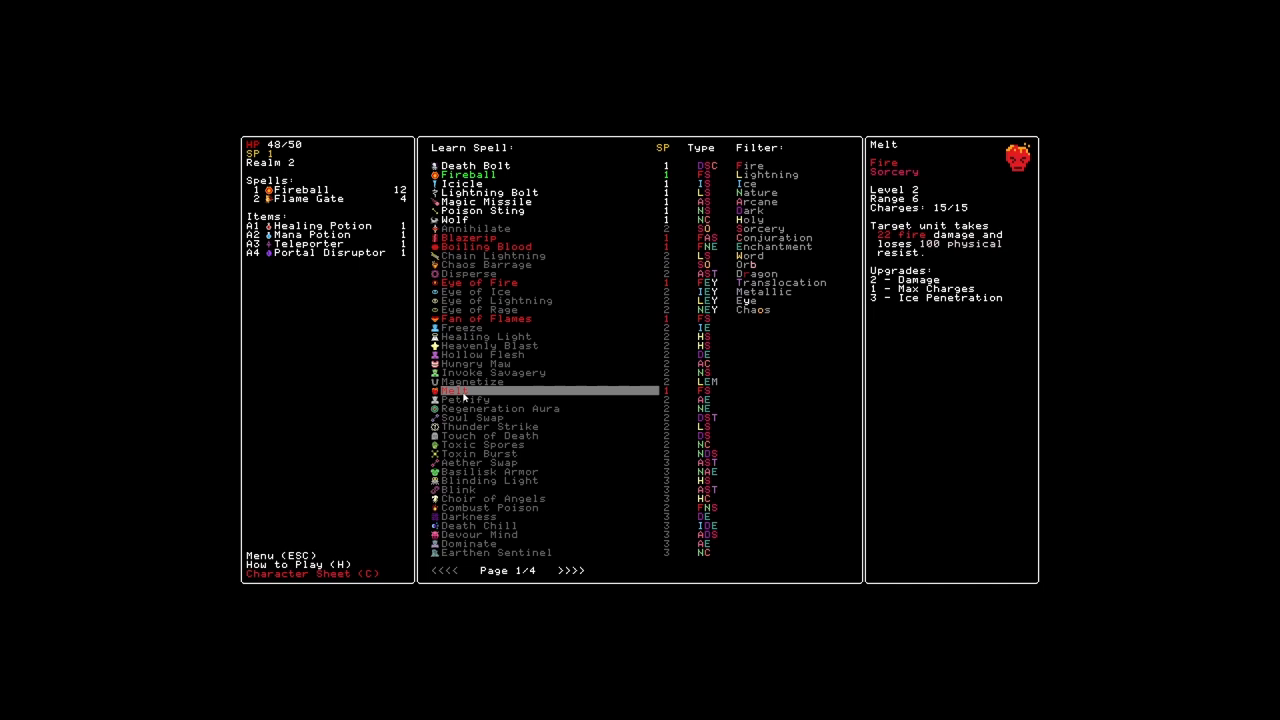
# Learn Melt for 1 SP and return to the realm 2 map
pyautogui.click(460, 390)
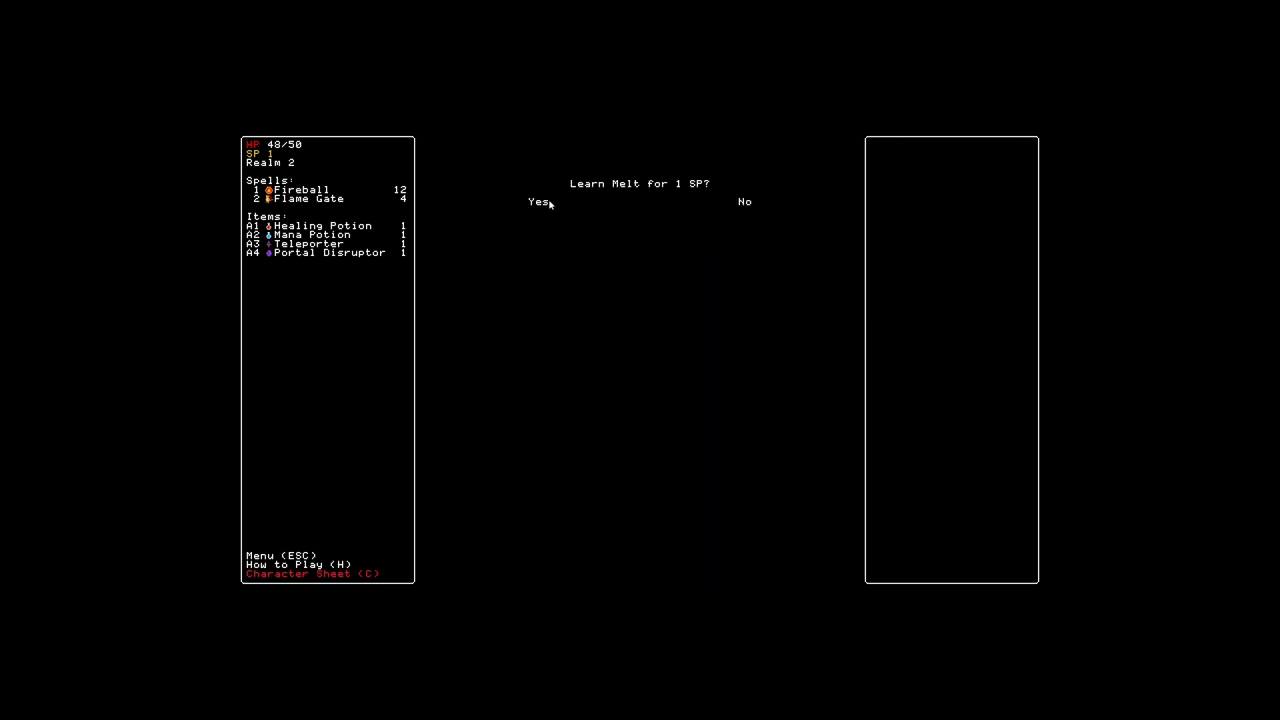
pyautogui.click(536, 202)
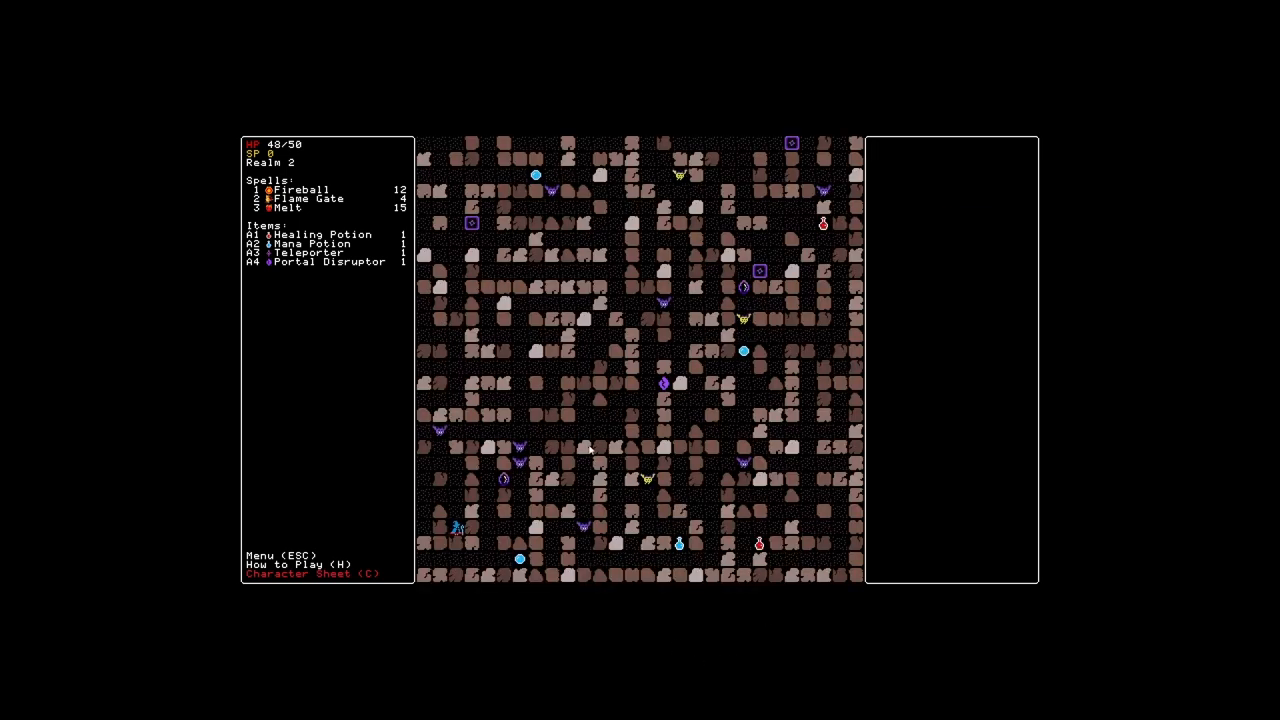
# Cast Fireball and Melt once each at the realm 2 monsters, leaving 11 and 14 charges
pyautogui.click(304, 198)
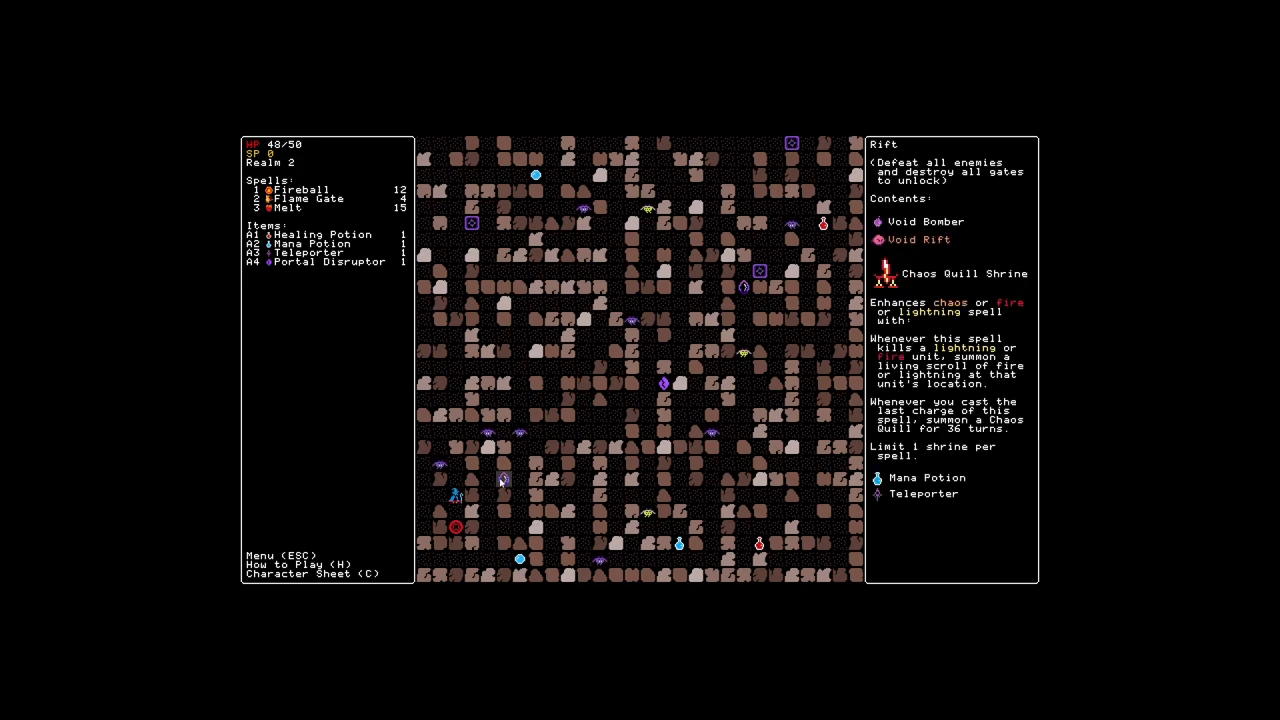
pyautogui.click(300, 188)
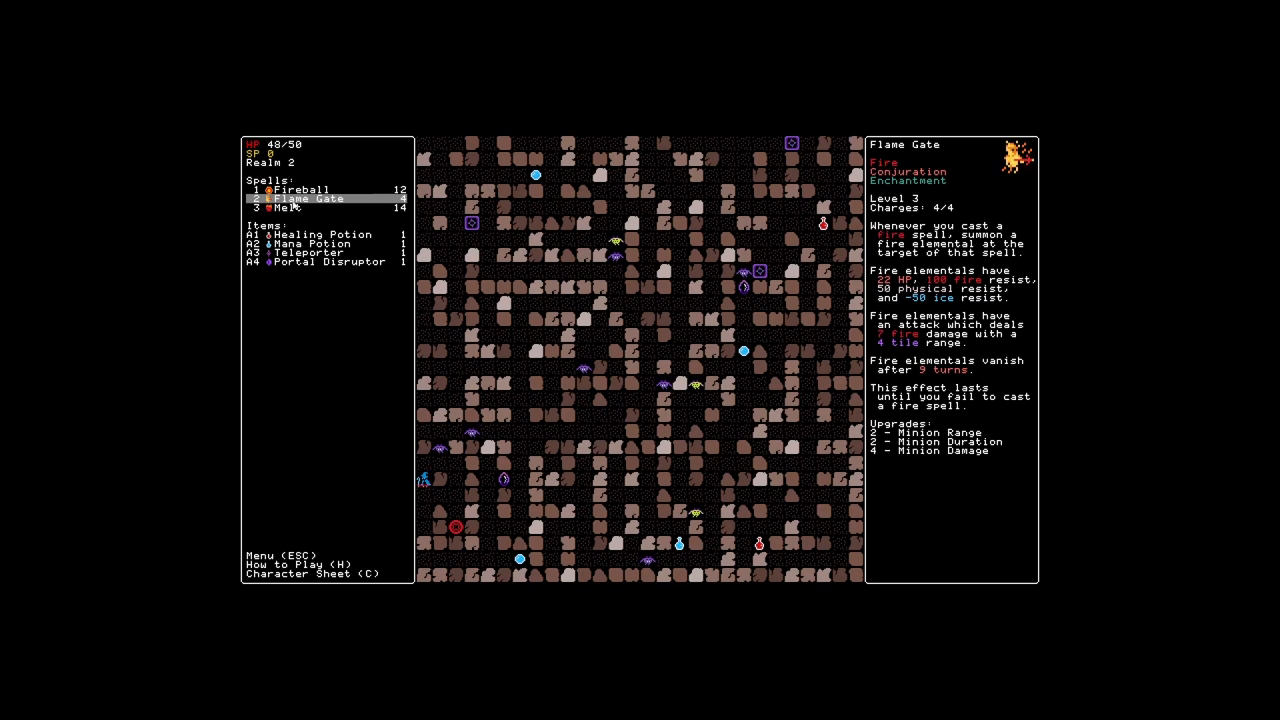
pyautogui.click(300, 188)
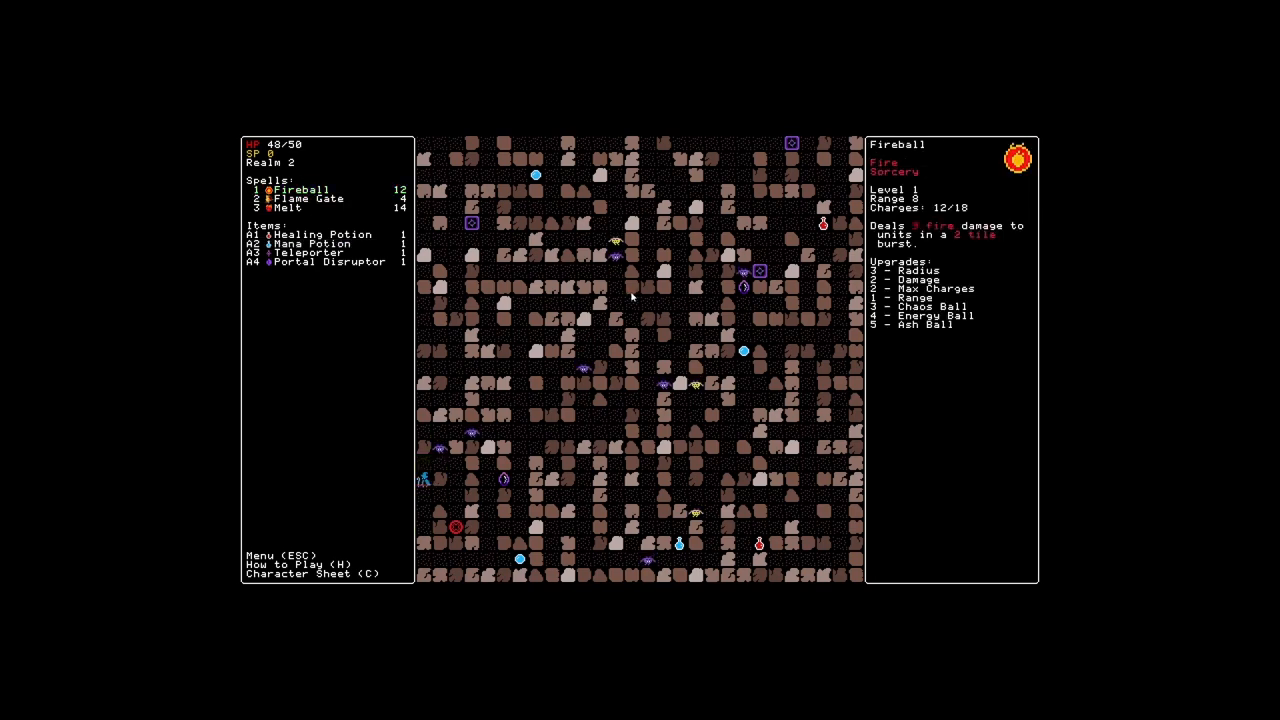
pyautogui.click(290, 206)
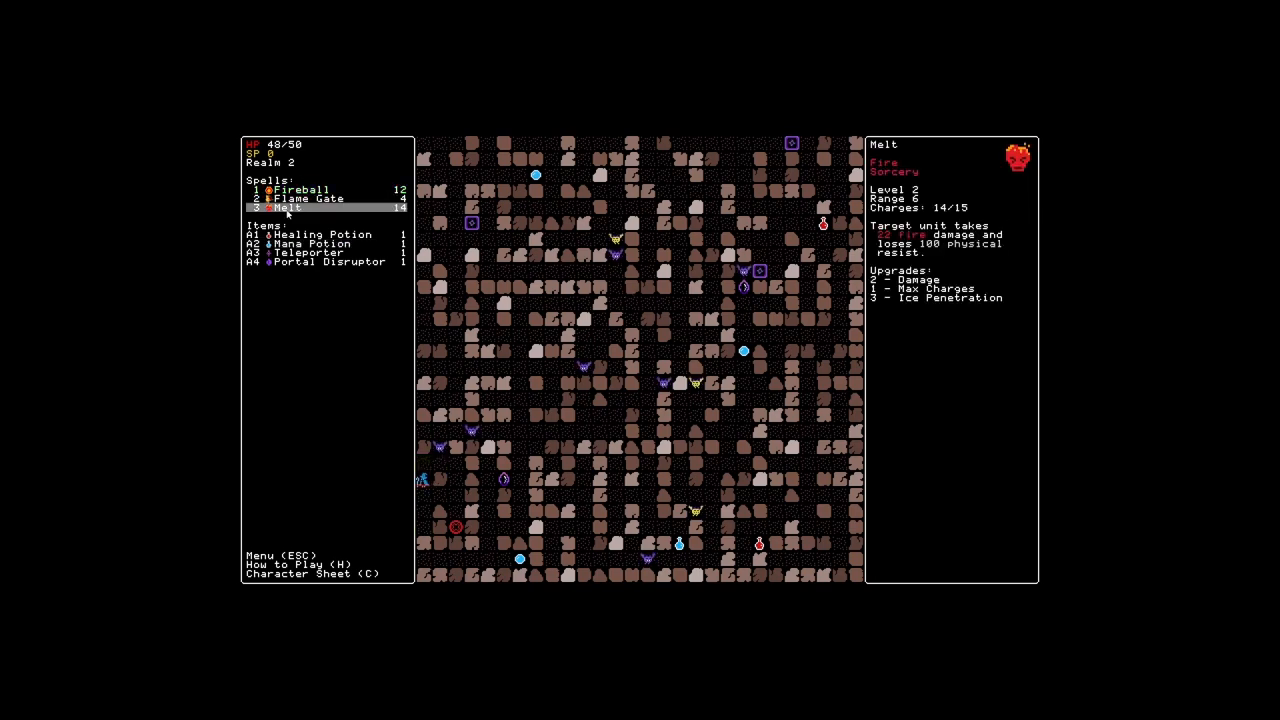
pyautogui.click(296, 188)
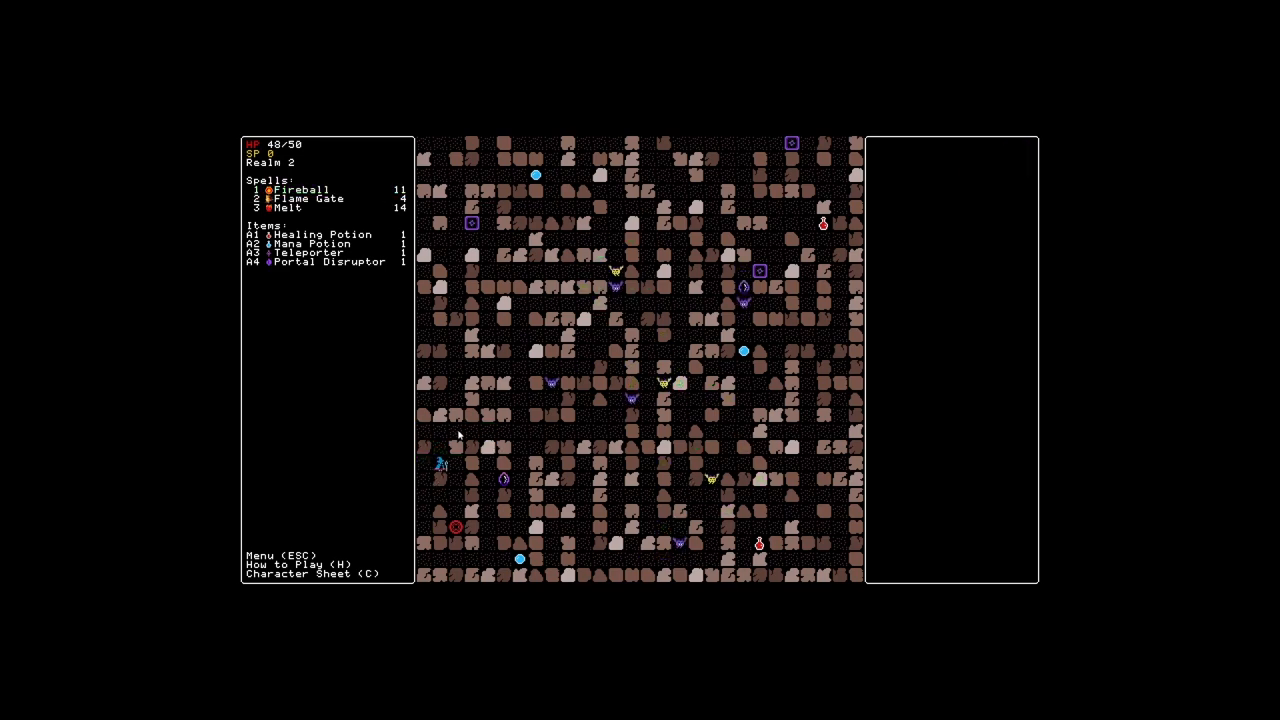
# Cast Fireball repeatedly at the nearby realm 2 monsters
pyautogui.click(310, 198)
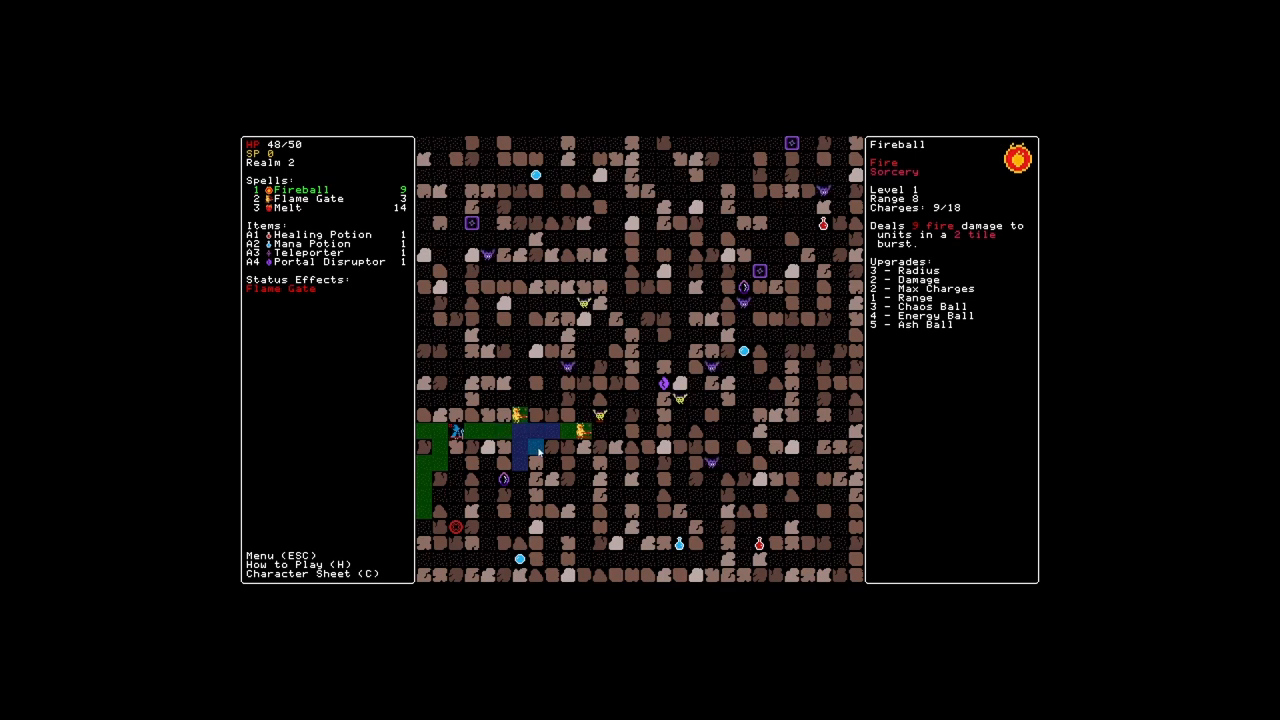
pyautogui.click(632, 544)
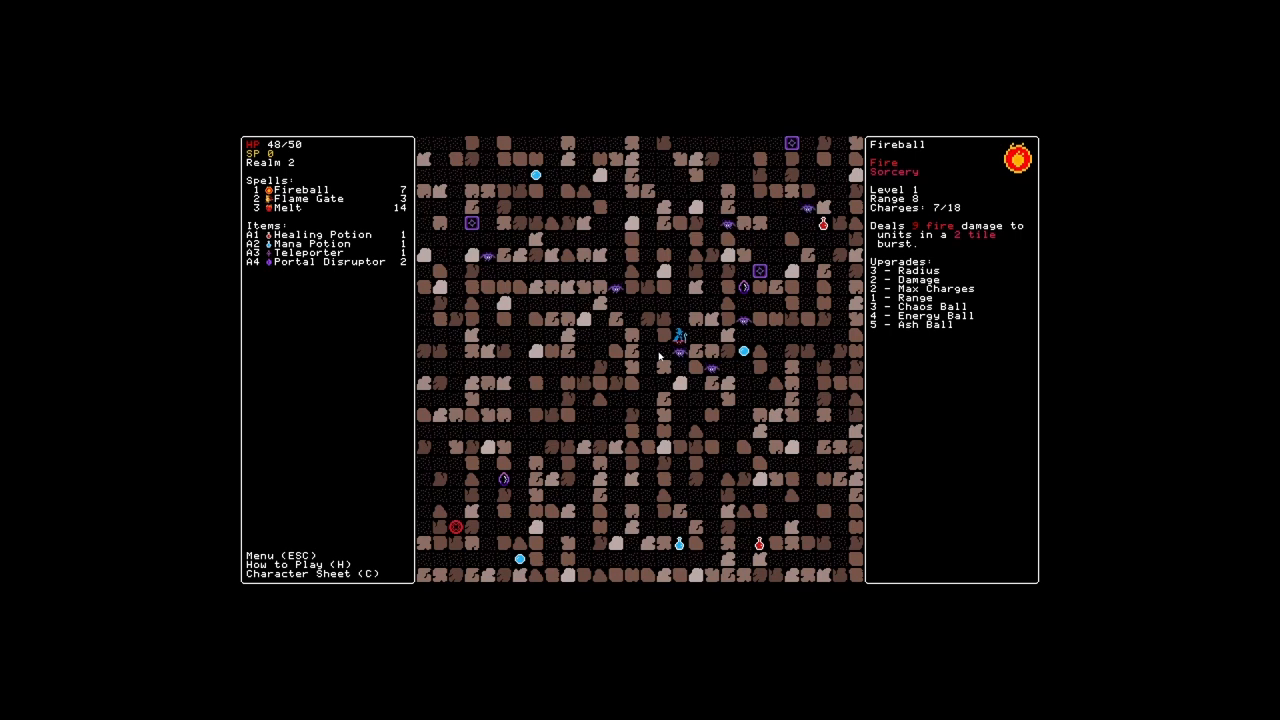
pyautogui.click(320, 234)
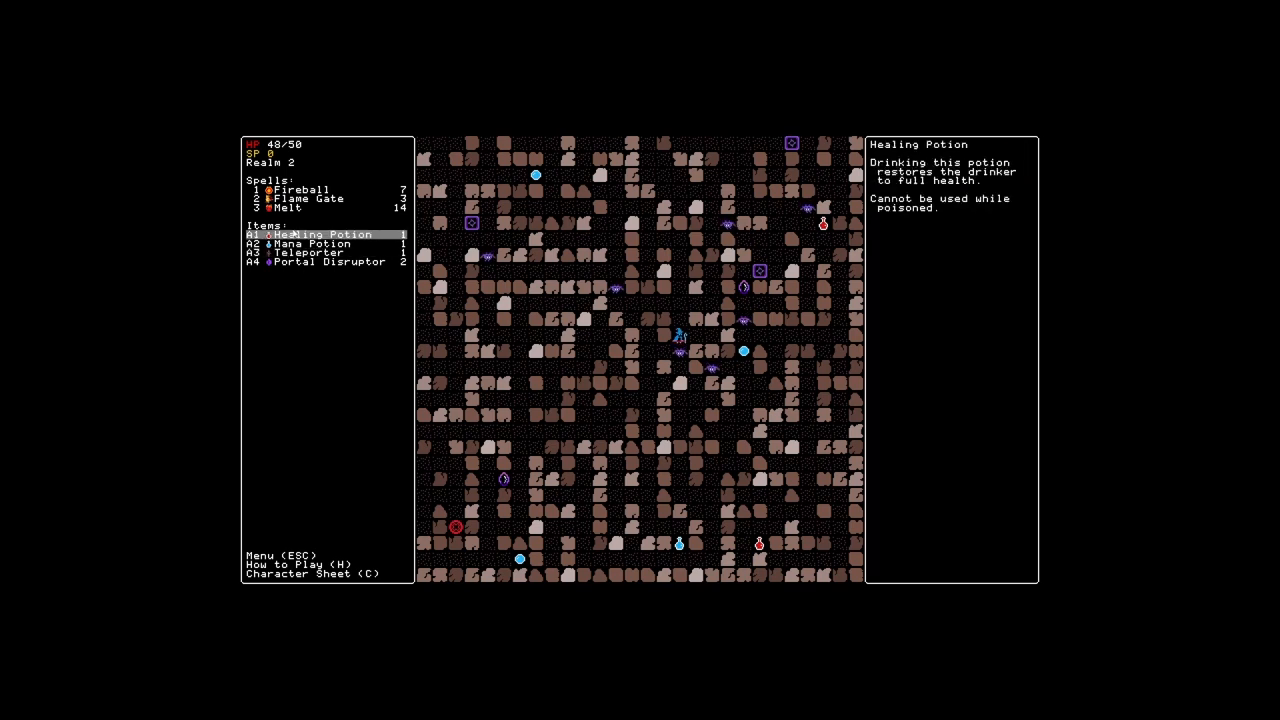
pyautogui.click(284, 208)
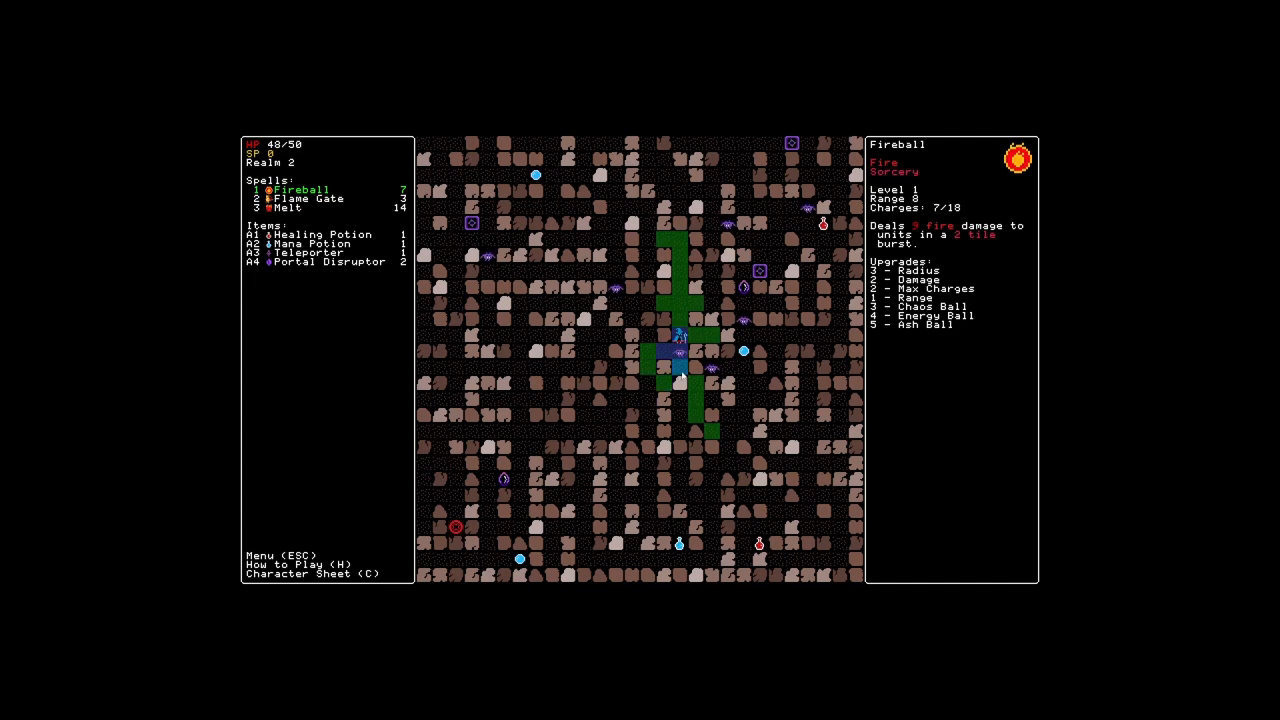
pyautogui.click(304, 198)
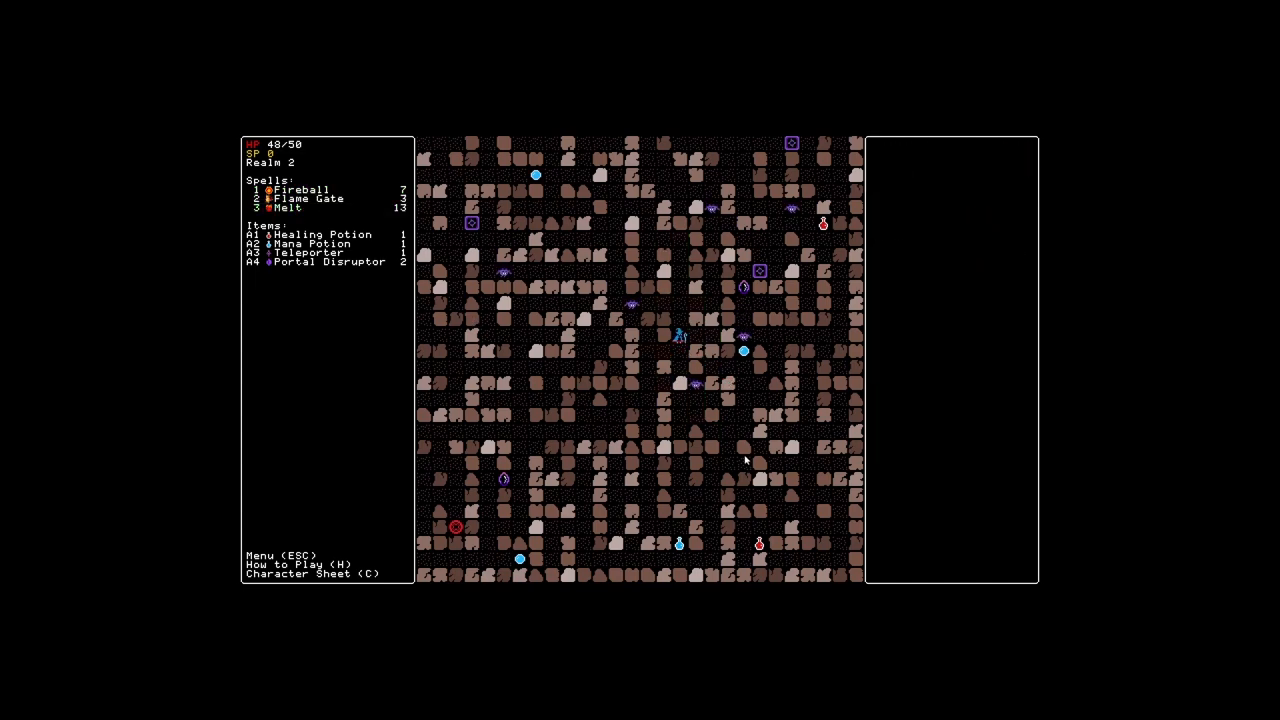
pyautogui.click(298, 188)
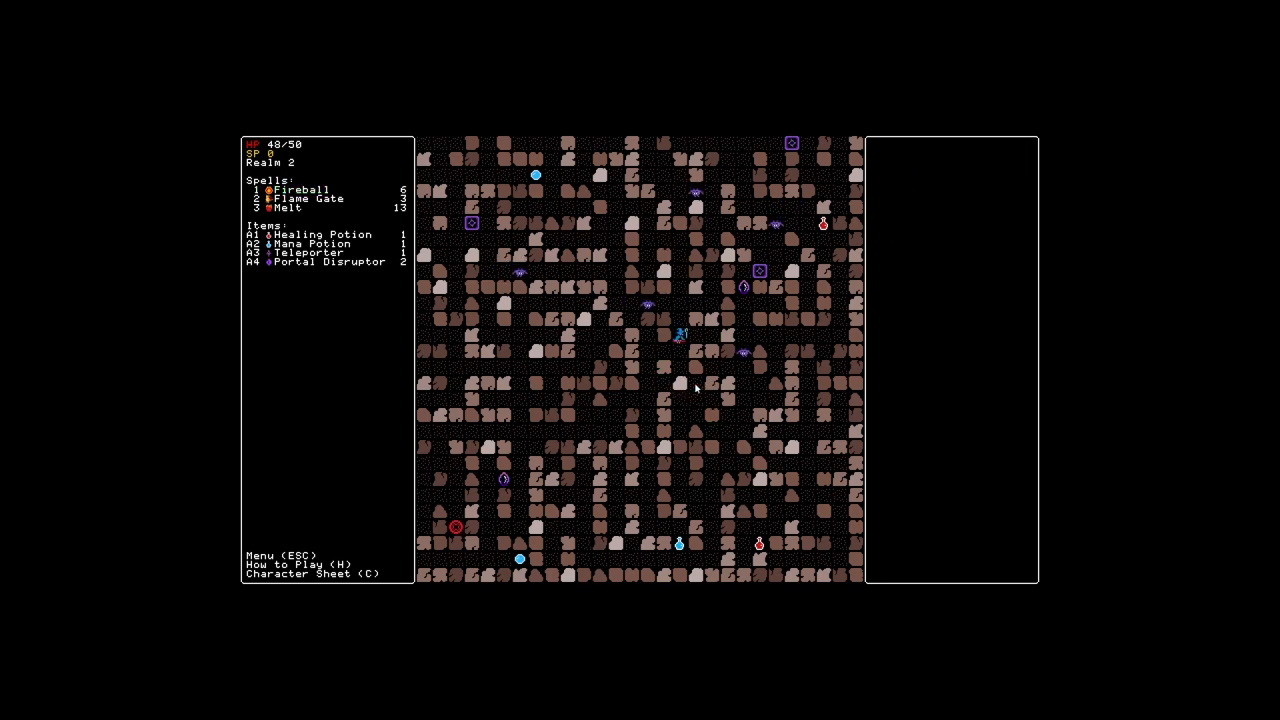
# Finish the remaining enemies with Fireball until realm 2 ends in victory
pyautogui.press('1')
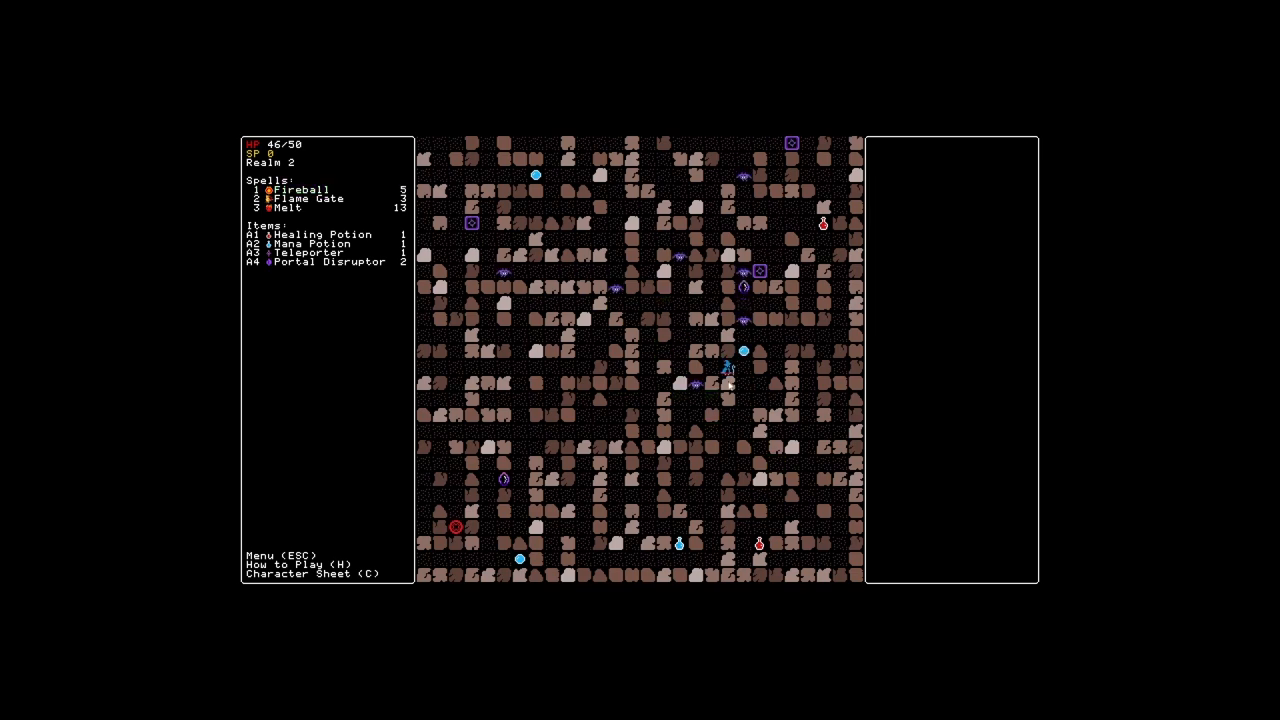
pyautogui.click(320, 234)
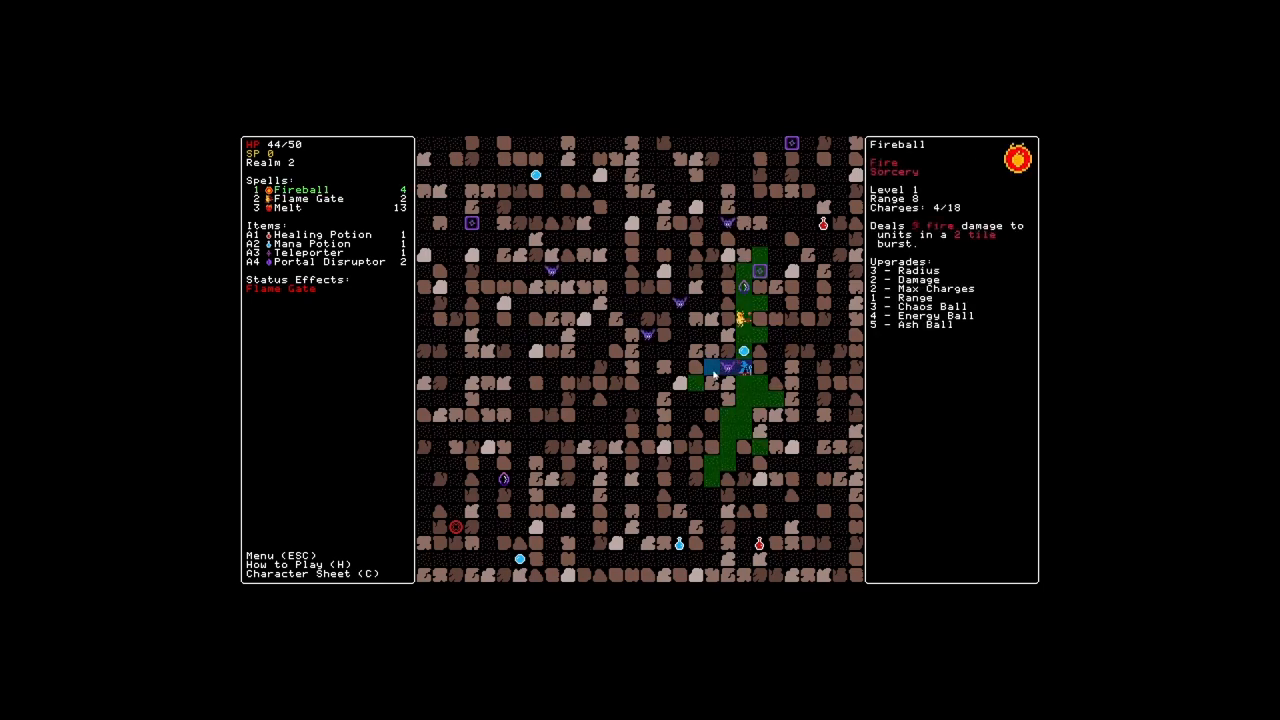
pyautogui.click(744, 272)
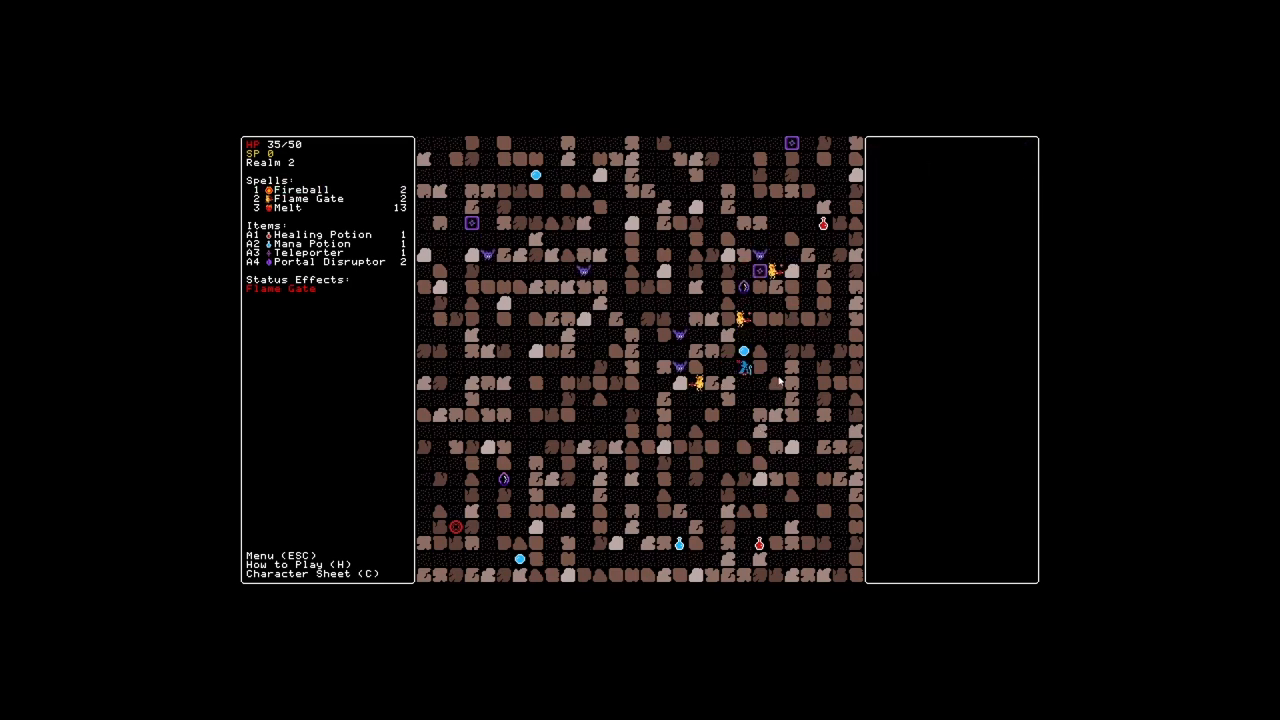
pyautogui.click(304, 188)
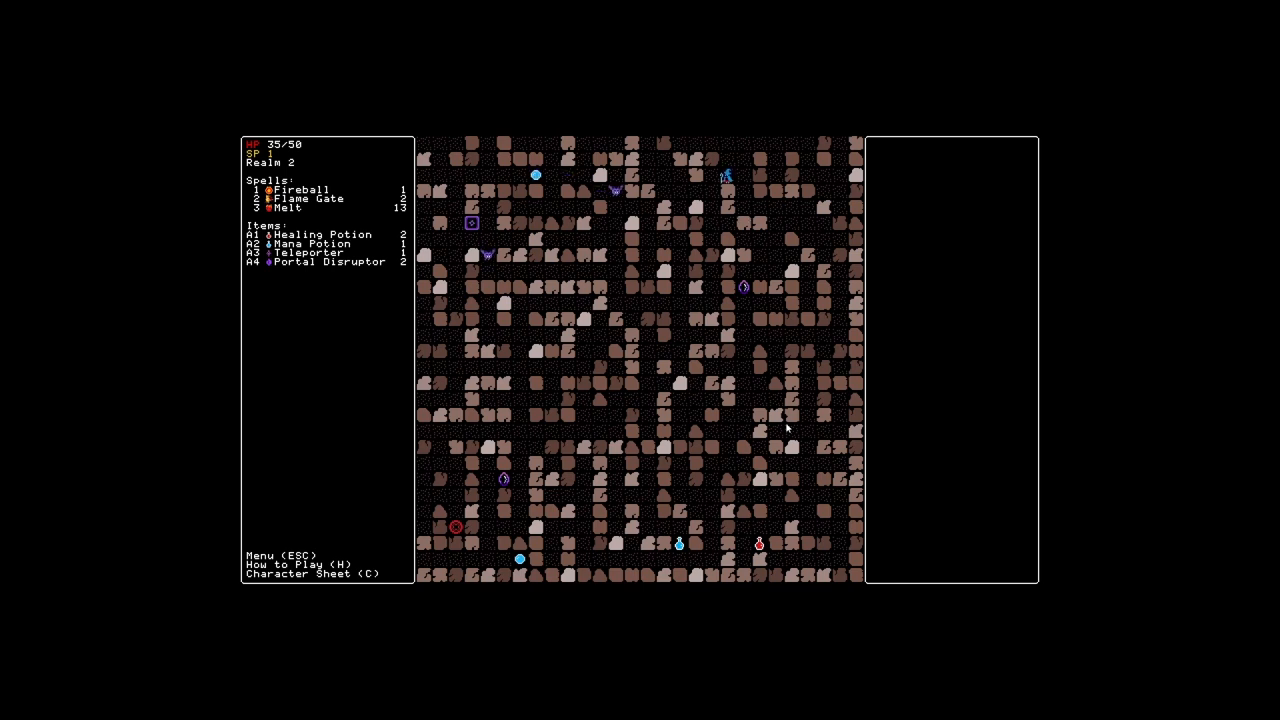
pyautogui.click(472, 222)
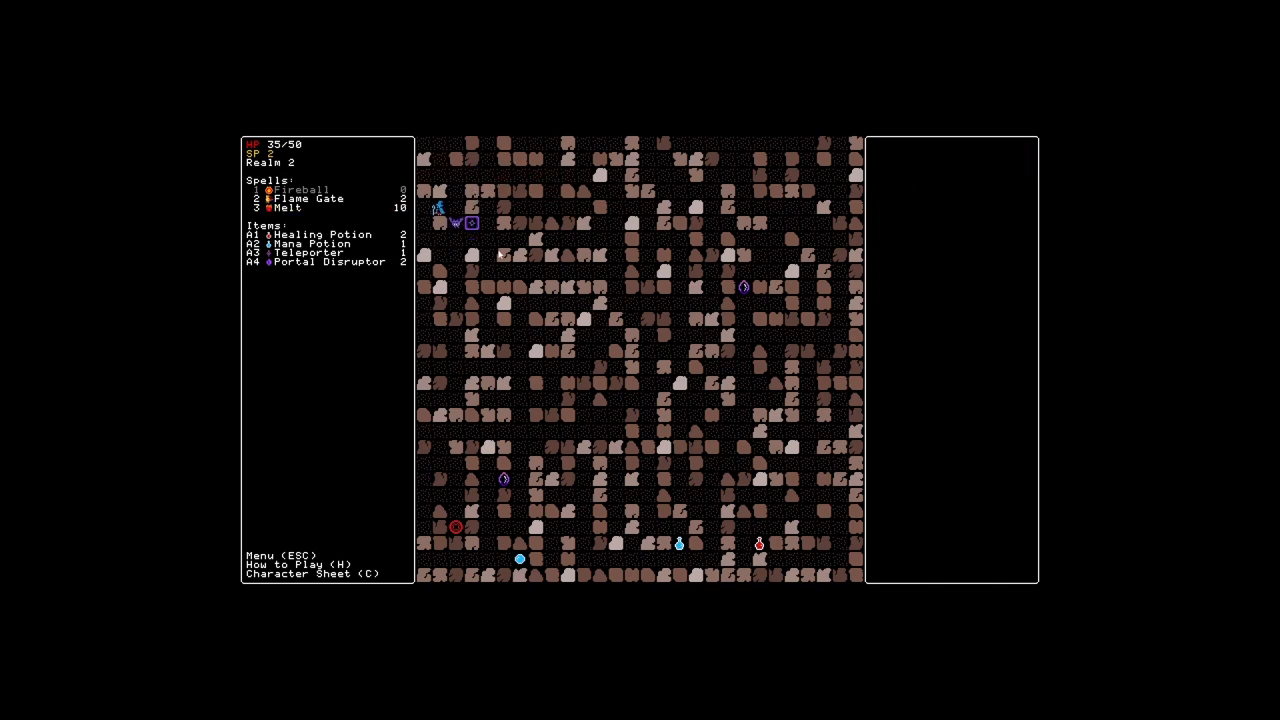
pyautogui.click(472, 224)
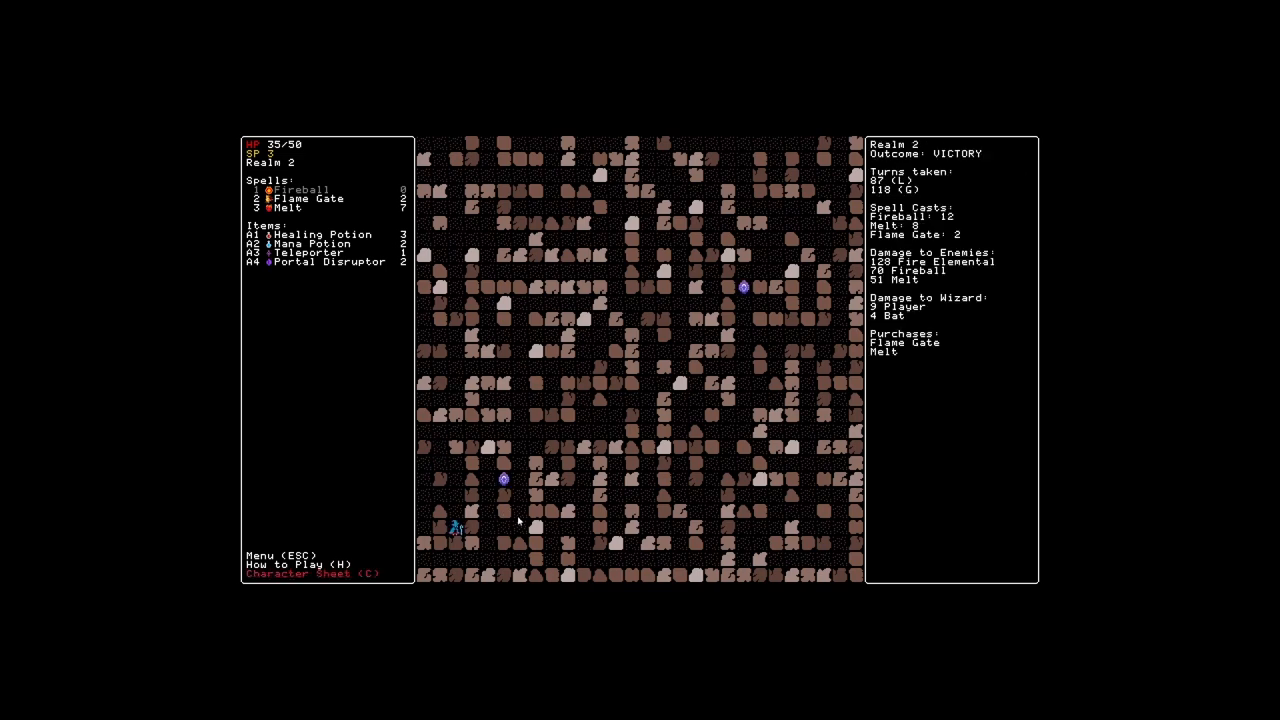
# Bring up the learnable skills from the character sheet and read VoidFlame Lantern's description
pyautogui.press('c')
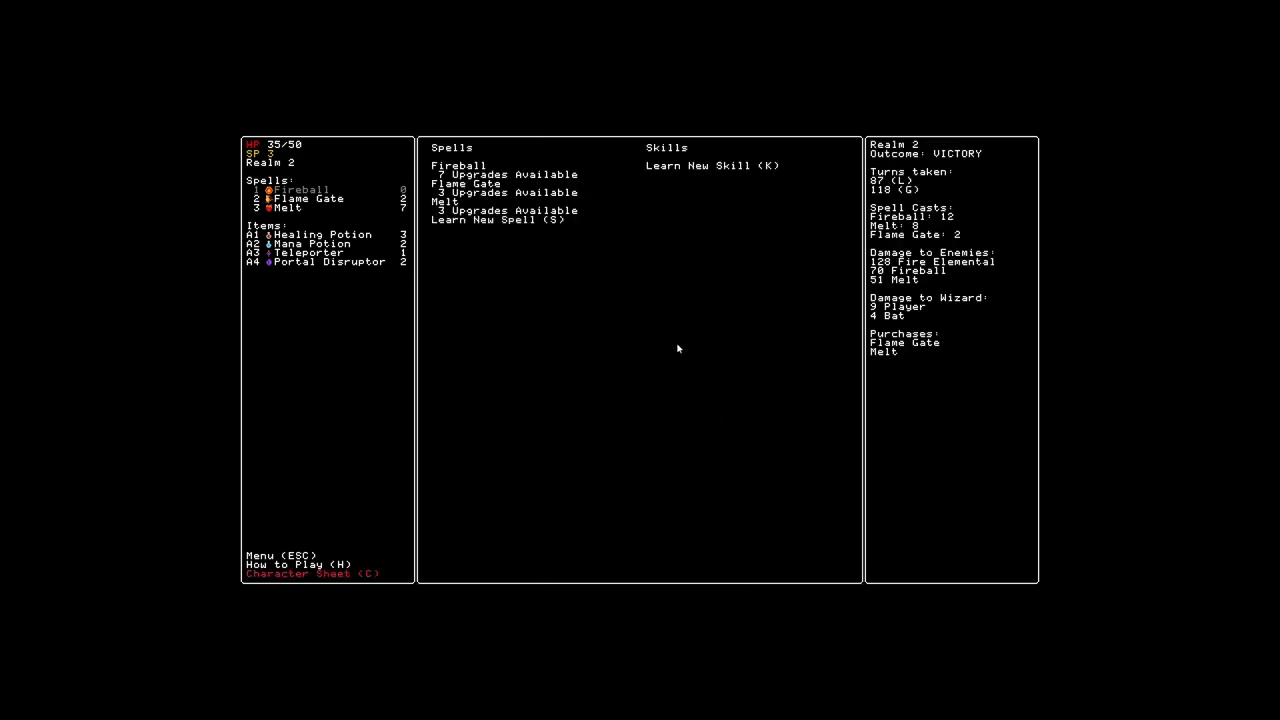
pyautogui.press('k')
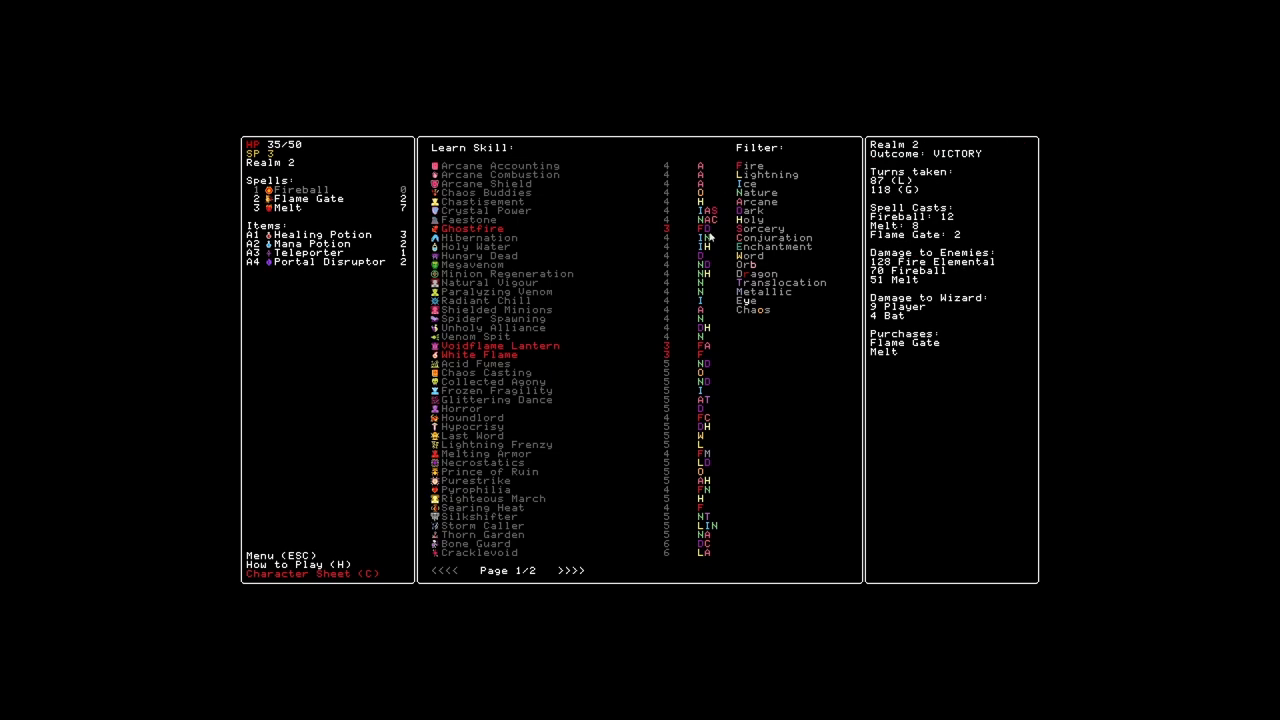
pyautogui.click(500, 344)
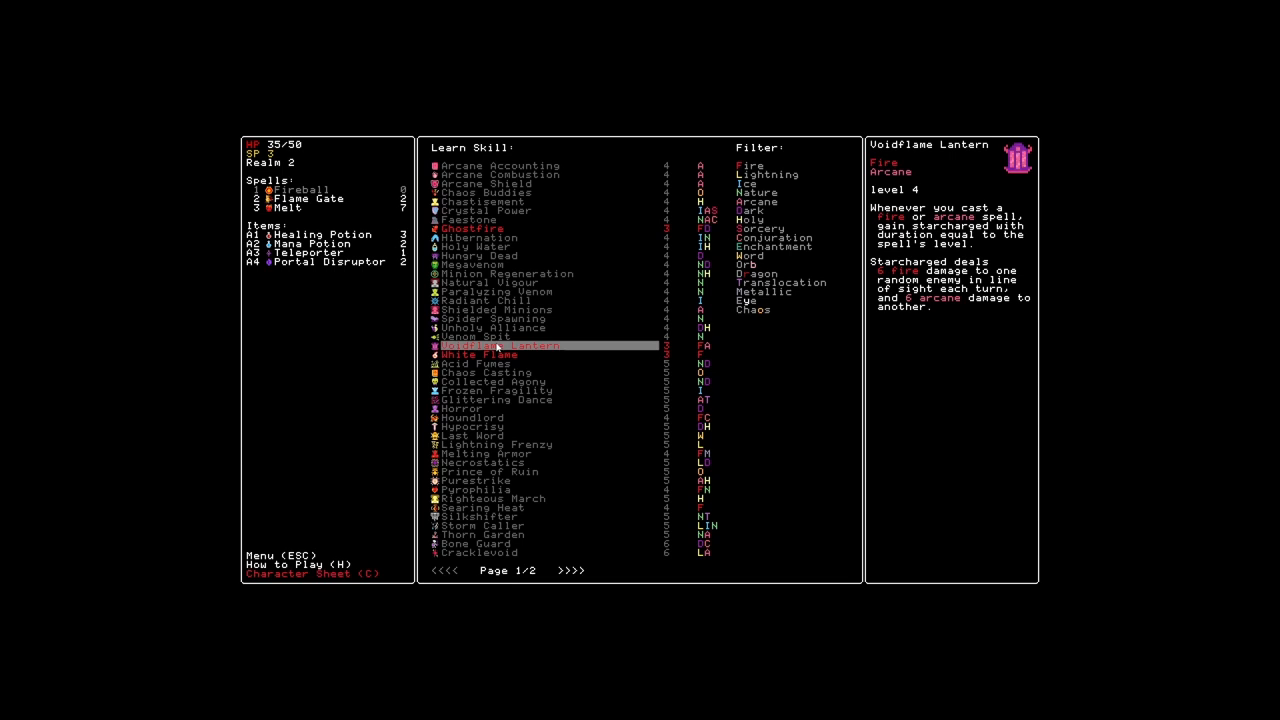
pyautogui.click(478, 354)
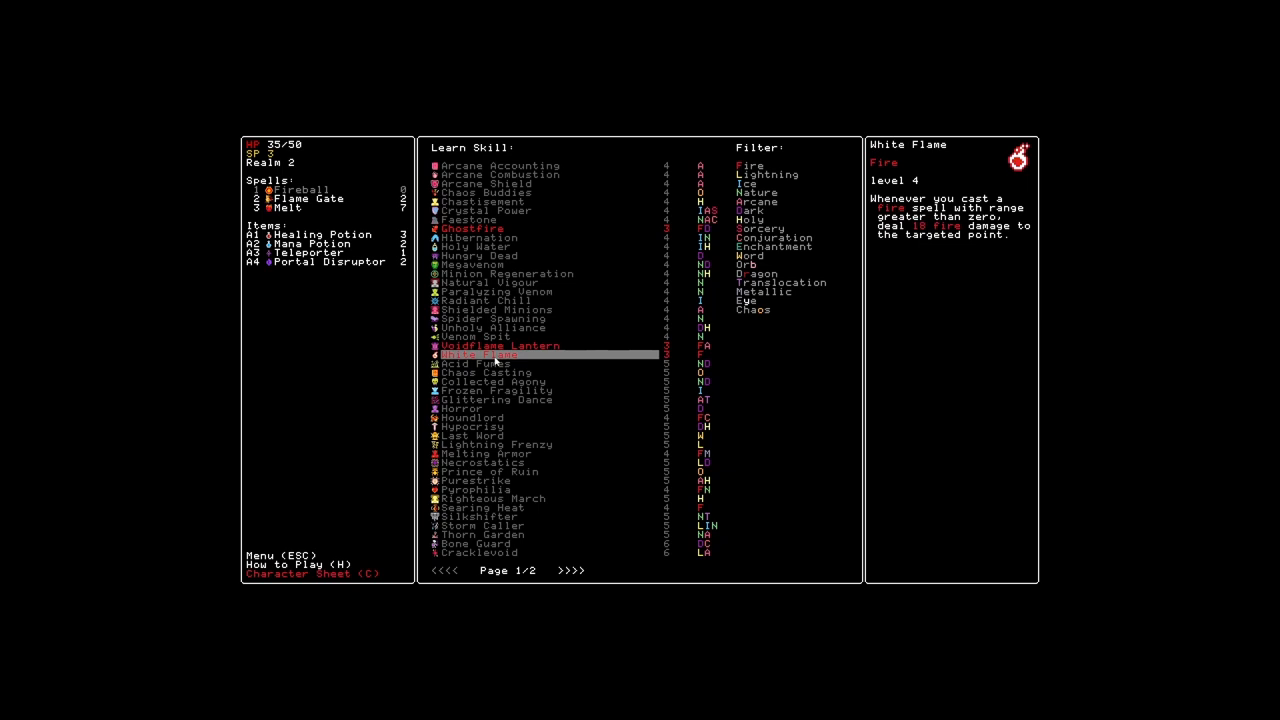
# Compare White Flame with VoidFlame Lantern and choose VoidFlame Lantern for 3 SP
pyautogui.click(496, 344)
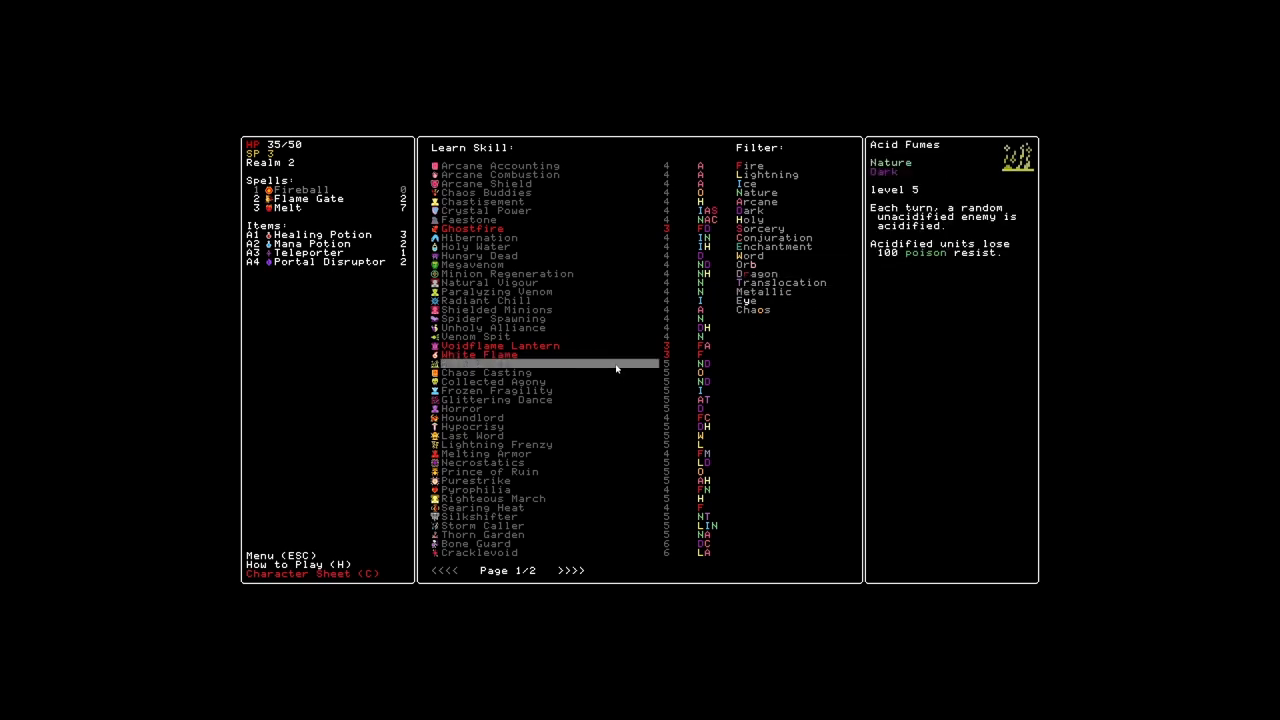
pyautogui.click(500, 344)
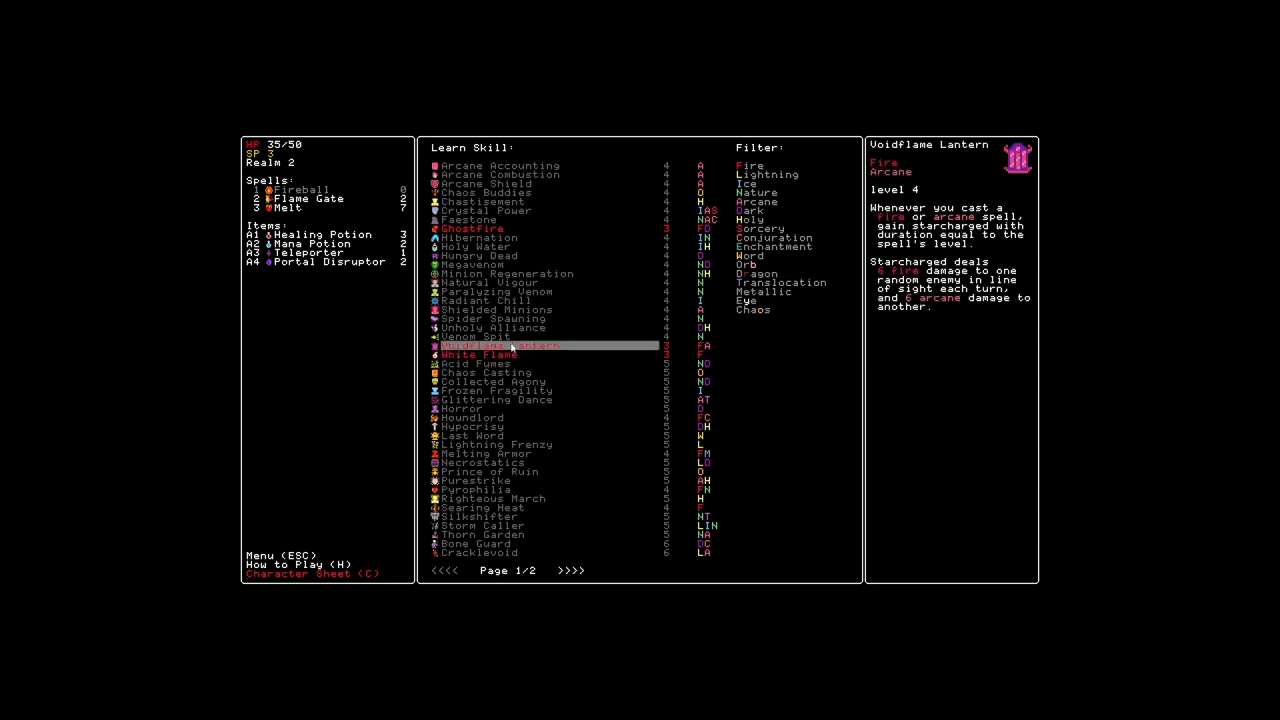
pyautogui.click(498, 344)
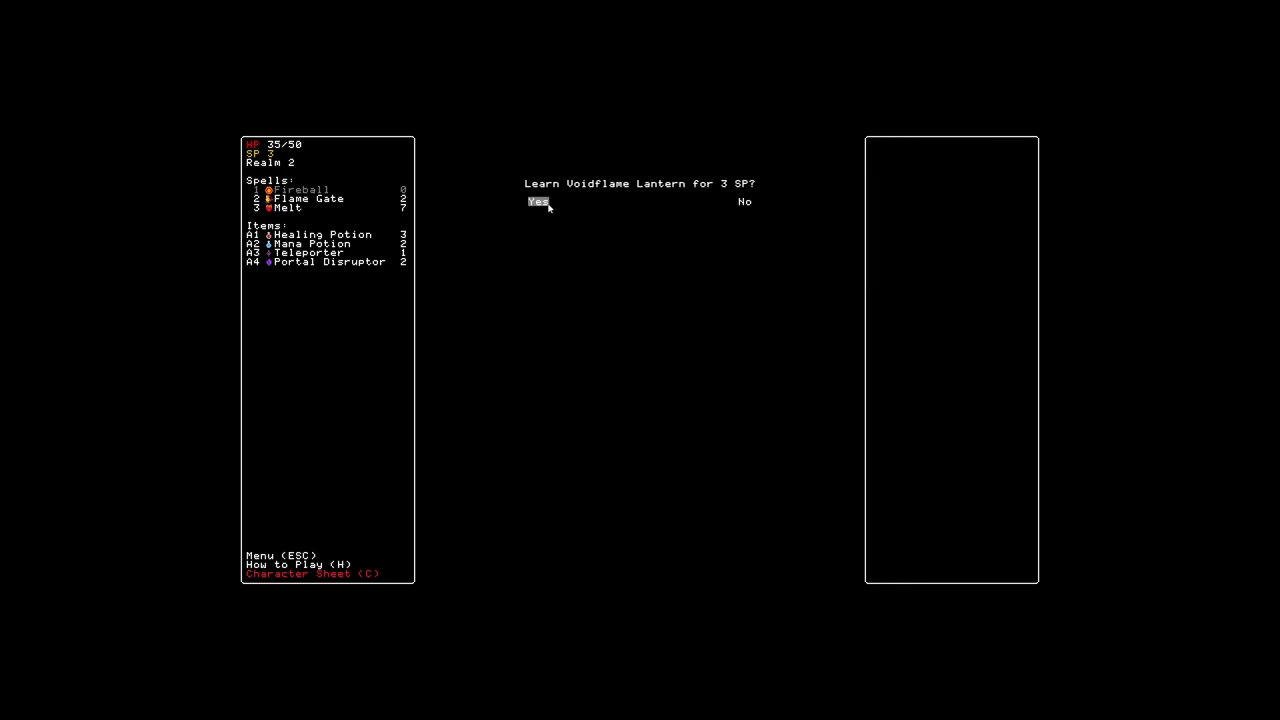
# Confirm learning VoidFlame Lantern for 3 SP and step into the rift toward the next realm
pyautogui.click(538, 200)
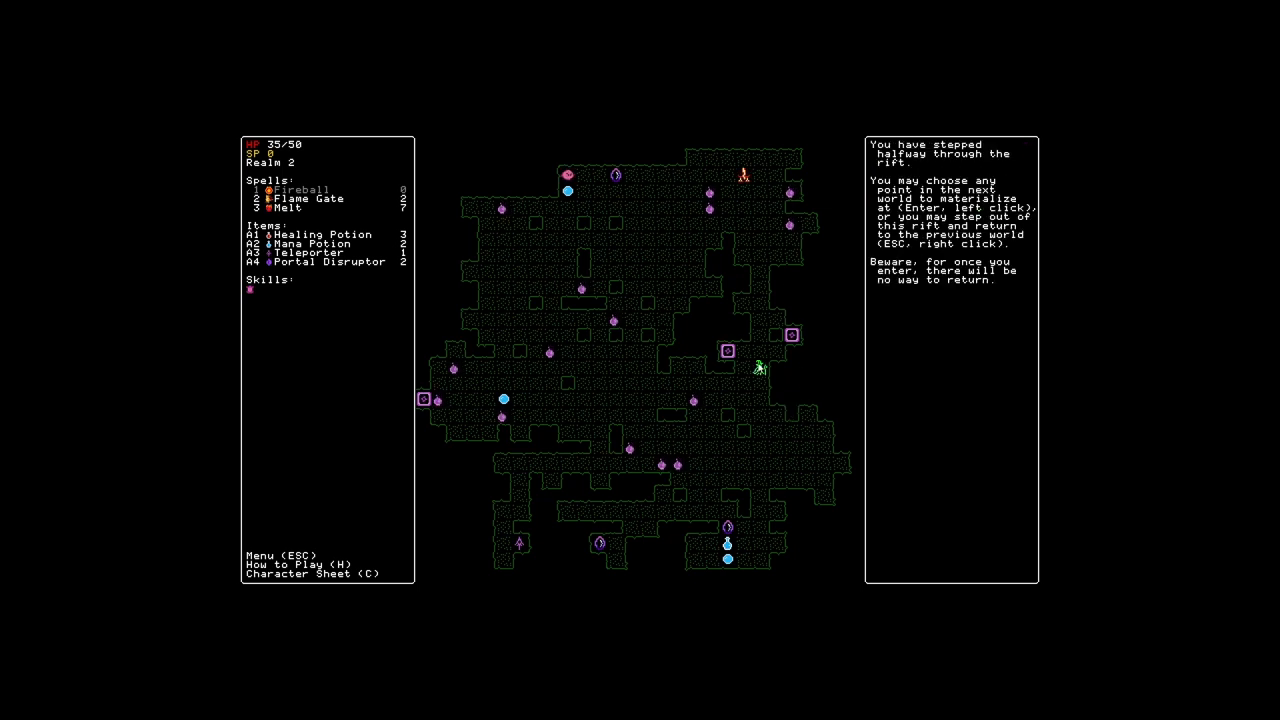
# Materialize in realm 3 and Melt nearby enemies through Flame Gate, summoning friendly fire elementals
pyautogui.press('Return')
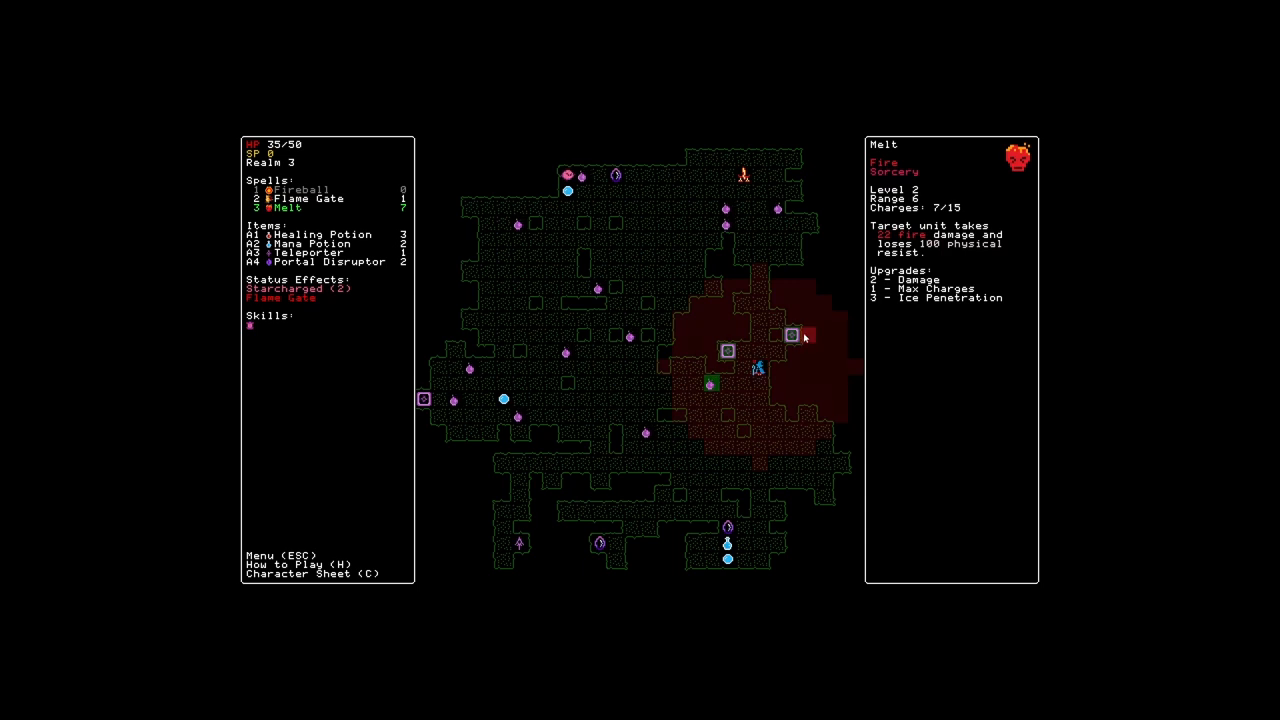
pyautogui.click(804, 336)
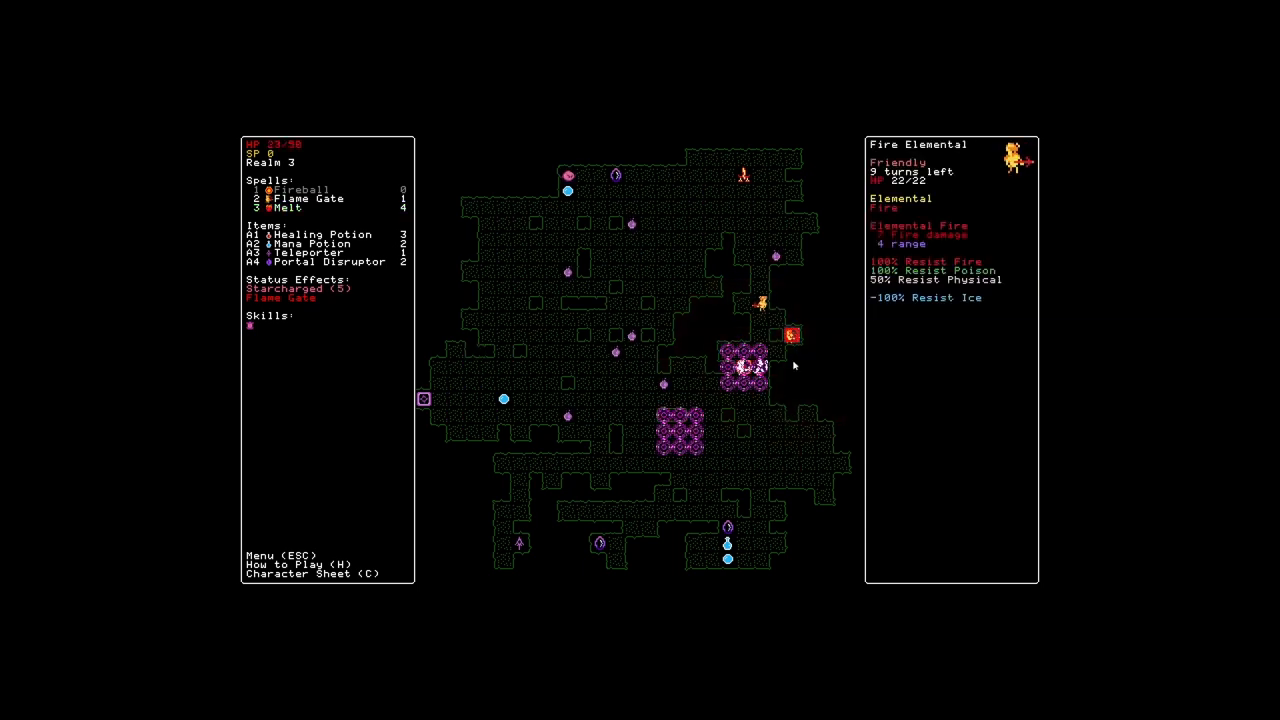
pyautogui.press('3')
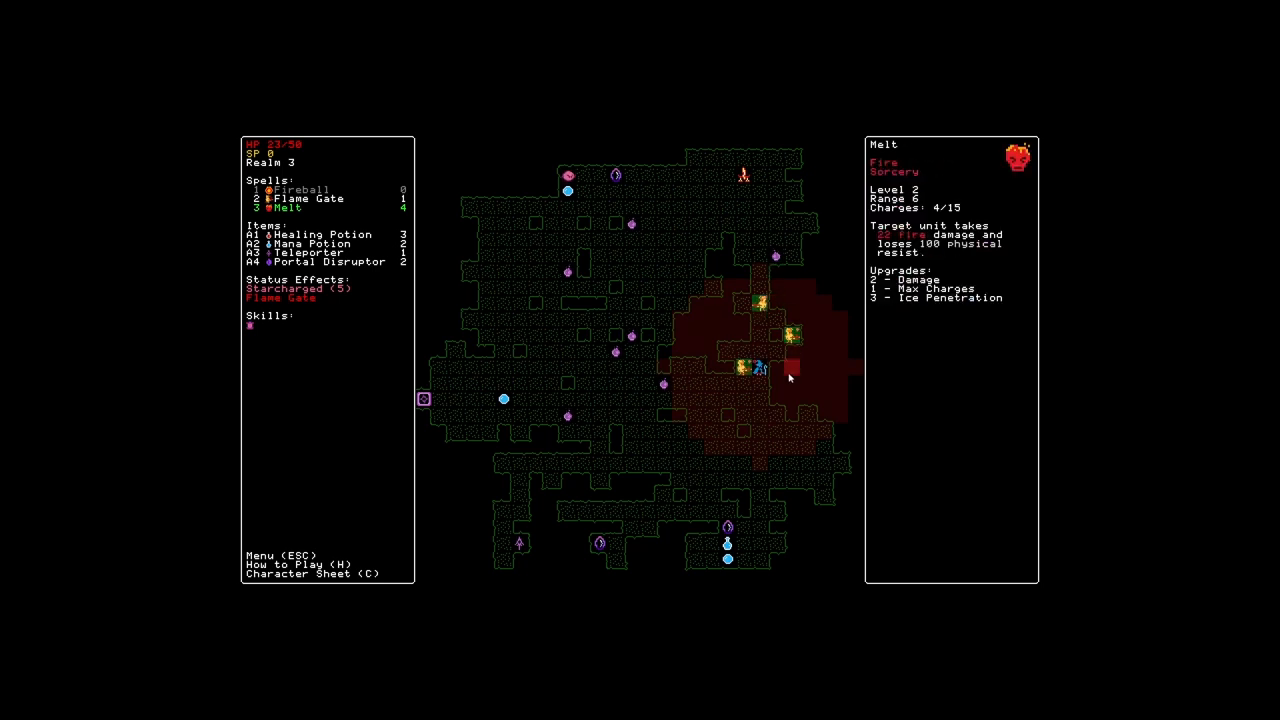
pyautogui.click(790, 378)
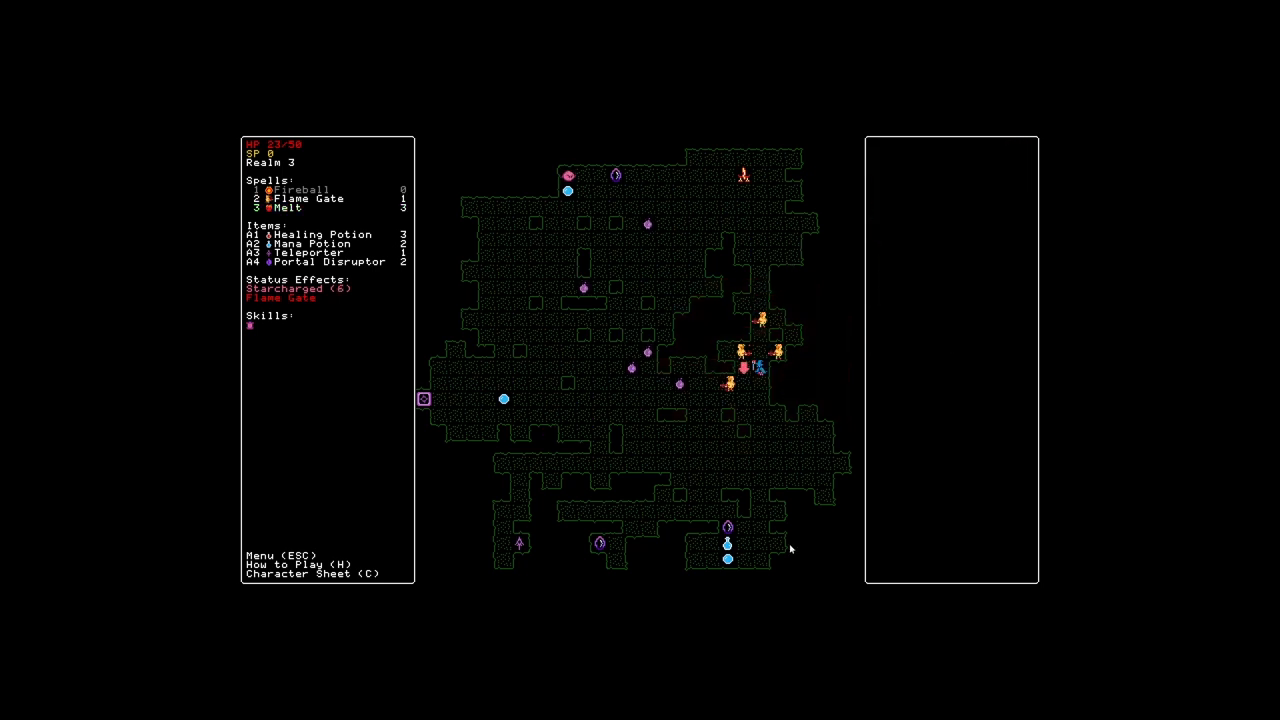
pyautogui.press('3')
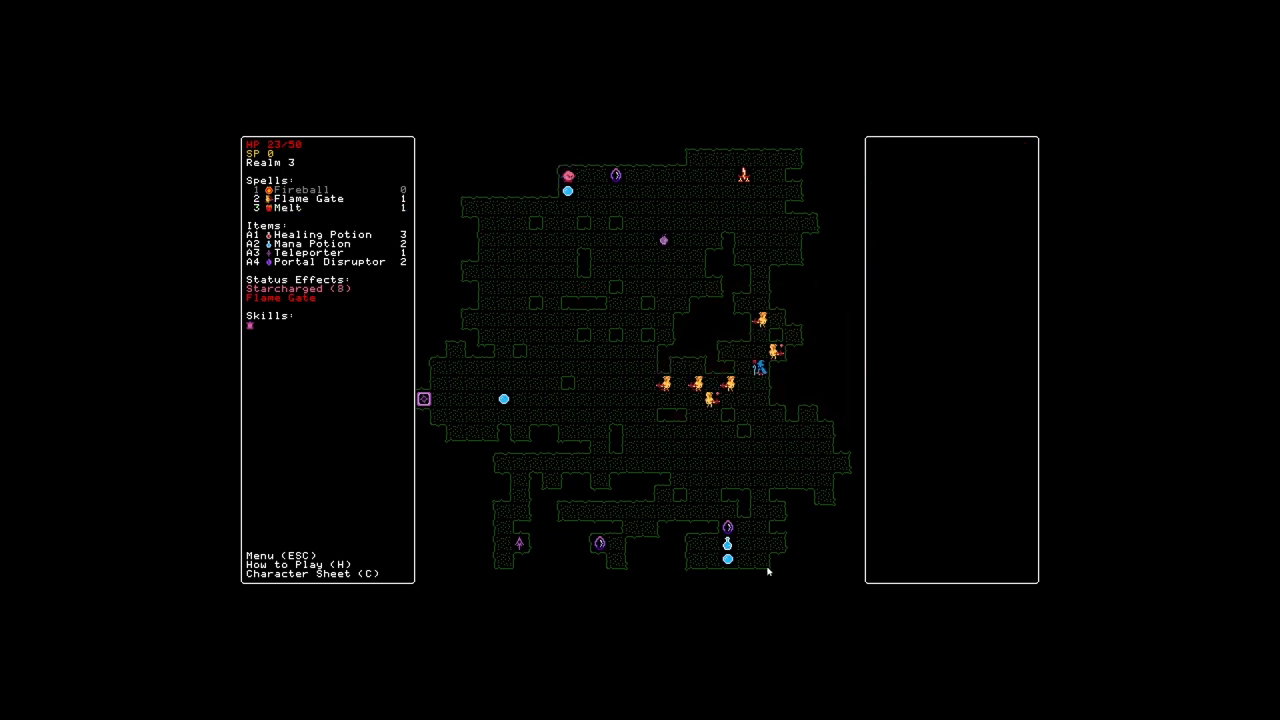
pyautogui.moveTo(760, 272)
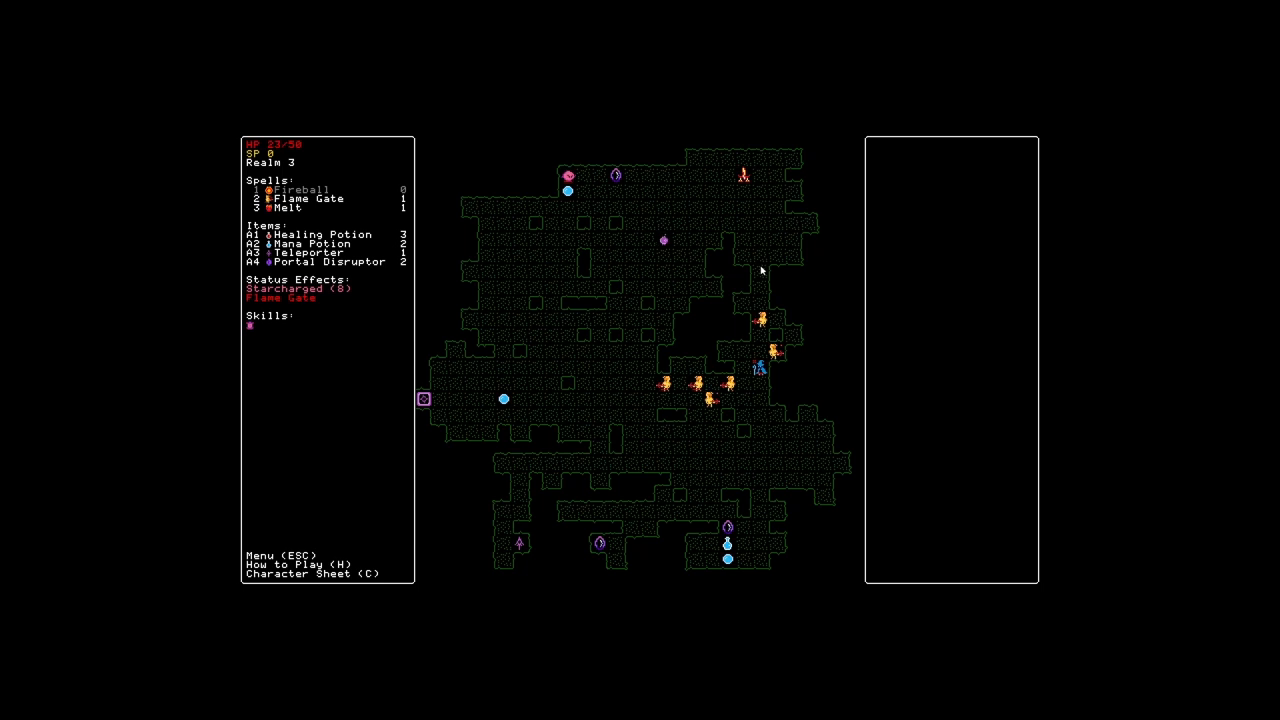
pyautogui.moveTo(784, 404)
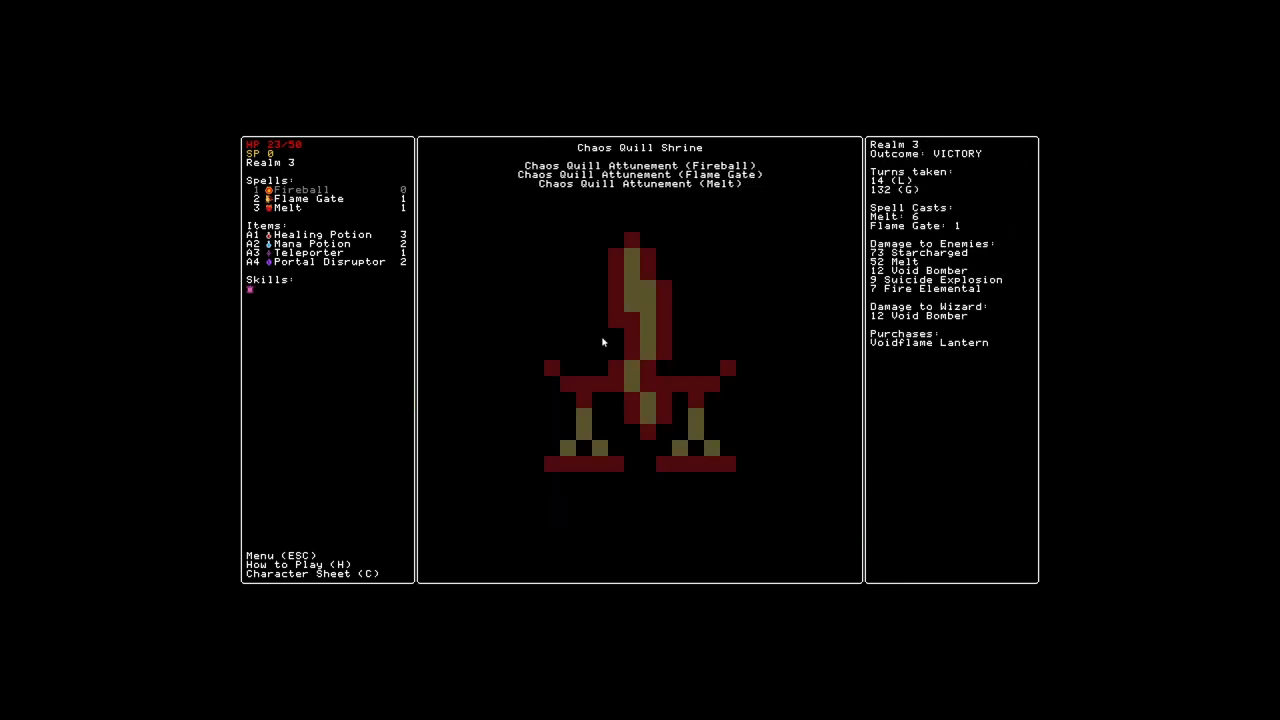
# Review the spell details at the Chaos Quill Shrine and attune Fireball
pyautogui.click(310, 244)
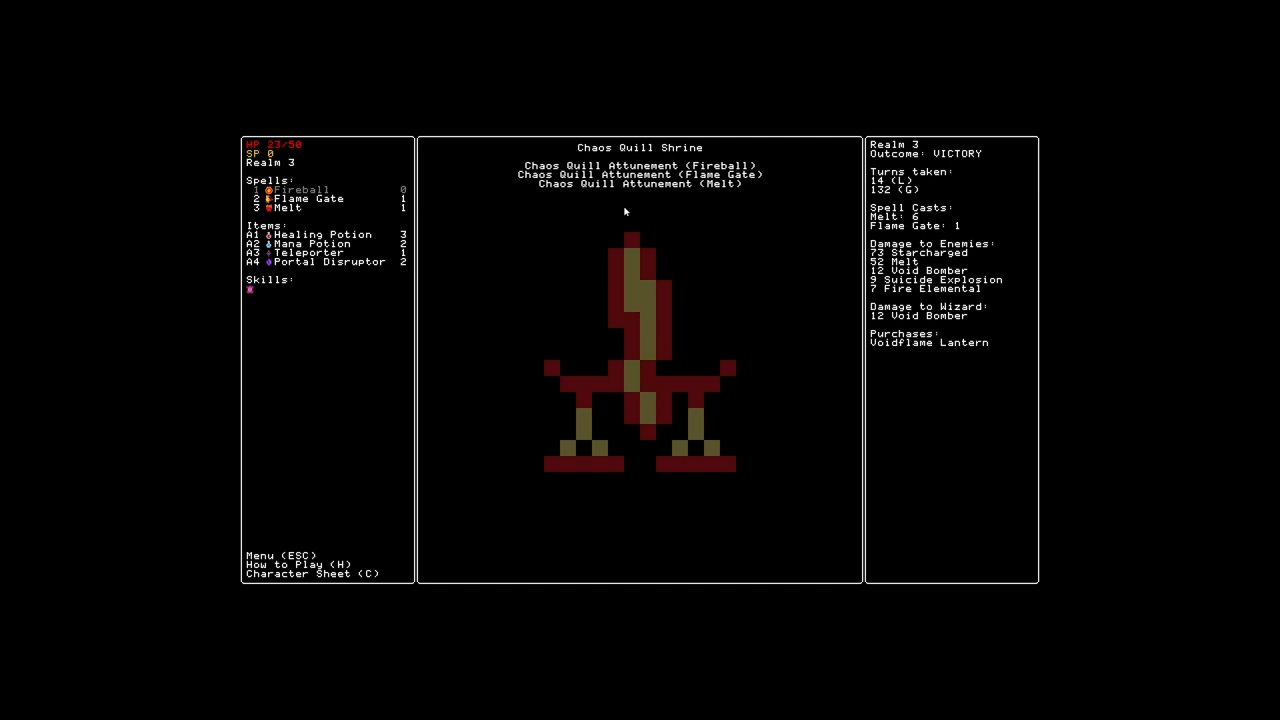
pyautogui.click(290, 206)
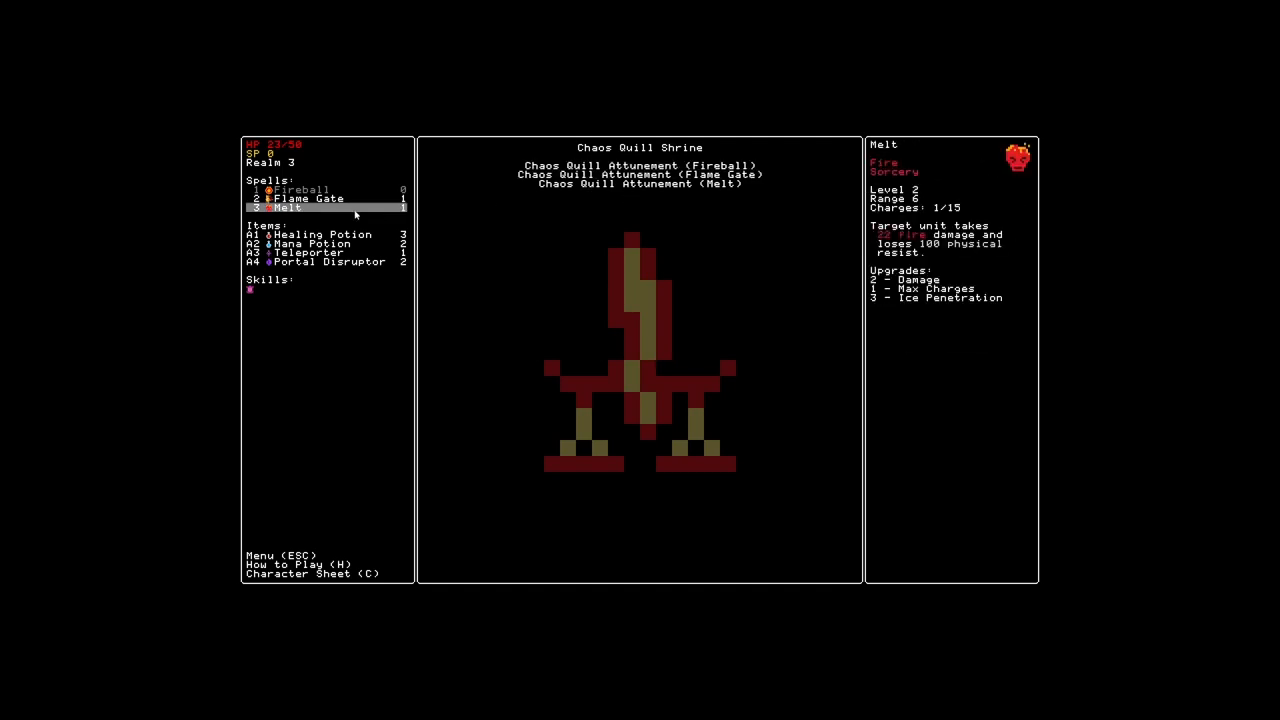
pyautogui.click(304, 198)
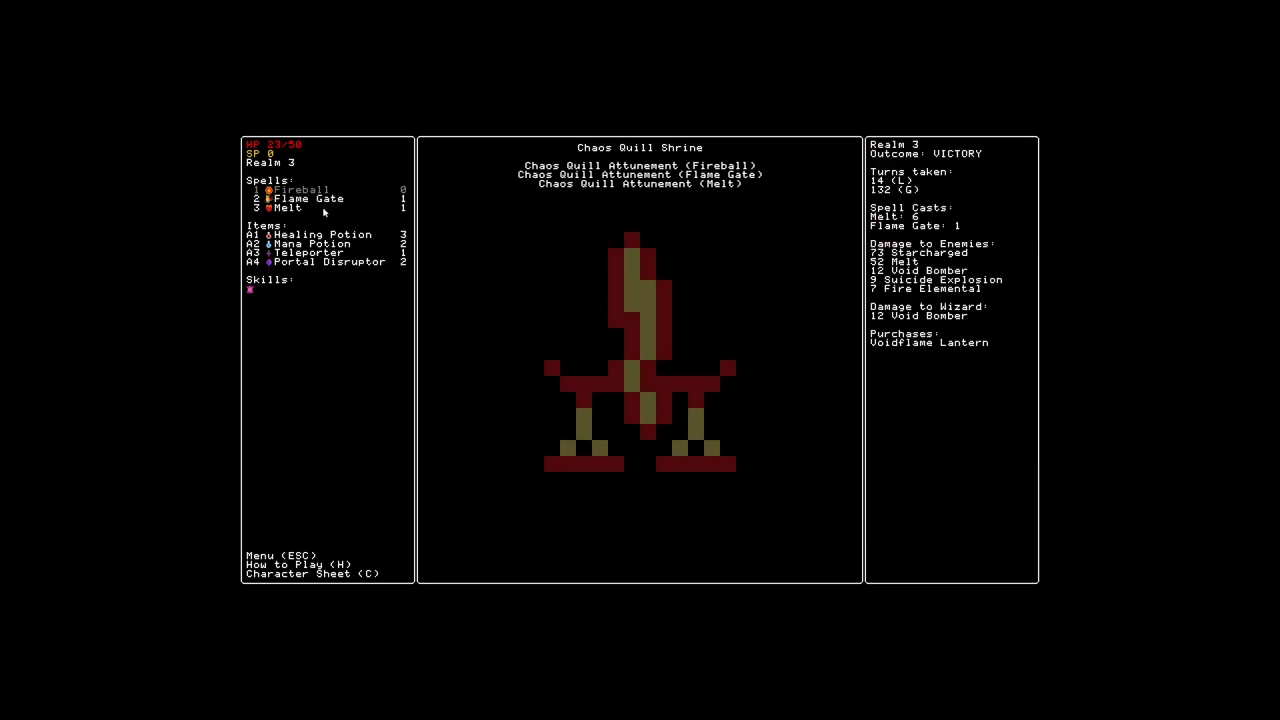
pyautogui.moveTo(548, 218)
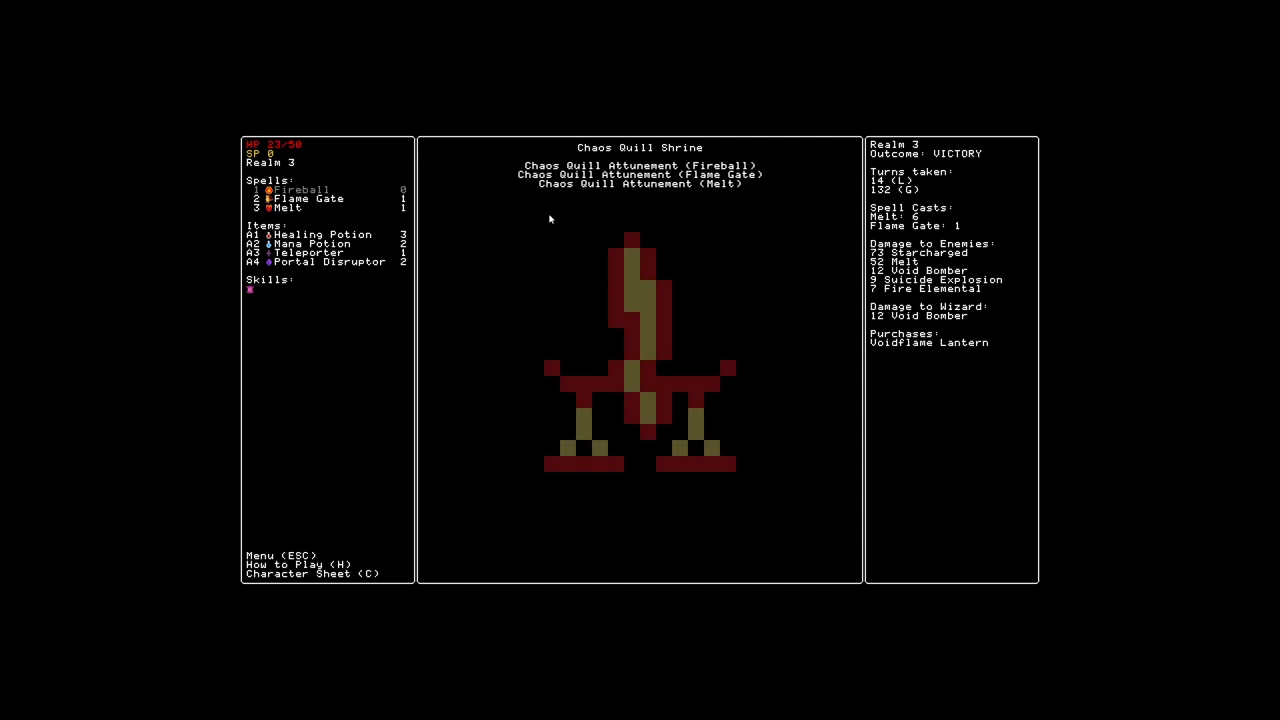
pyautogui.click(640, 164)
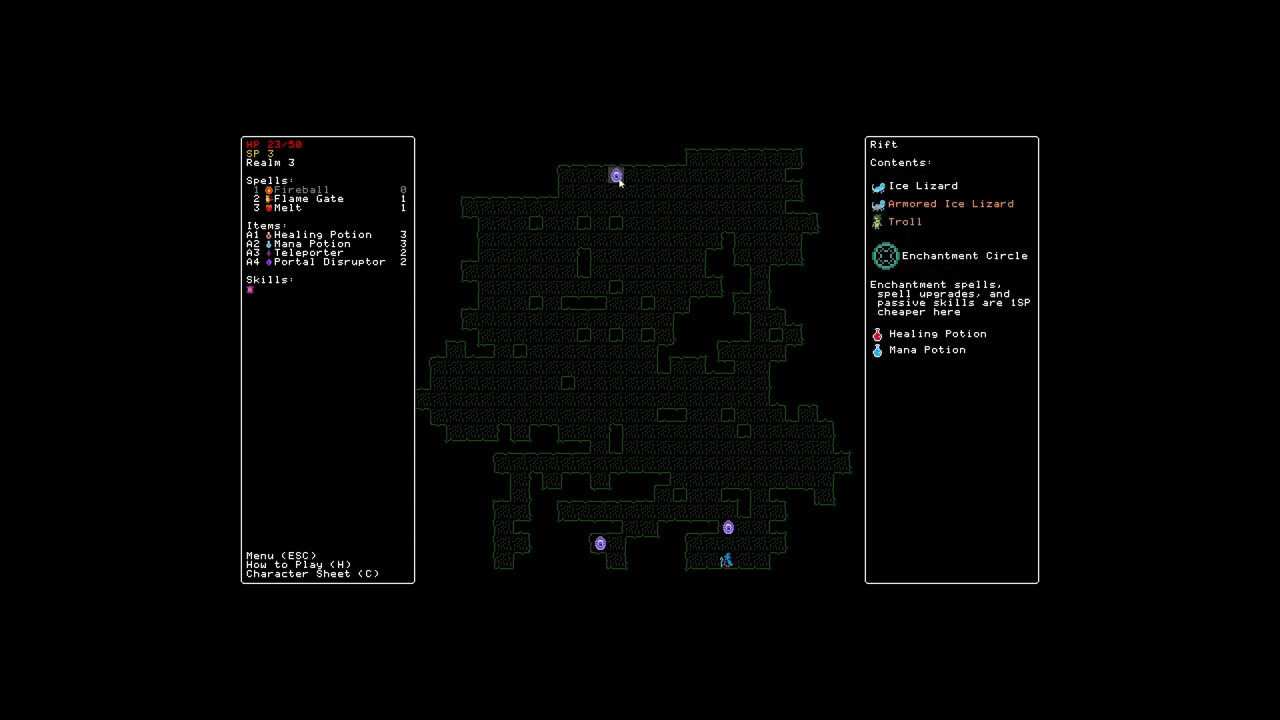
# Read the Magnetize and Eye of Fire descriptions in the new-spells list, then switch to learnable skills
pyautogui.click(308, 572)
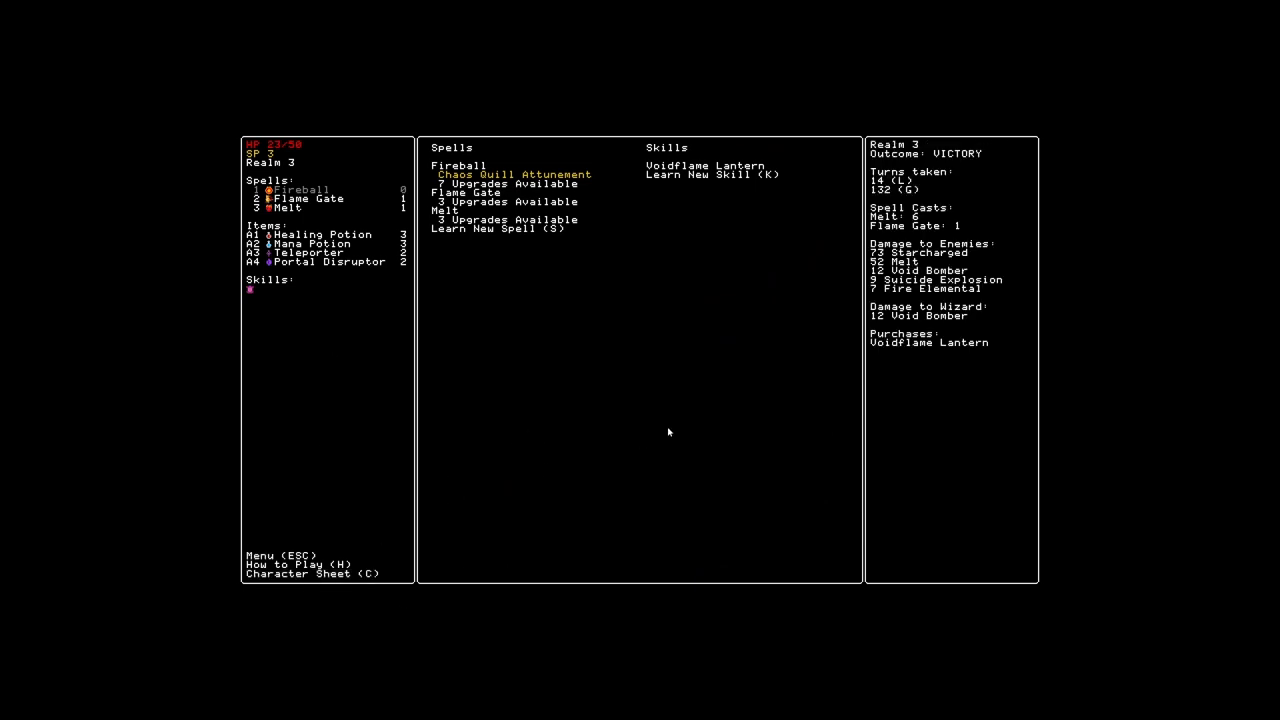
pyautogui.press('s')
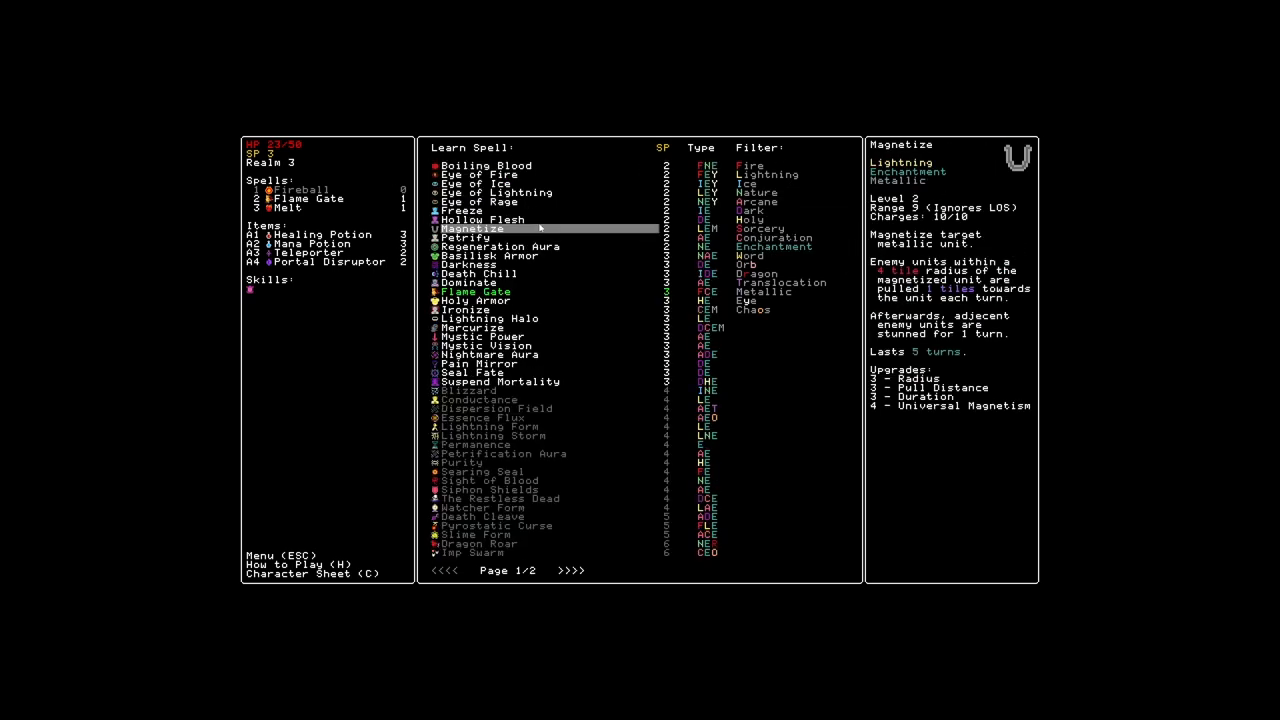
pyautogui.click(480, 174)
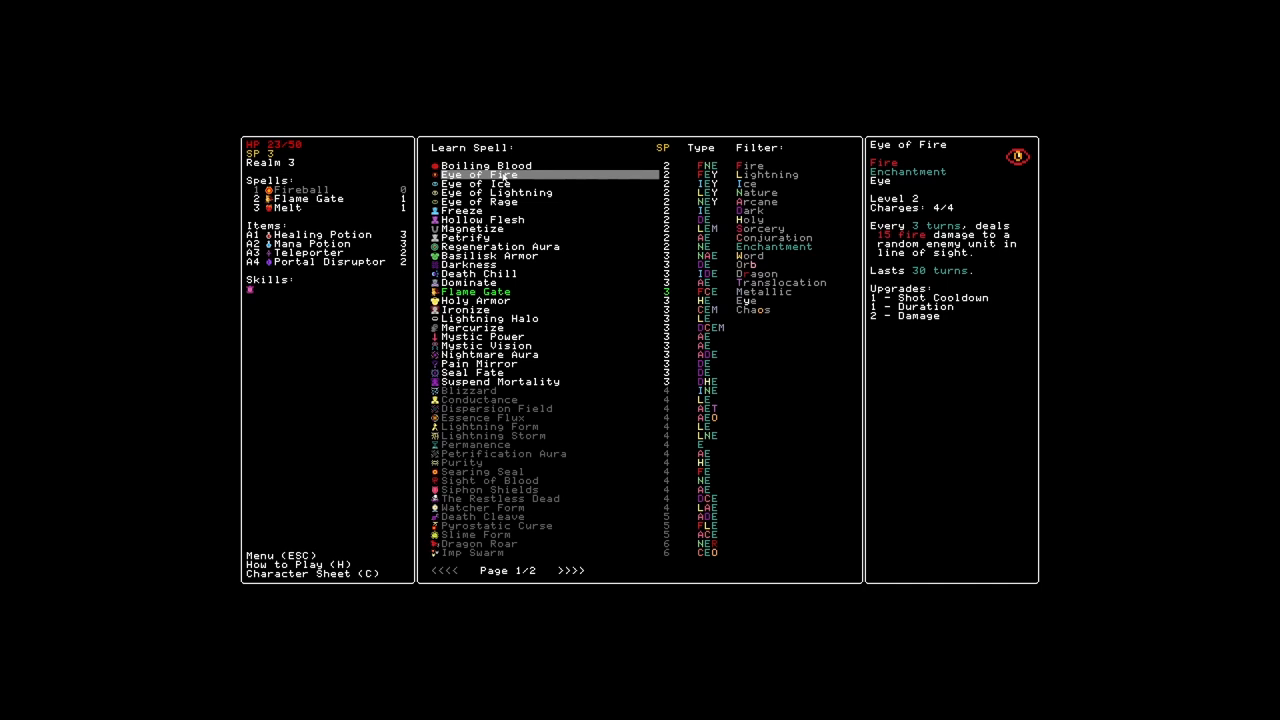
pyautogui.click(486, 164)
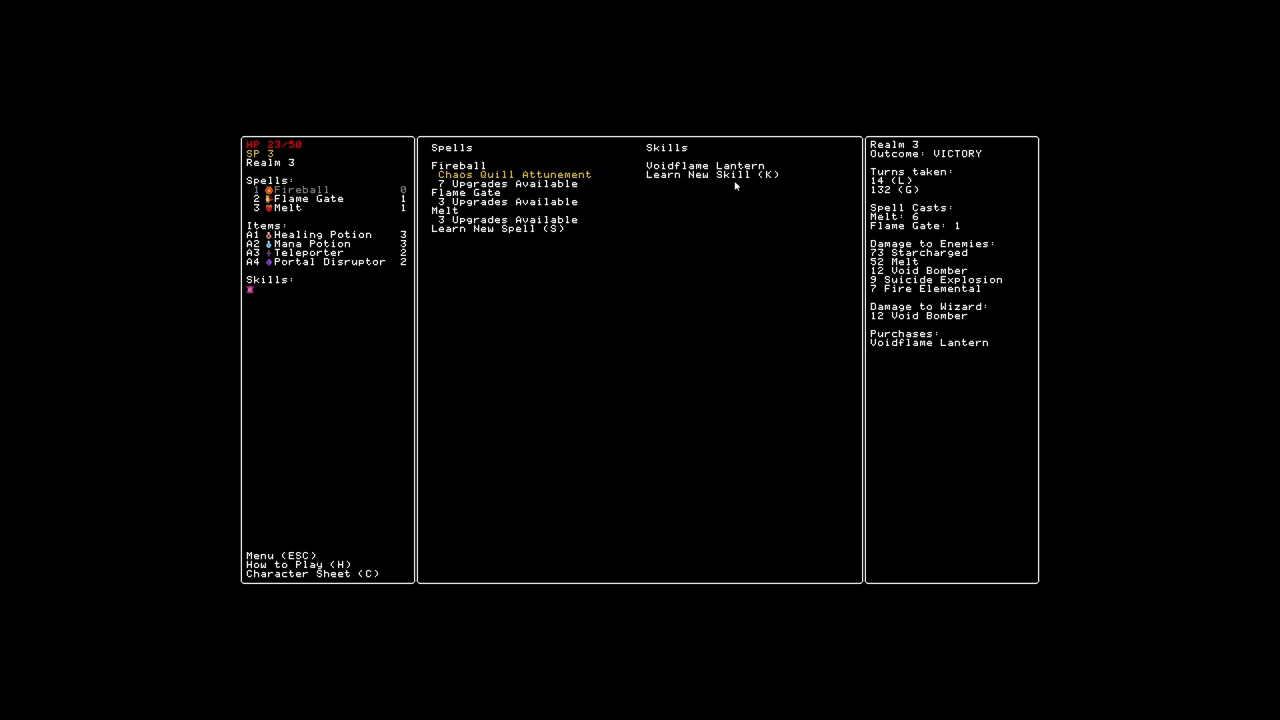
pyautogui.press('k')
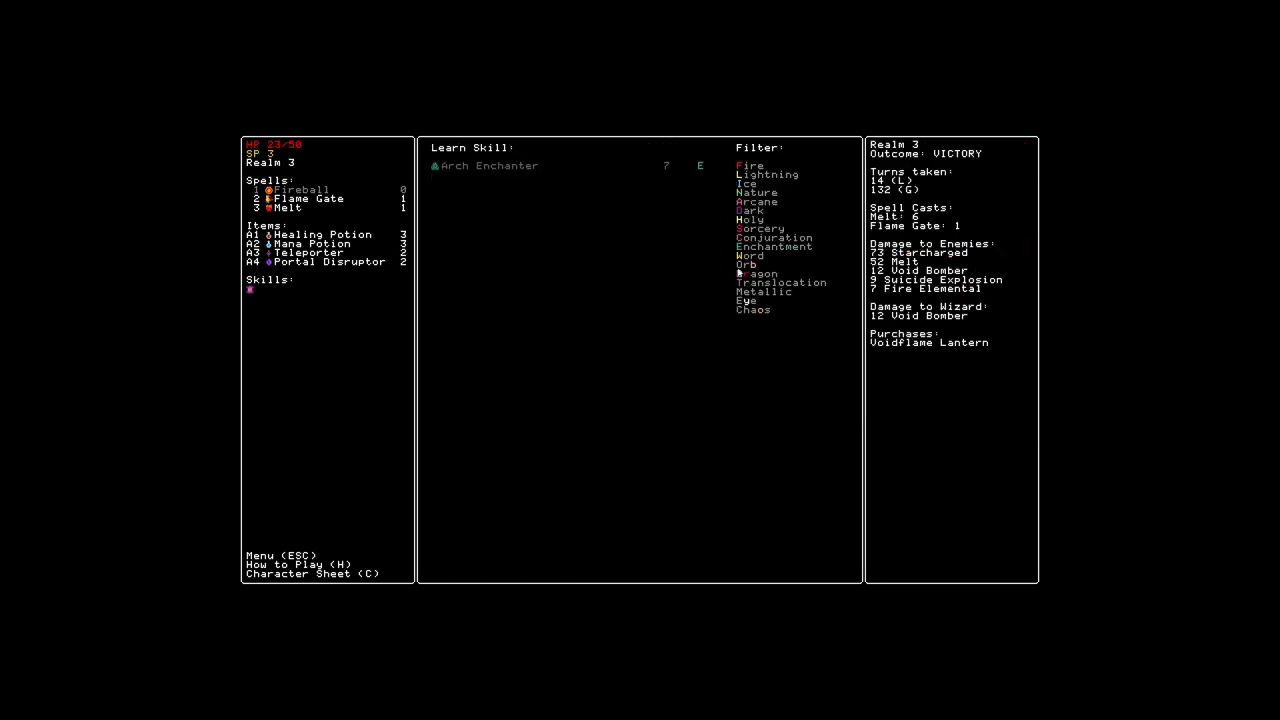
pyautogui.moveTo(574, 306)
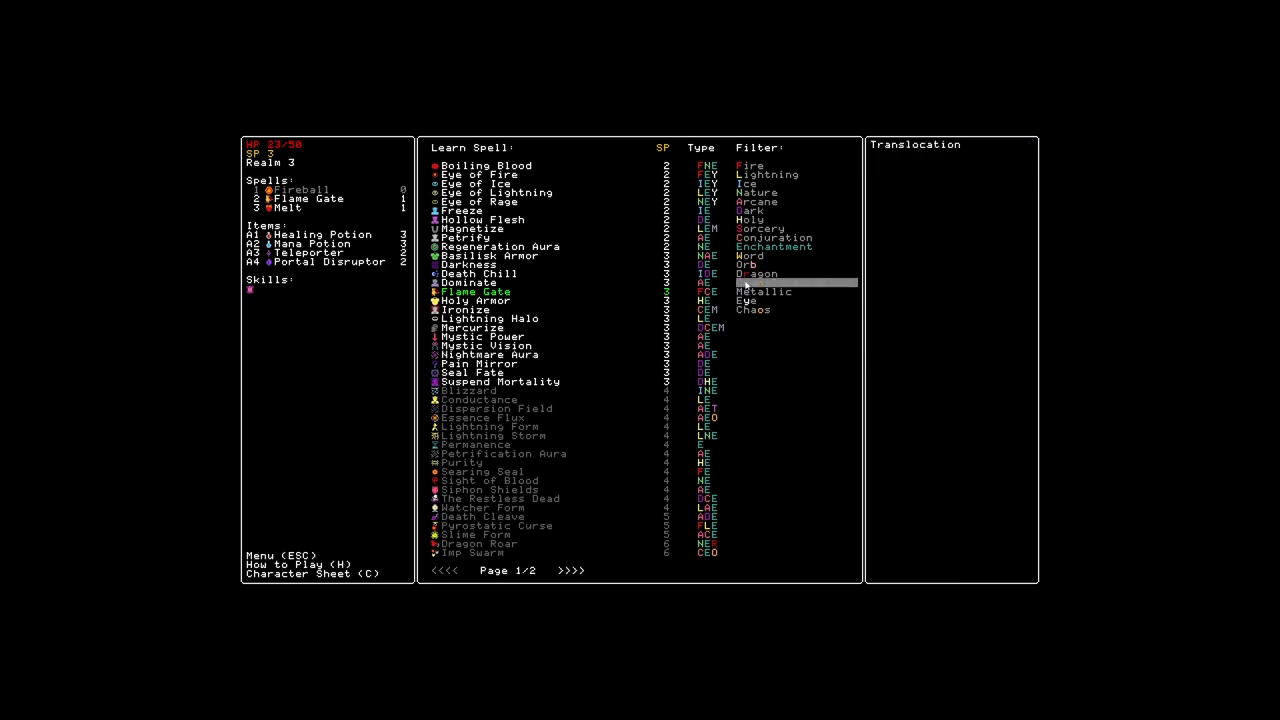
# Toggle the Translocation school filter in the Learn Spell list
pyautogui.click(748, 164)
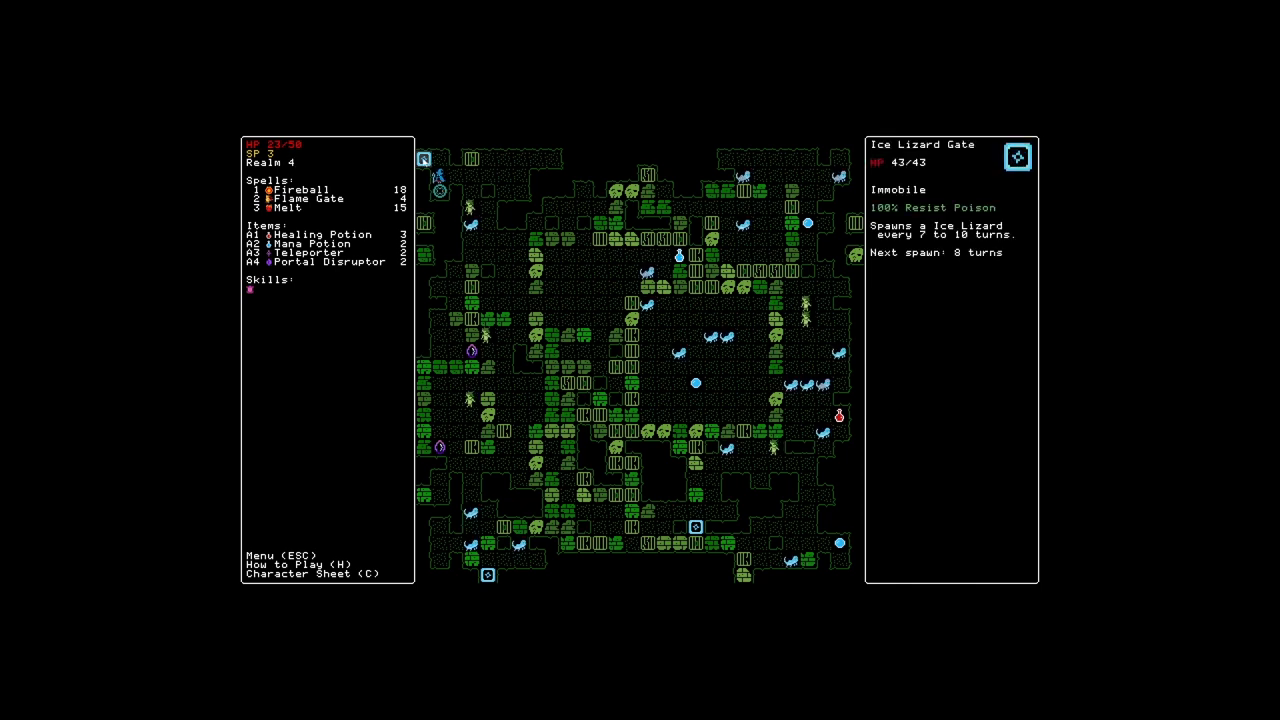
# Ready Flame Gate and throw fireballs at the approaching ice lizards
pyautogui.click(304, 198)
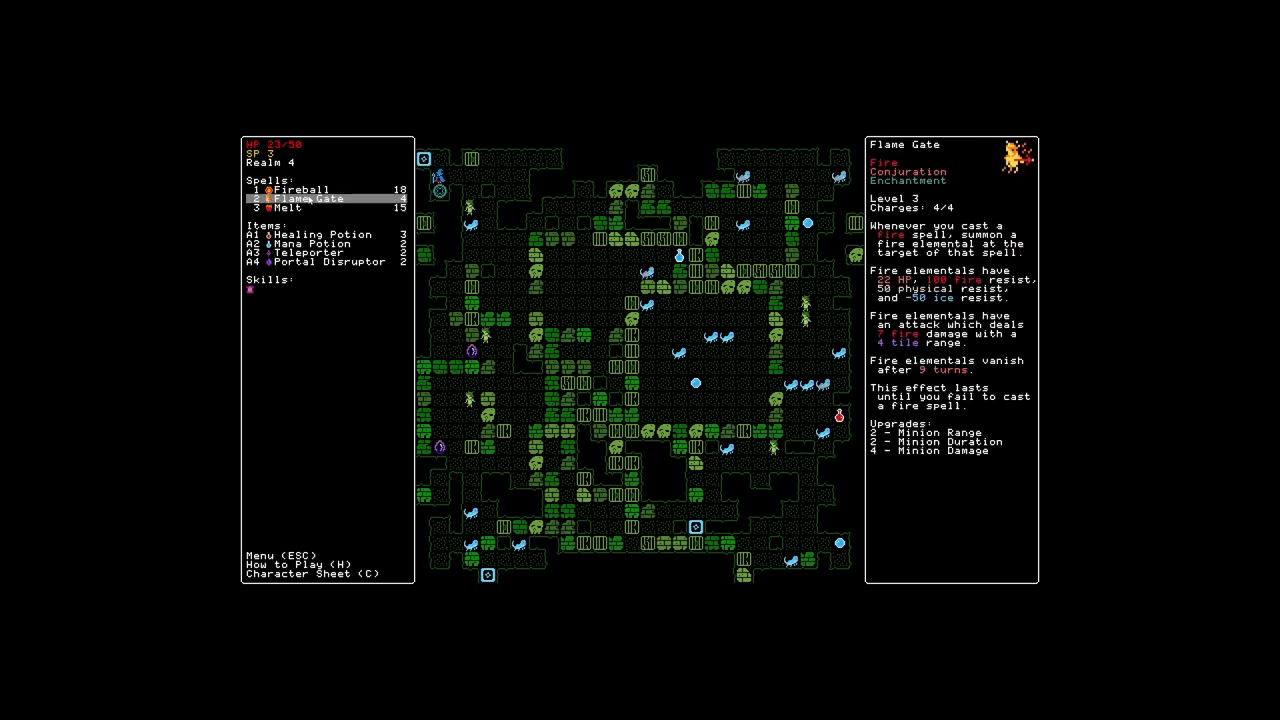
pyautogui.click(290, 208)
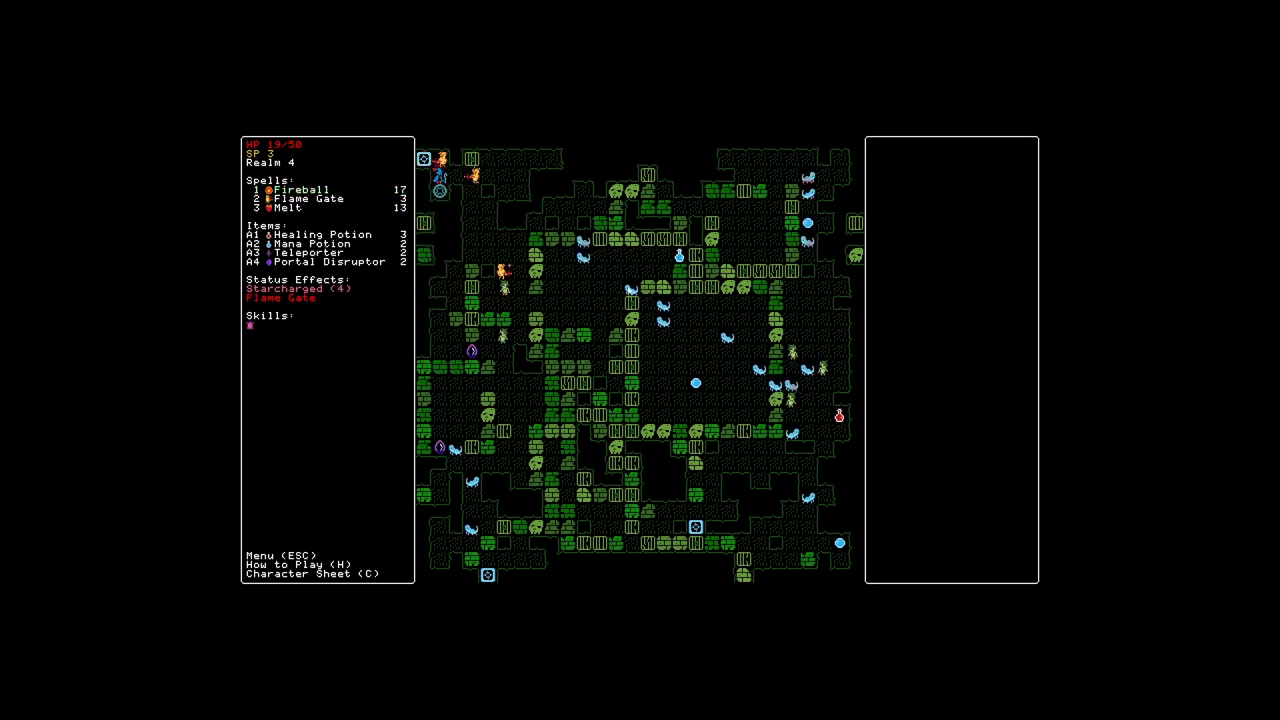
pyautogui.click(300, 188)
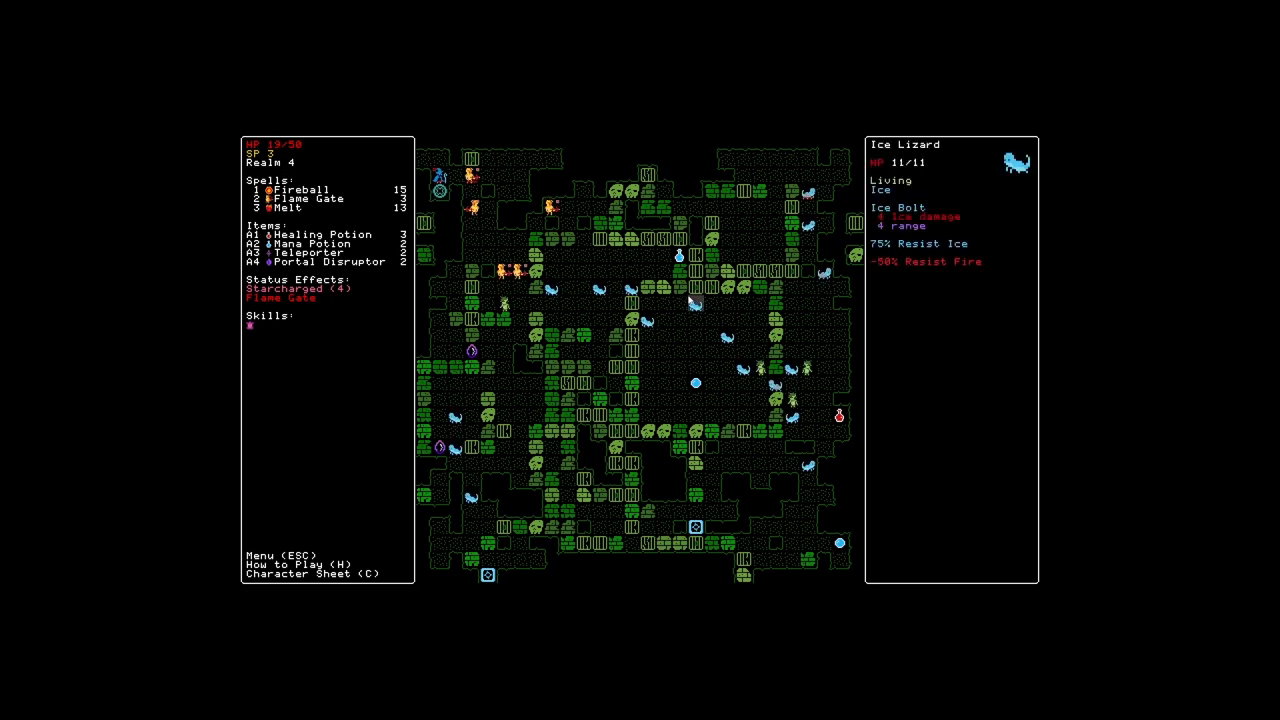
pyautogui.click(298, 188)
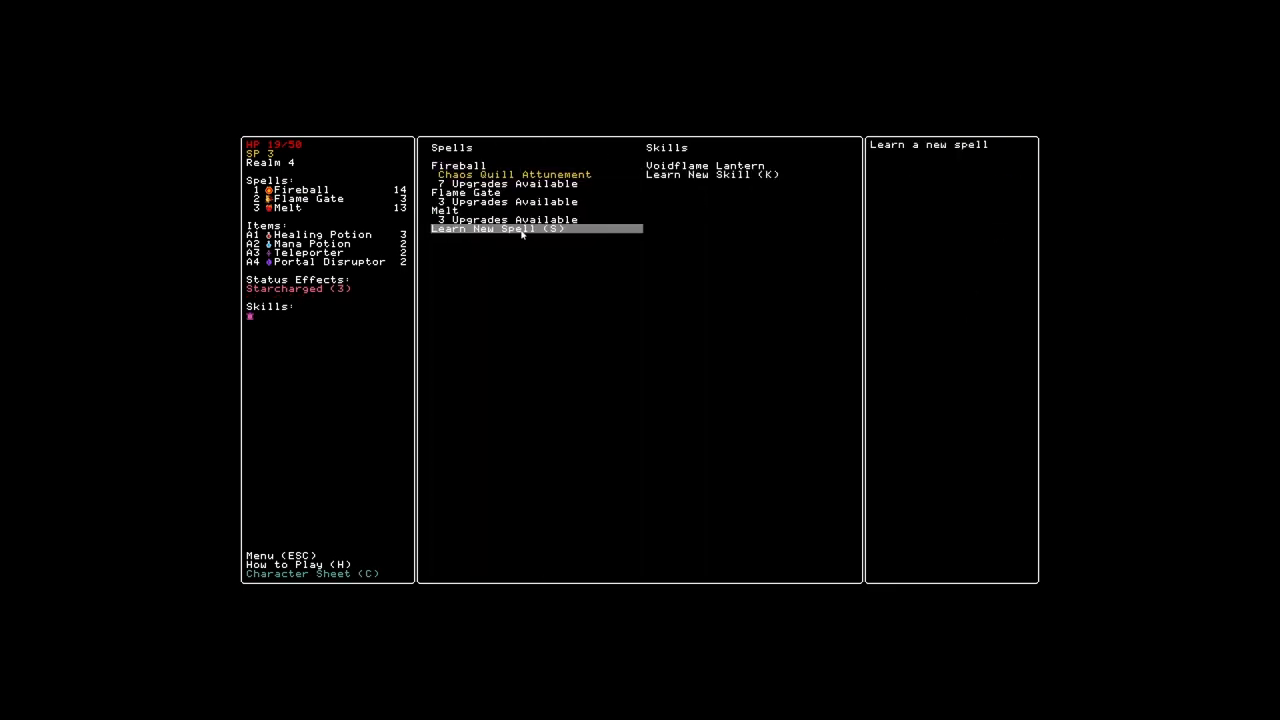
# Learn Searing Seal from the Fire-filtered spell list and return to the realm map
pyautogui.click(496, 228)
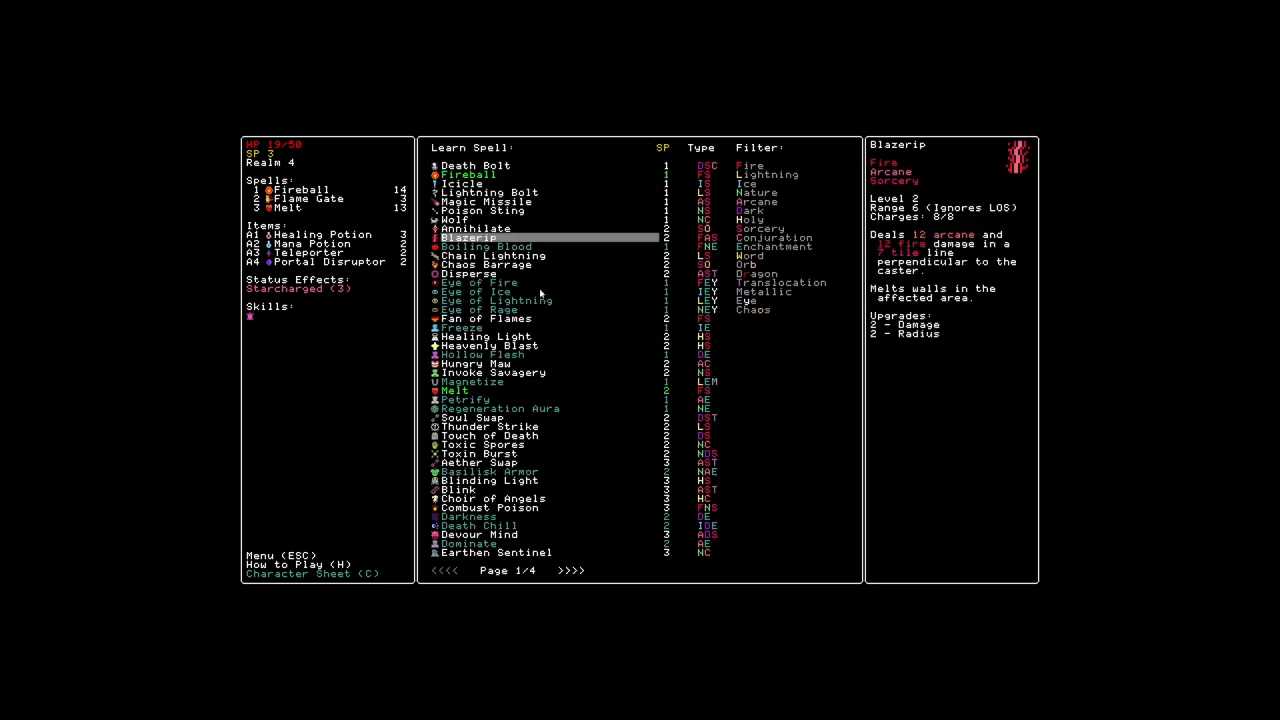
pyautogui.click(480, 292)
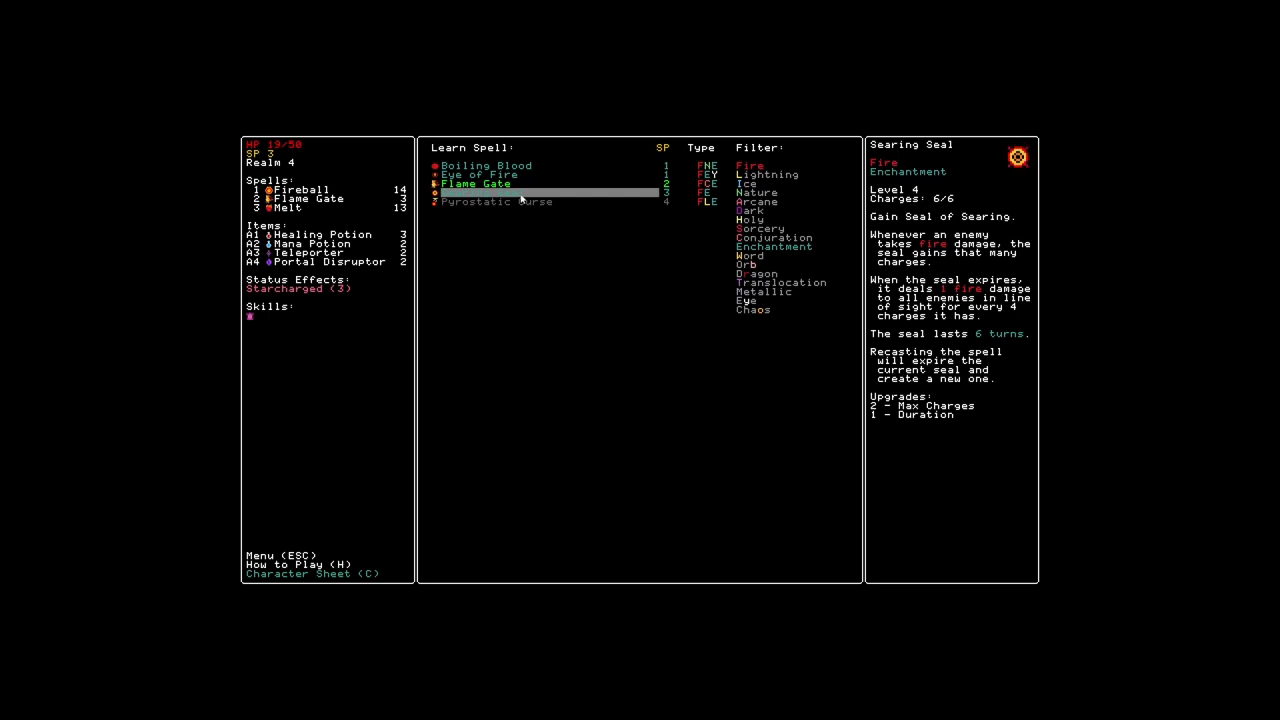
pyautogui.click(476, 184)
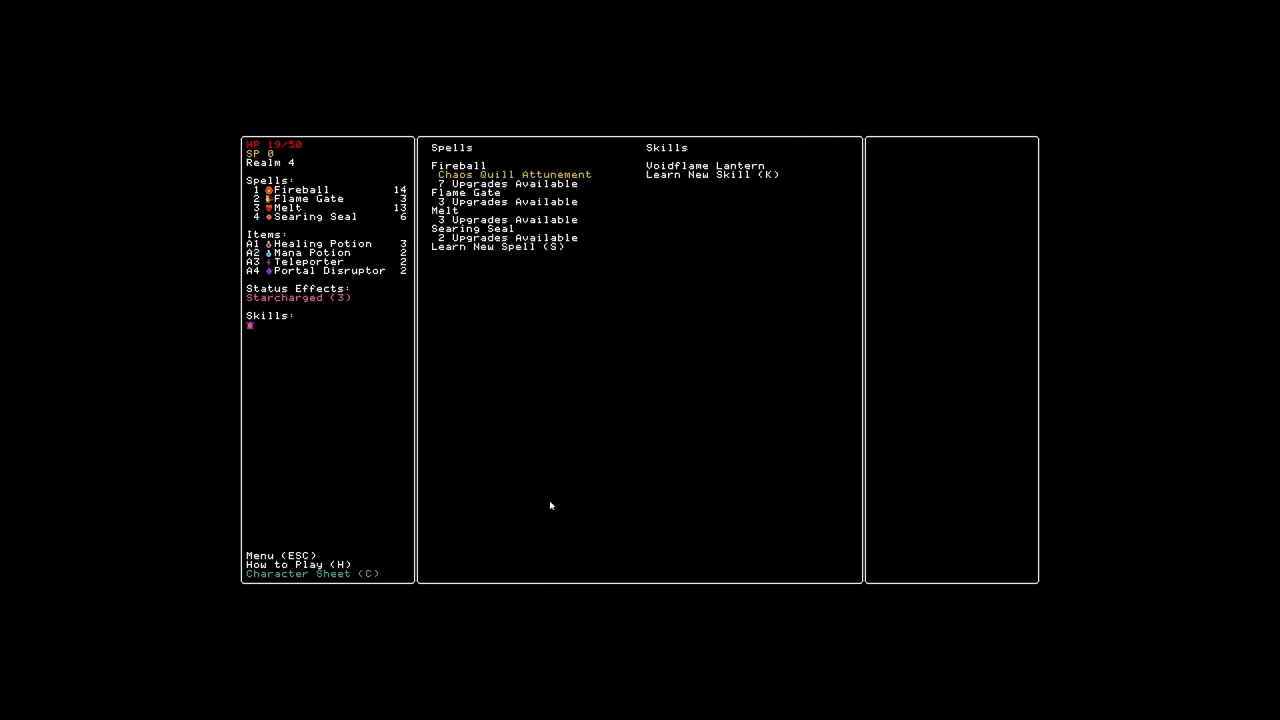
pyautogui.press('Escape')
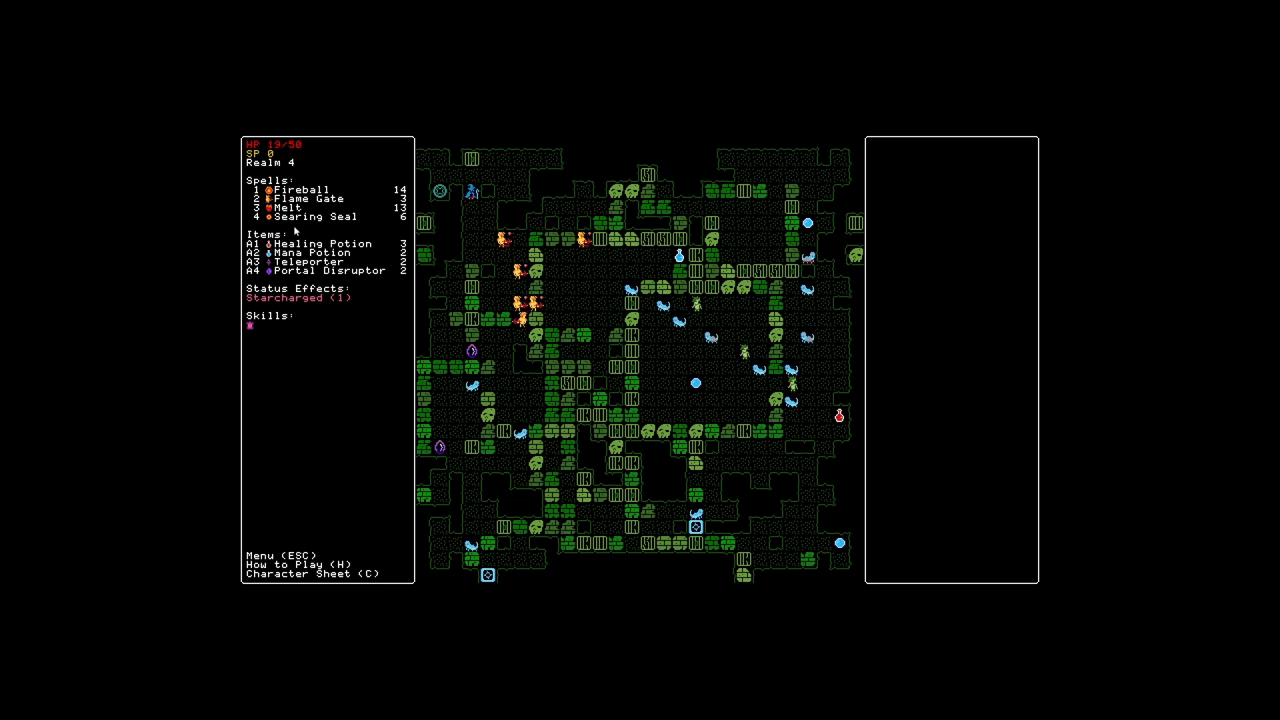
# Cast Searing Seal on the wizard to gain the Seal of Searing status
pyautogui.click(316, 216)
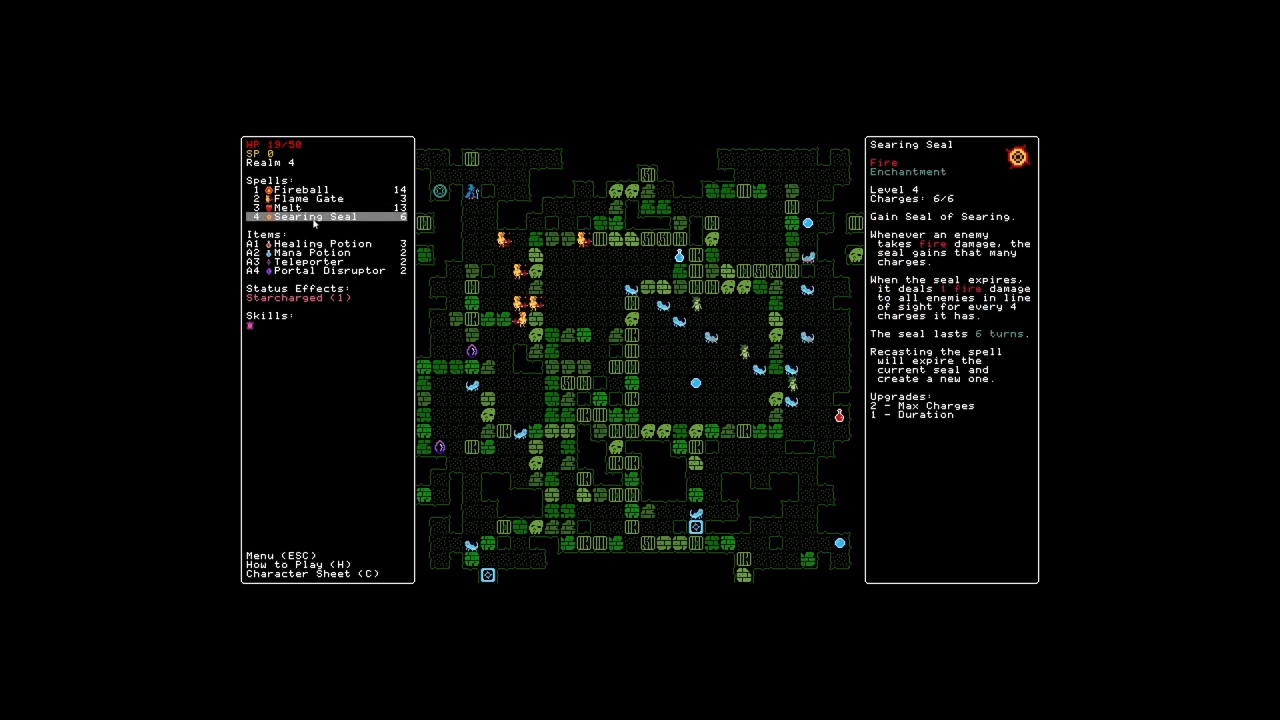
pyautogui.click(304, 198)
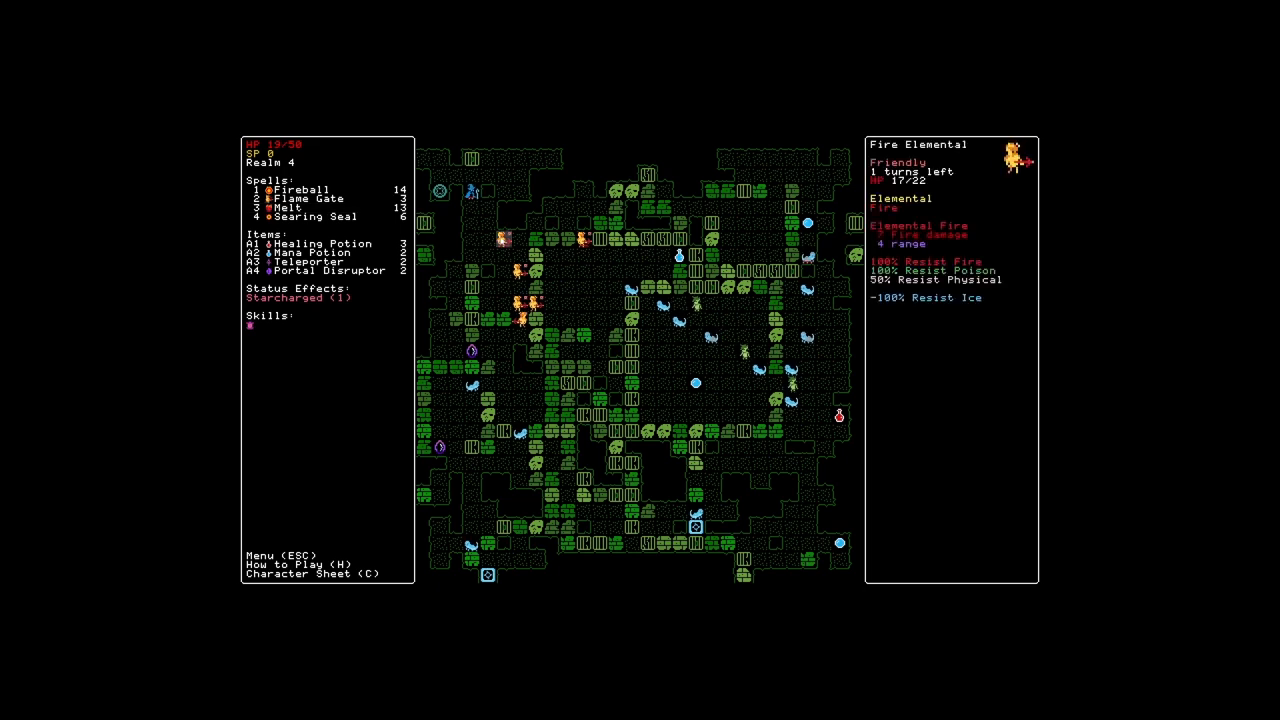
pyautogui.click(320, 190)
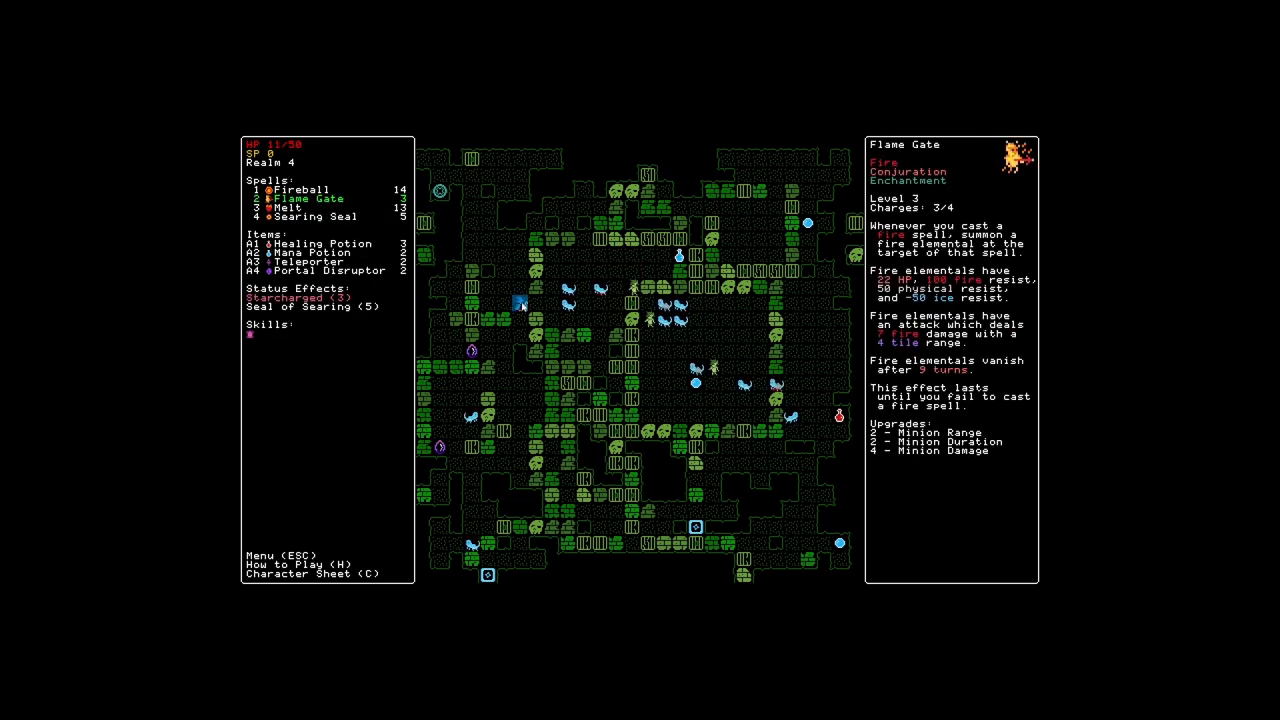
# Summon fire elementals with Flame Gate, then fireball the ice lizard cluster and the troll
pyautogui.click(310, 260)
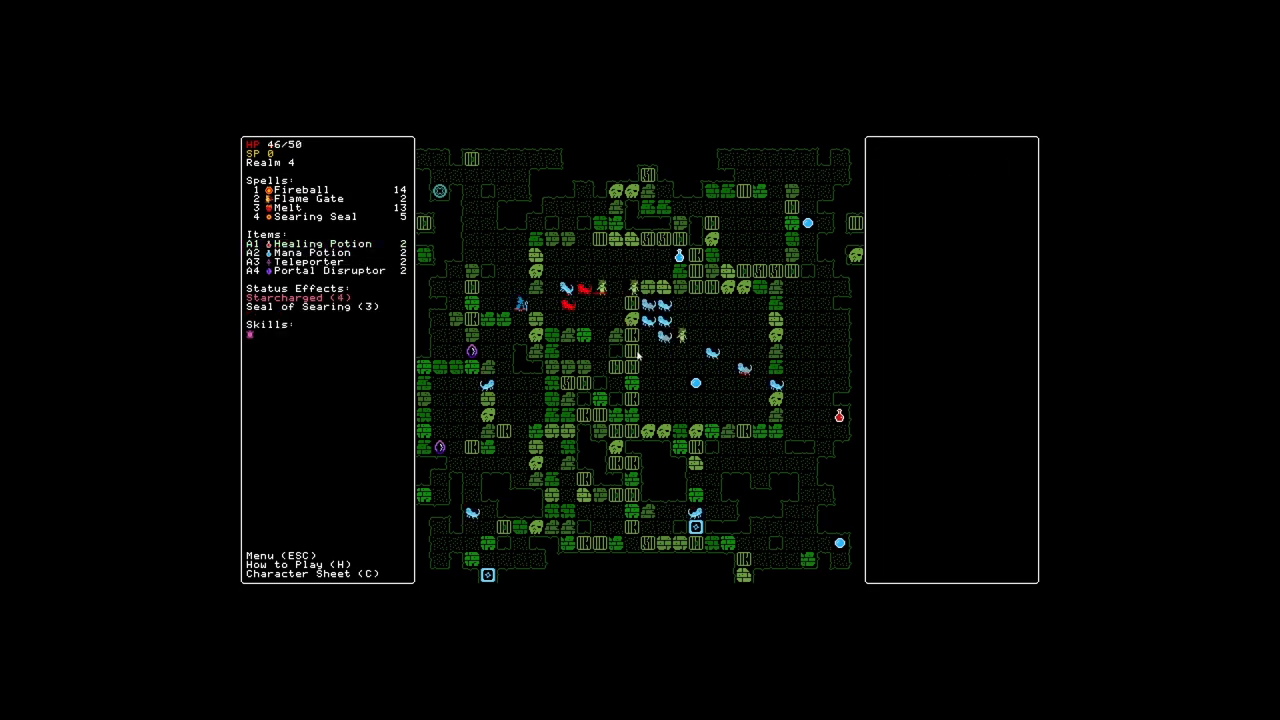
pyautogui.press('1')
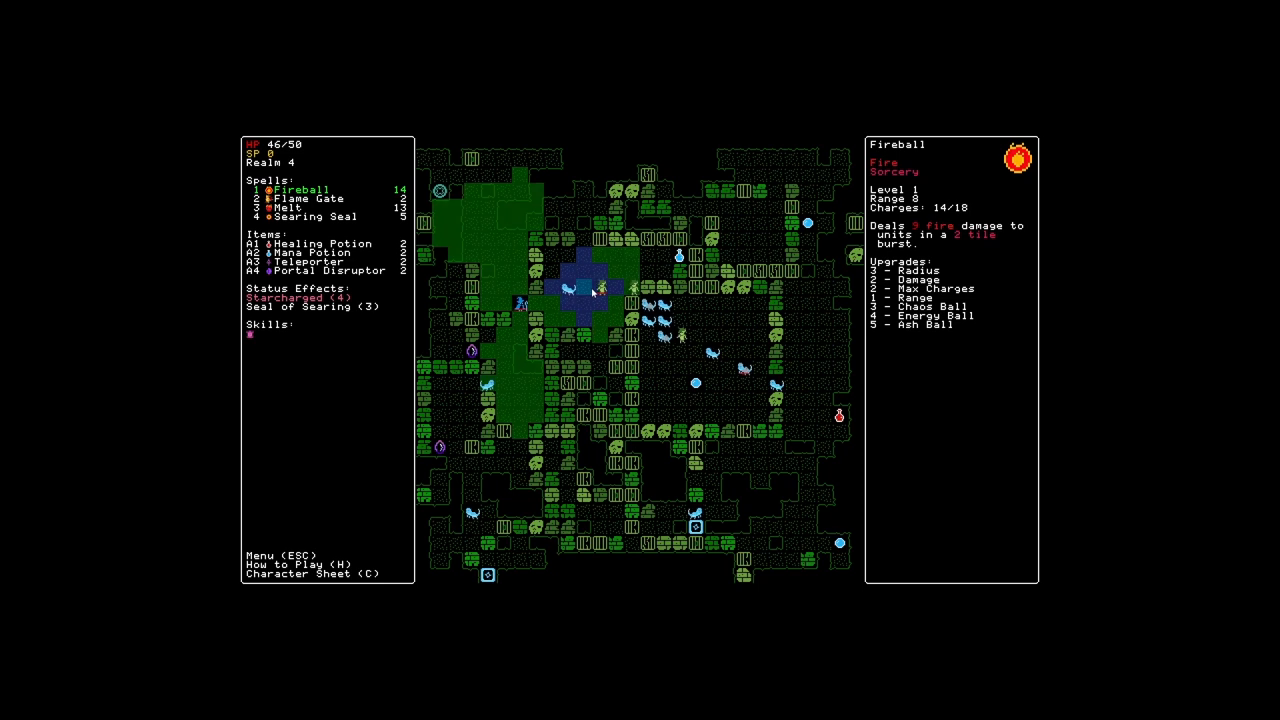
pyautogui.click(596, 290)
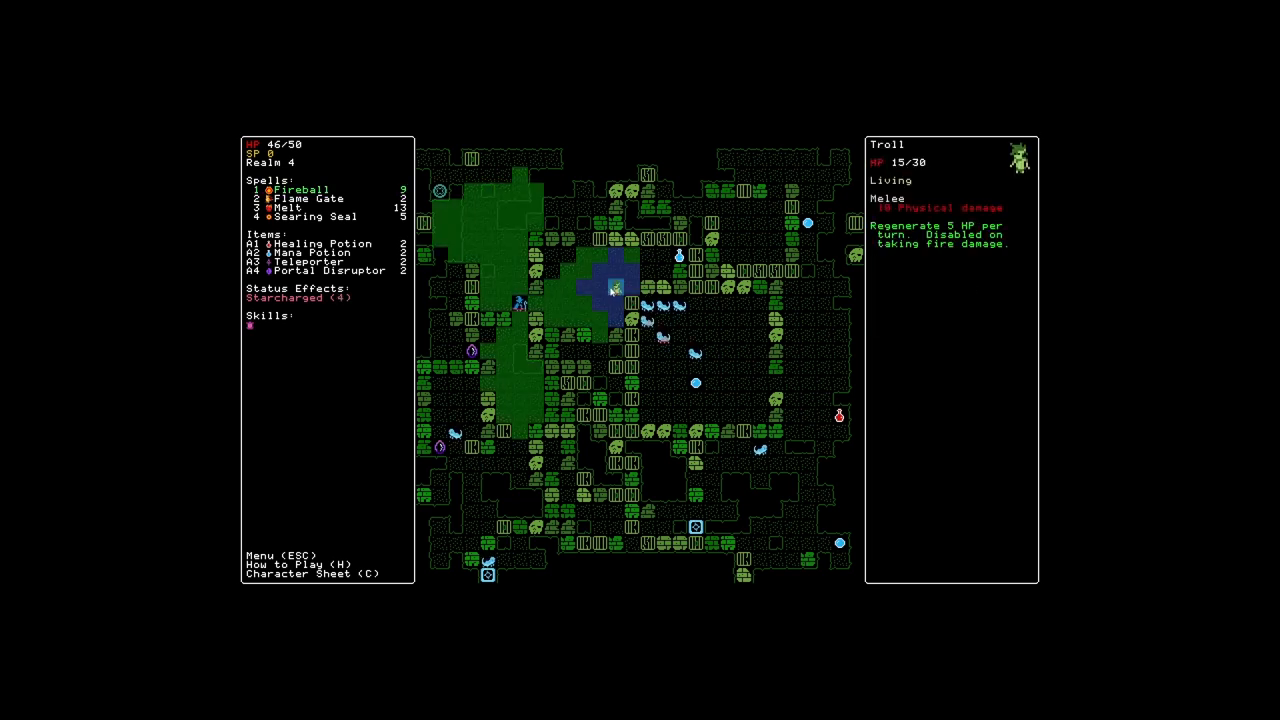
pyautogui.click(300, 188)
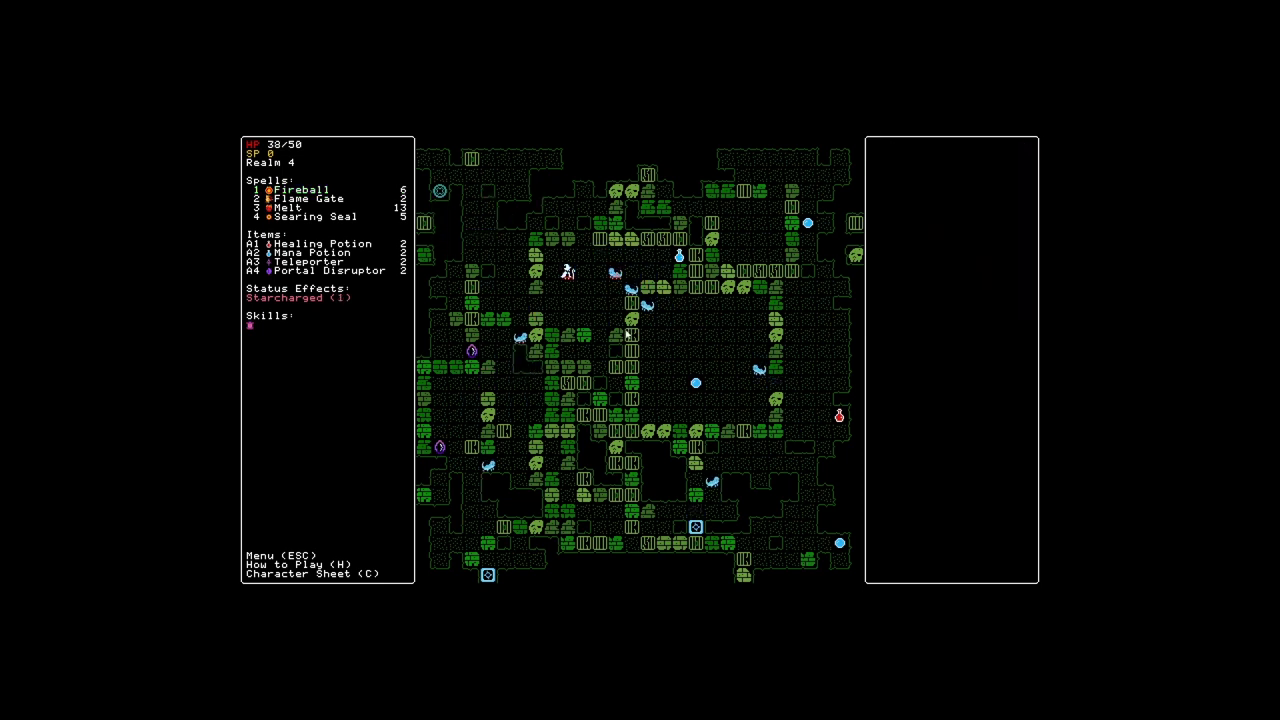
pyautogui.click(300, 188)
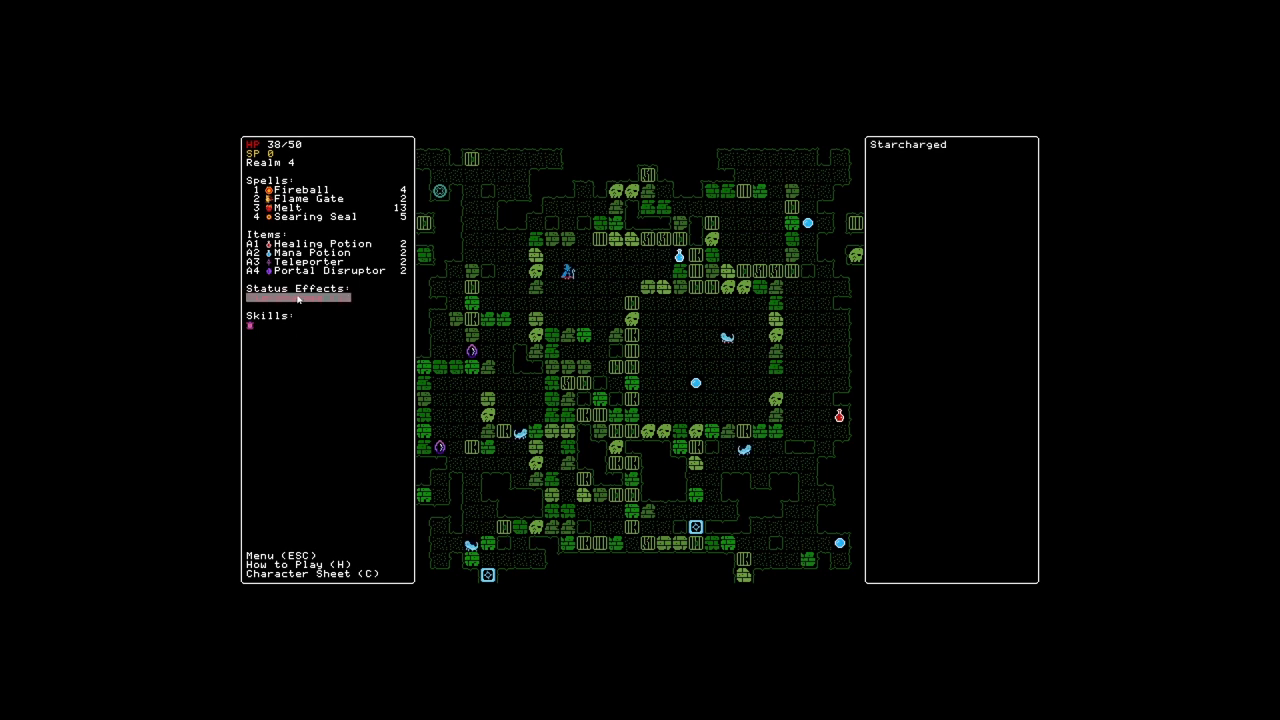
pyautogui.moveTo(290, 572)
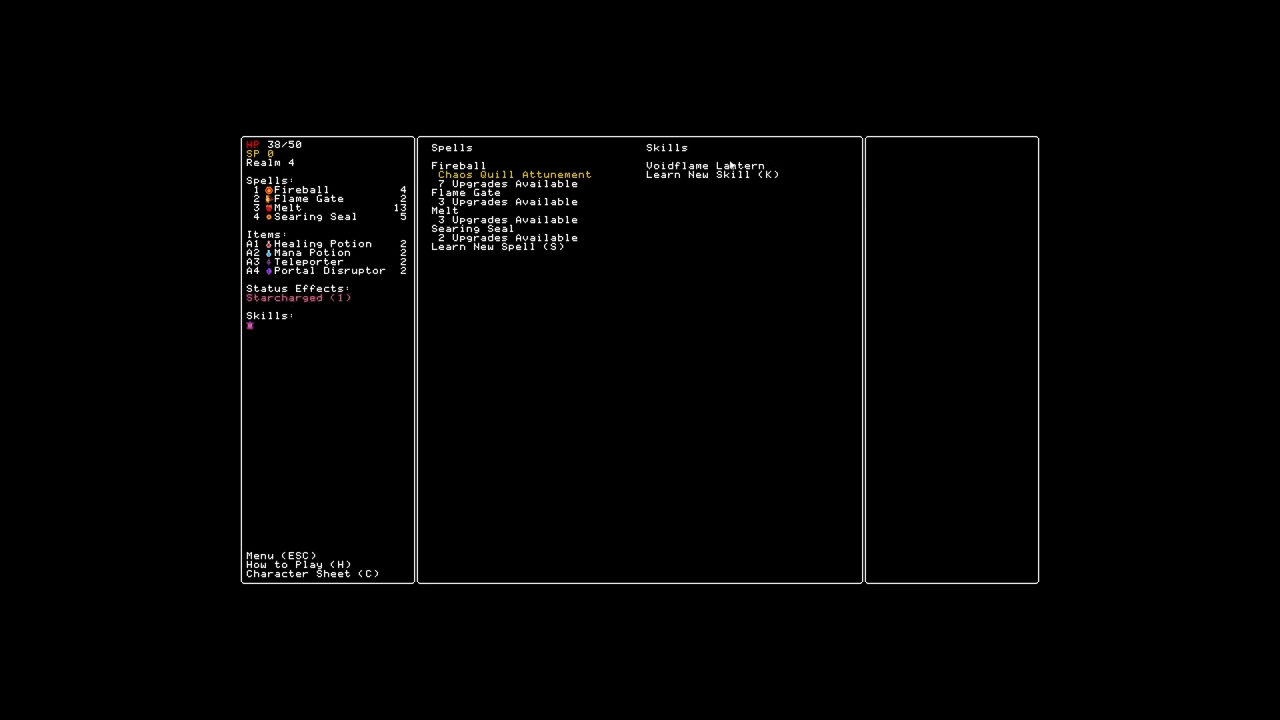
pyautogui.moveTo(540, 312)
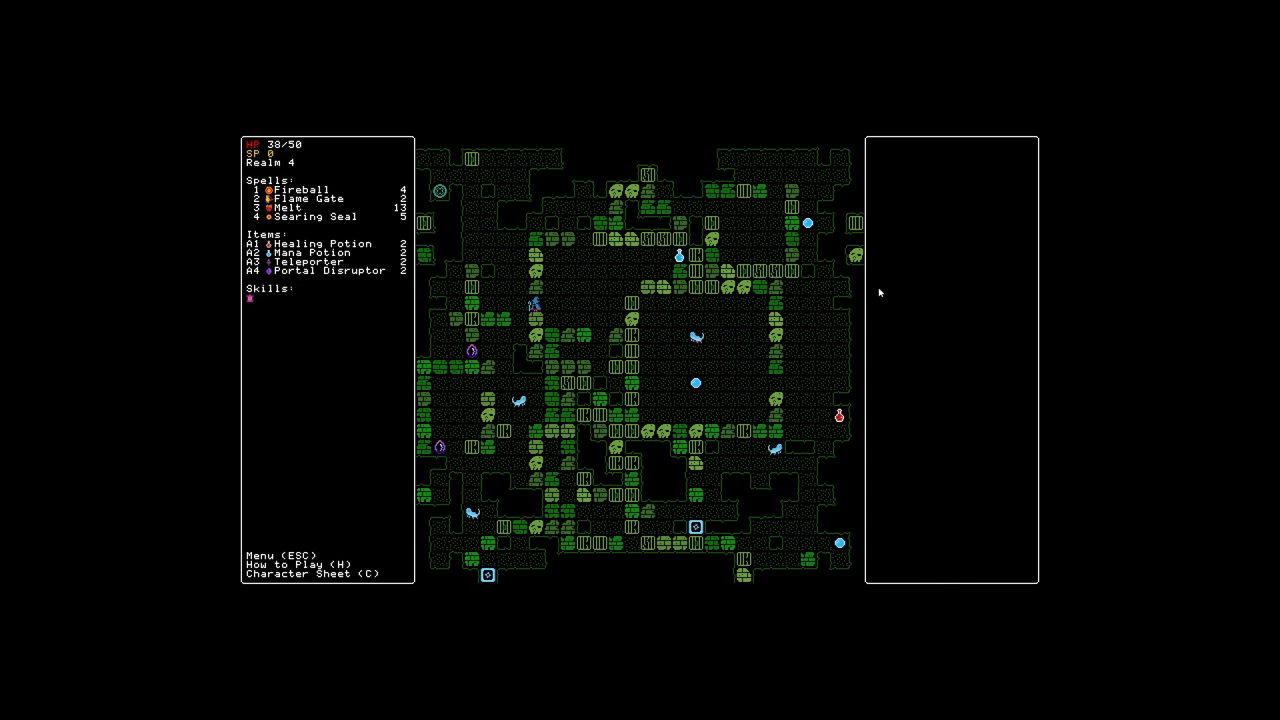
# Attack the last nearby enemies to finish realm 4
pyautogui.click(296, 188)
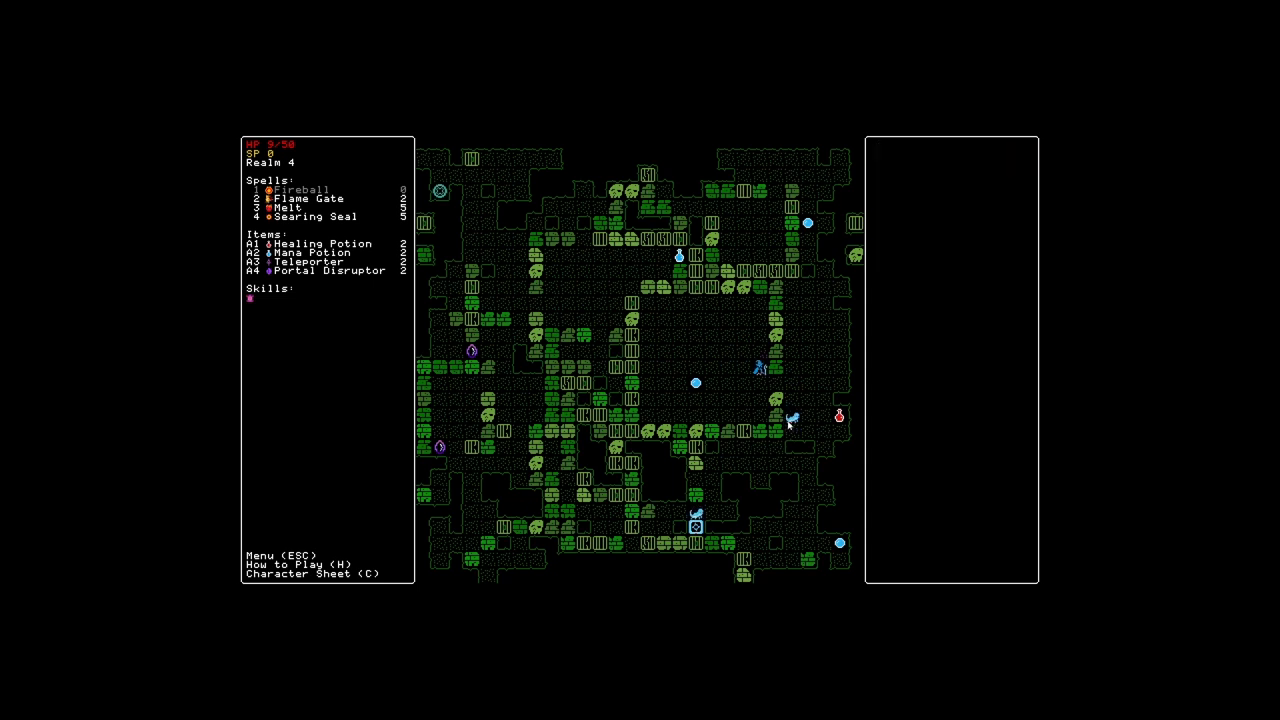
pyautogui.click(296, 206)
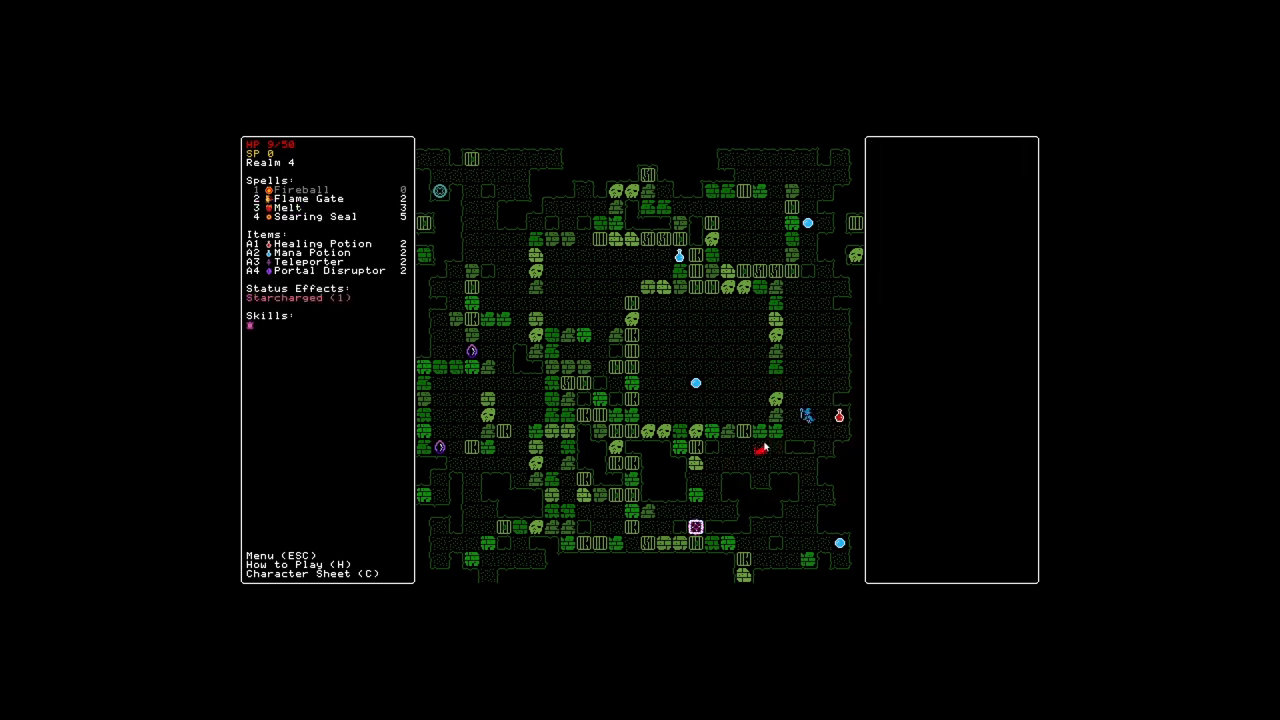
pyautogui.click(296, 188)
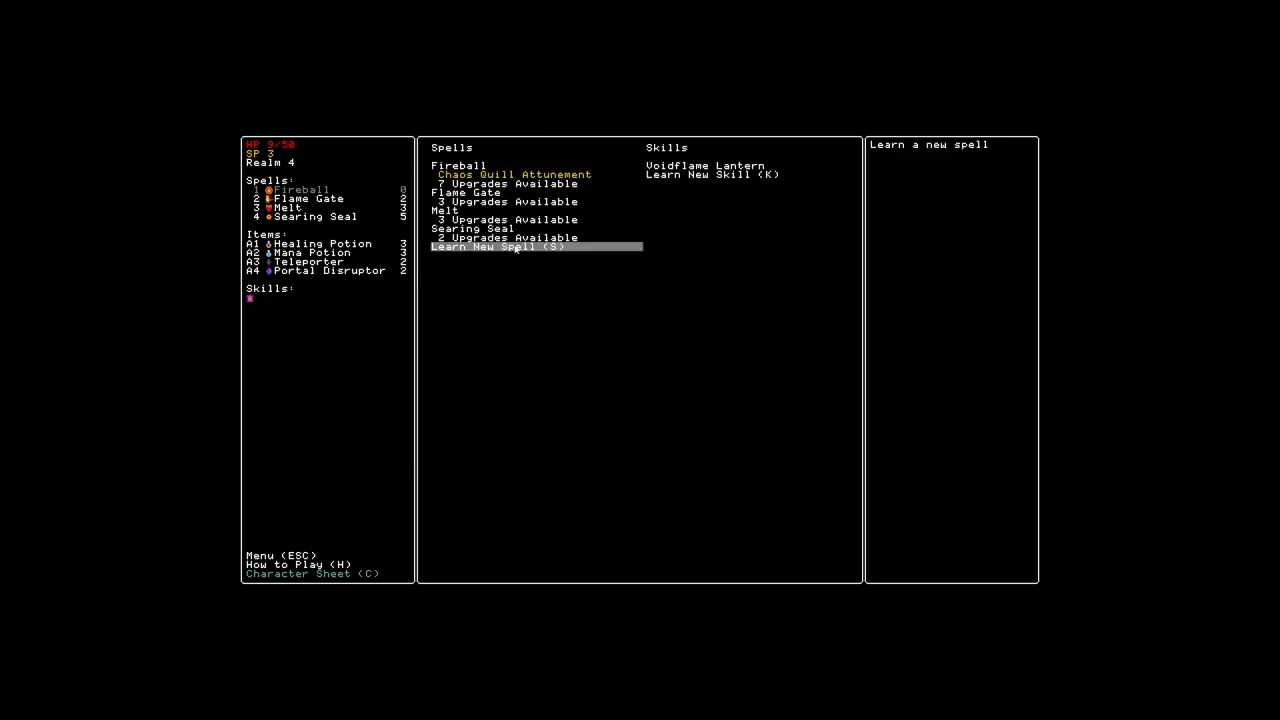
# Learn Eye of Fire, buy Searing Seal's Duration upgrade for 1 SP, and look at its Max Charges upgrade
pyautogui.click(496, 248)
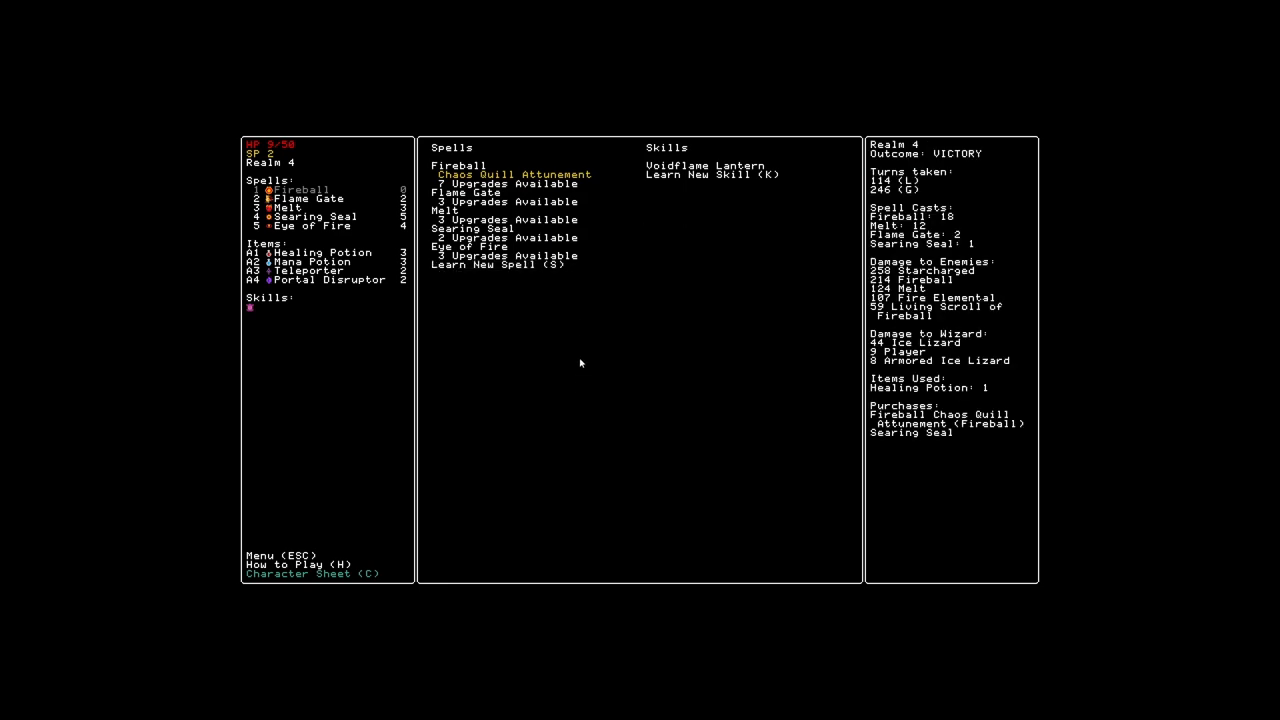
pyautogui.click(500, 248)
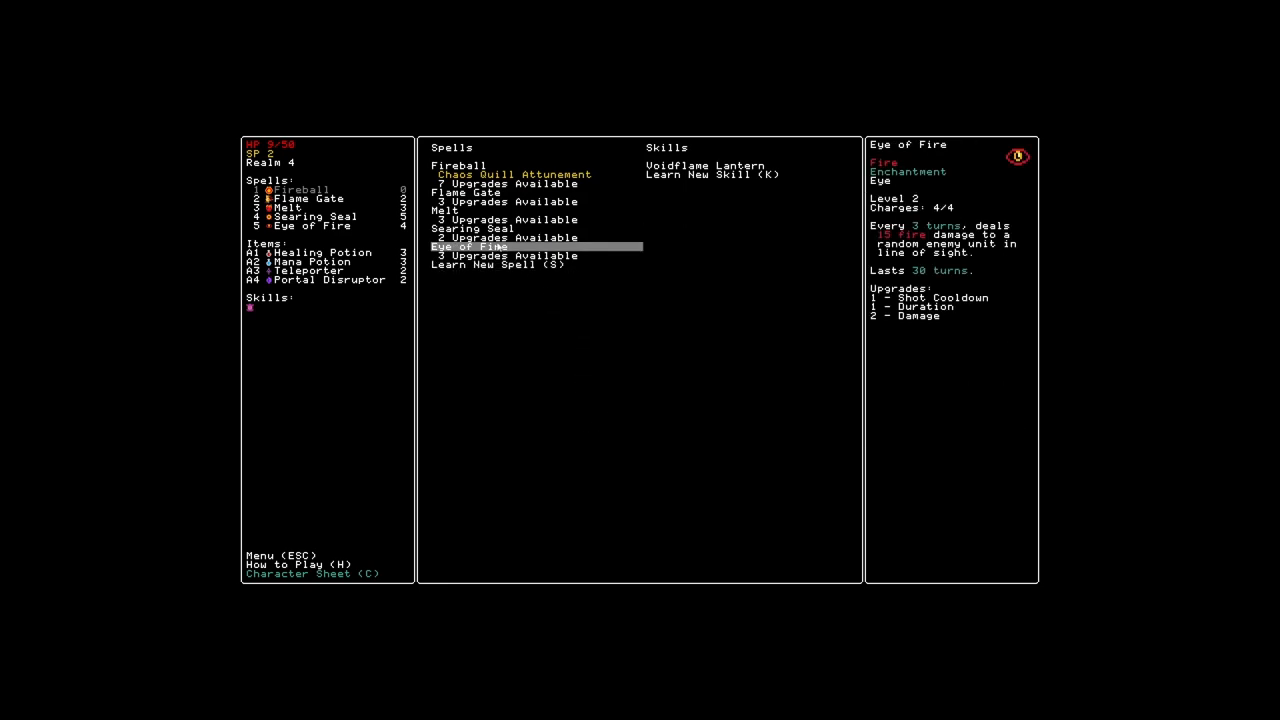
pyautogui.click(472, 228)
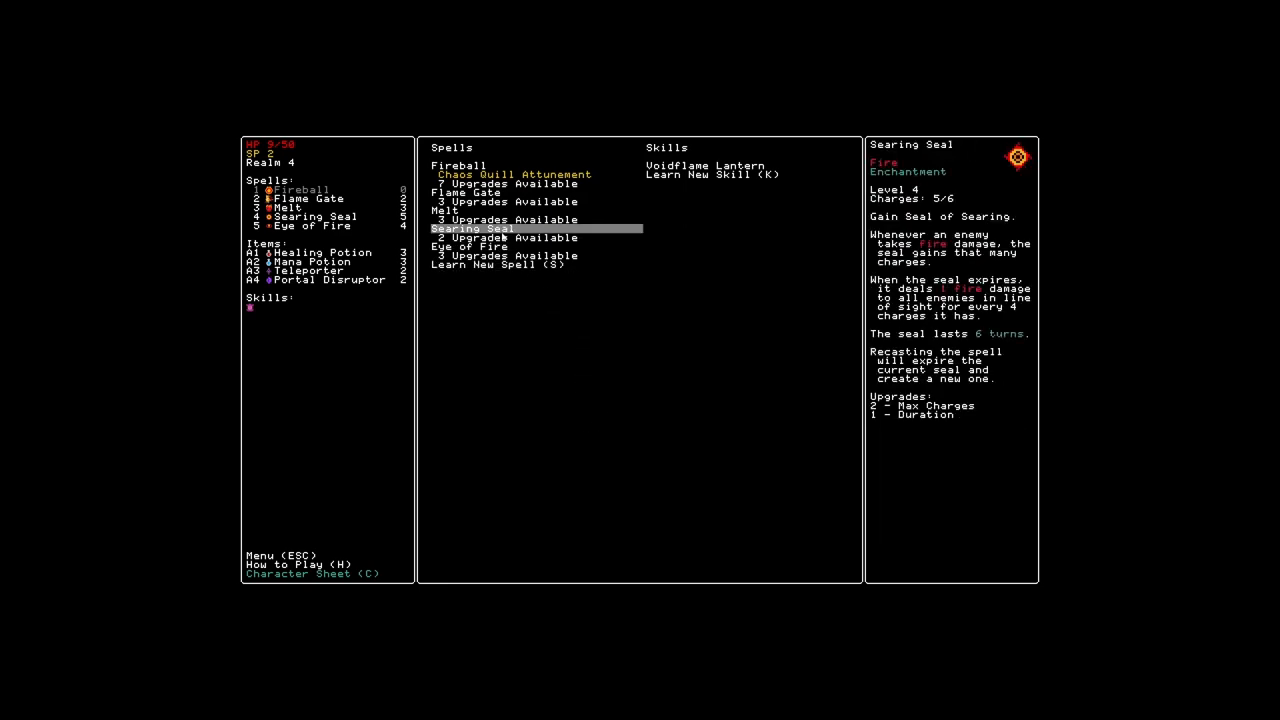
pyautogui.click(472, 228)
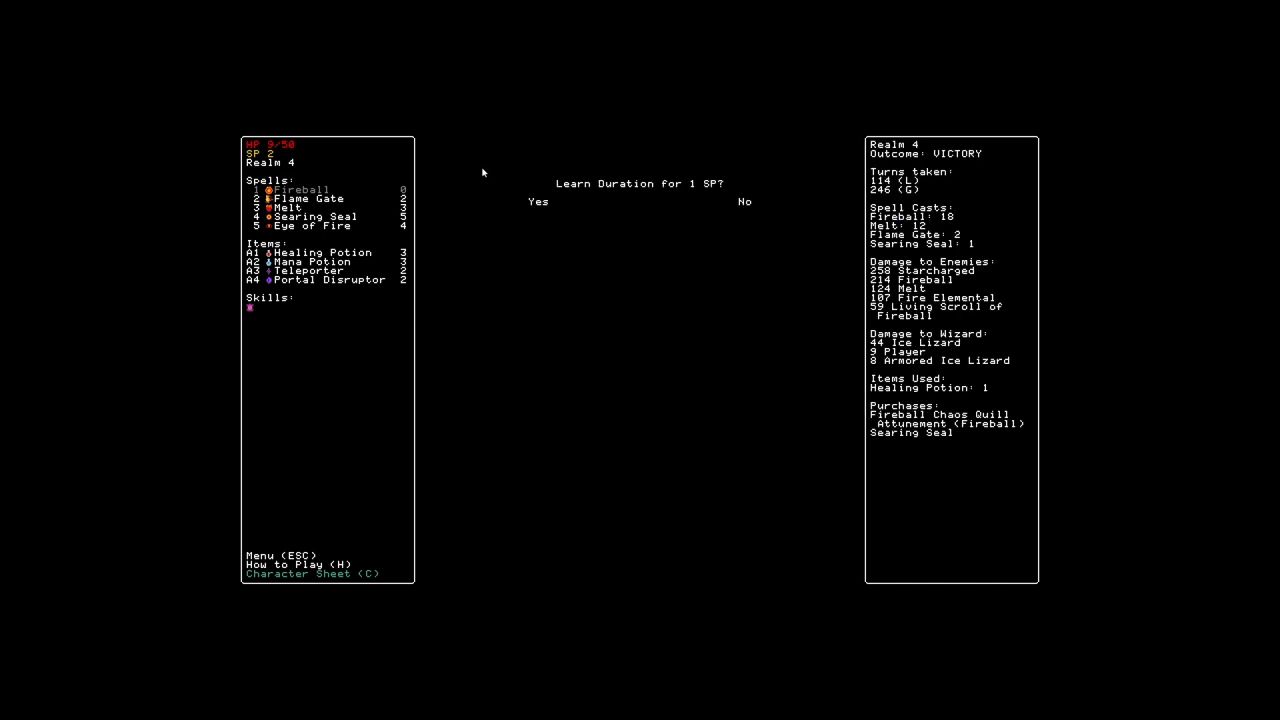
pyautogui.click(538, 200)
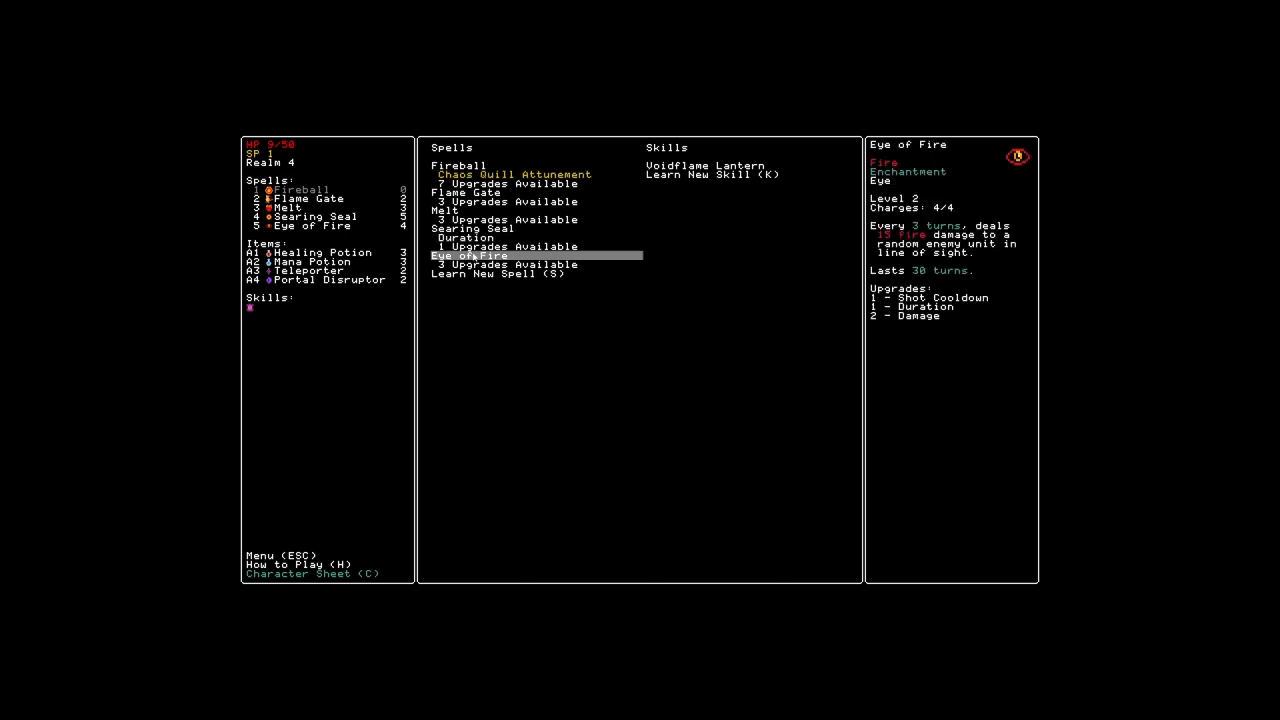
pyautogui.click(488, 248)
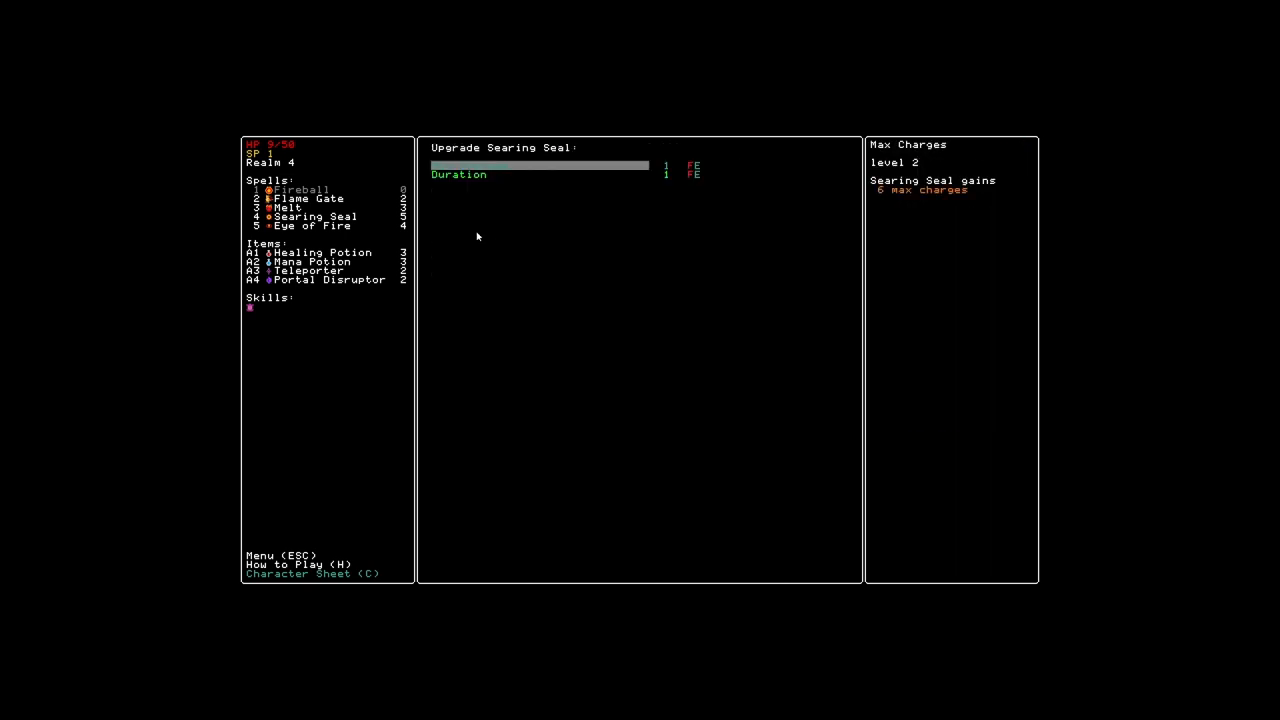
pyautogui.click(460, 174)
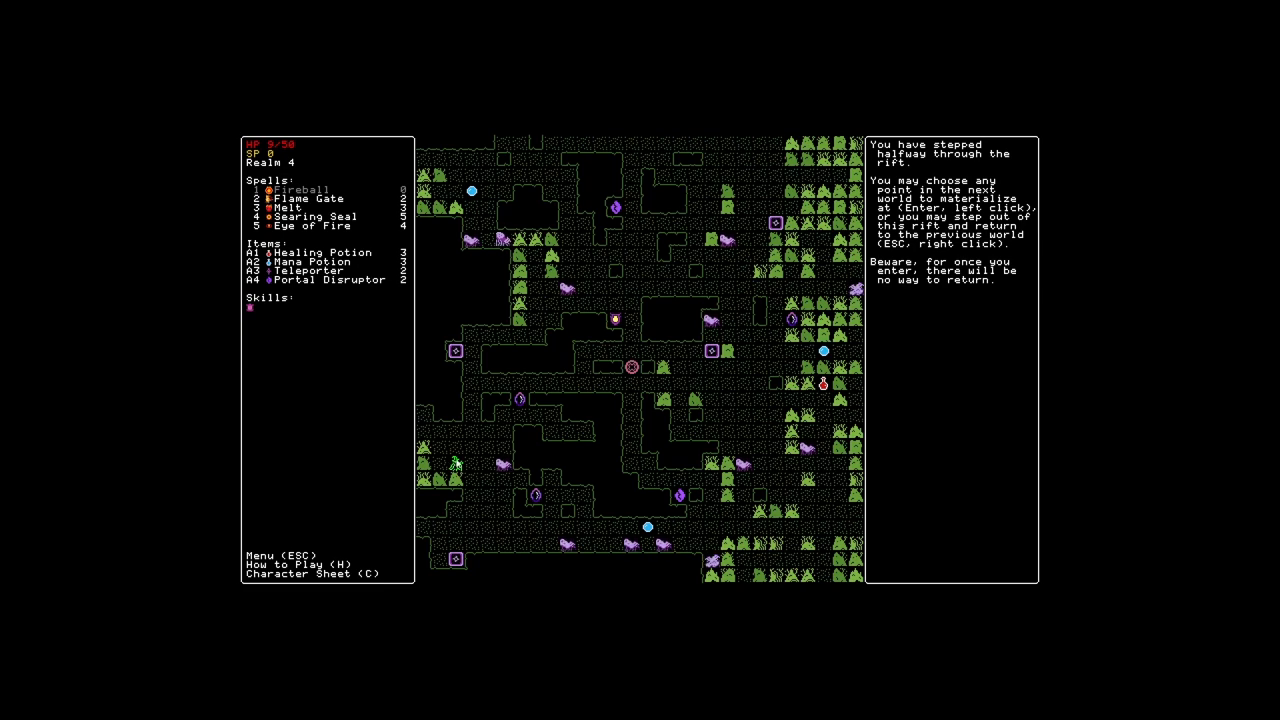
pyautogui.moveTo(590, 496)
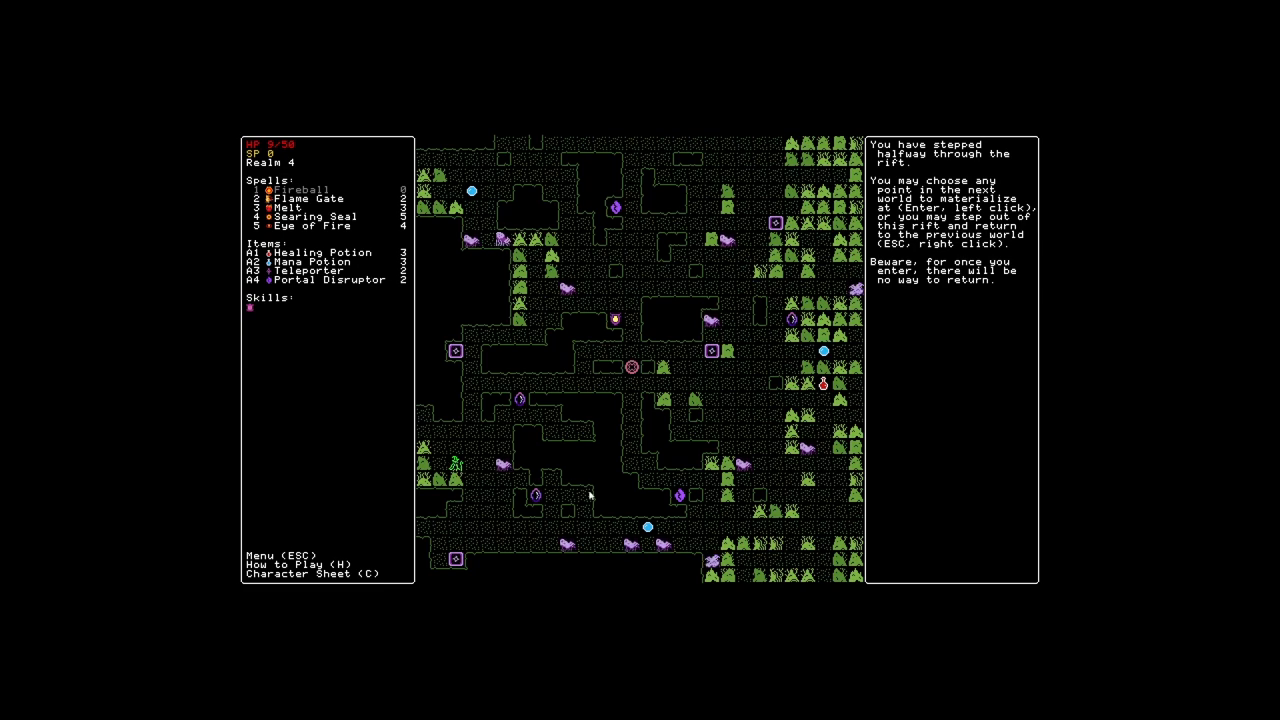
# Activate Searing Seal, cast Melt, and pass turns while the fire elementals fight the spiders
pyautogui.click(316, 216)
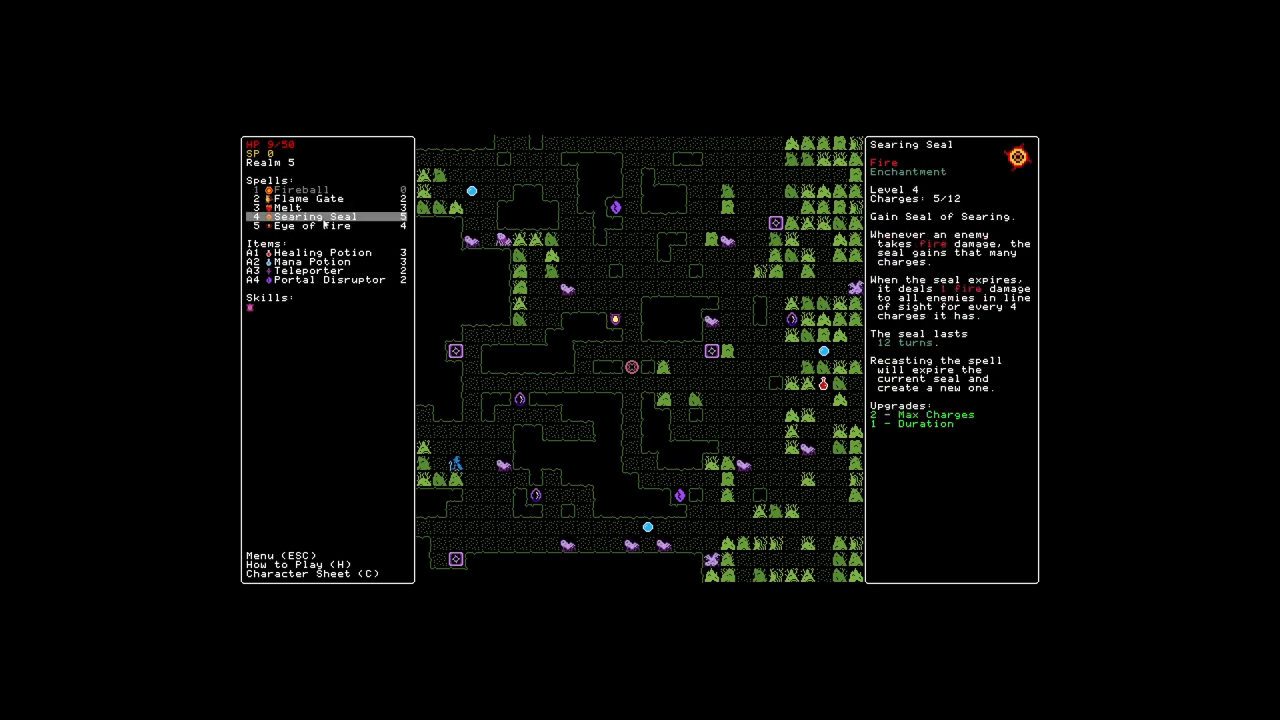
pyautogui.click(304, 198)
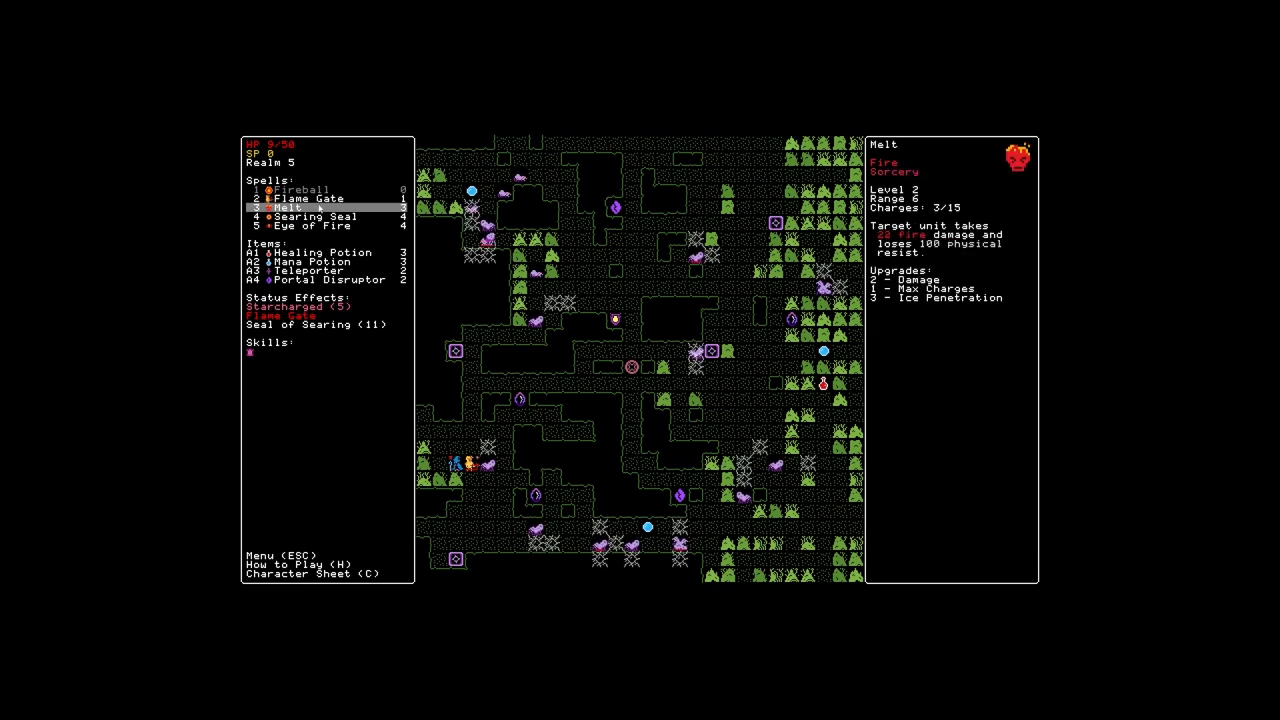
pyautogui.click(312, 224)
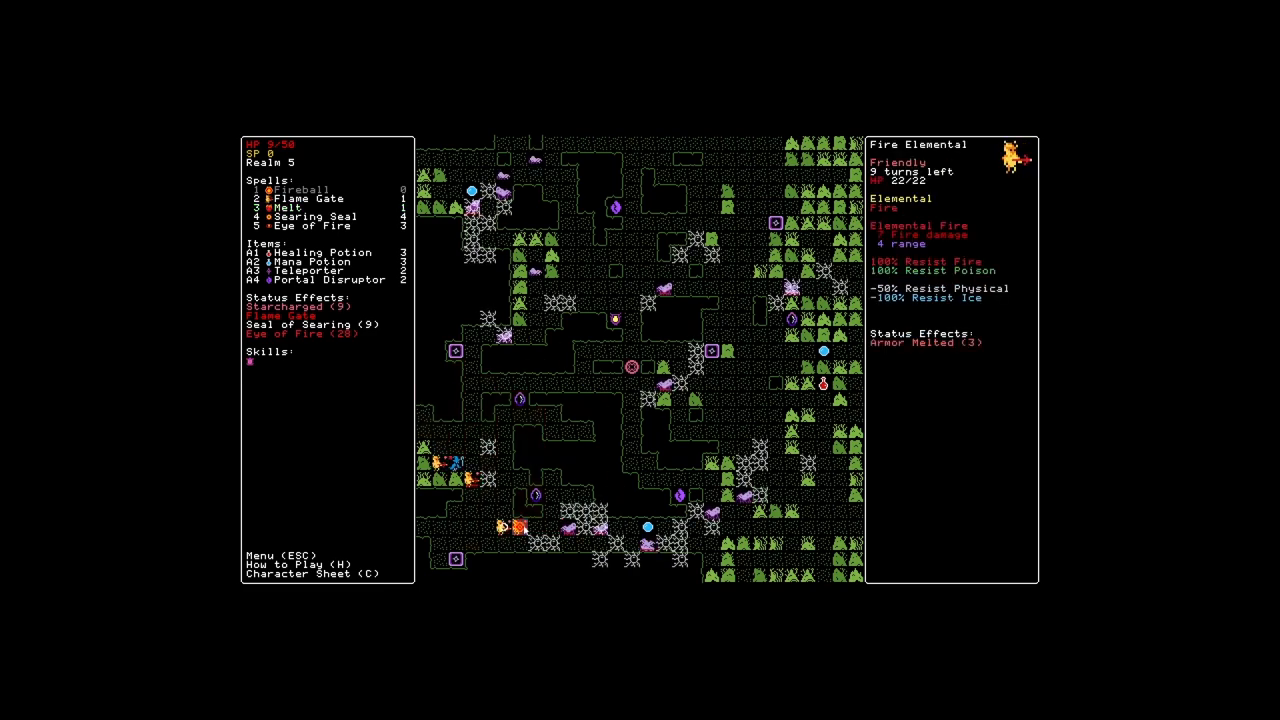
pyautogui.click(284, 216)
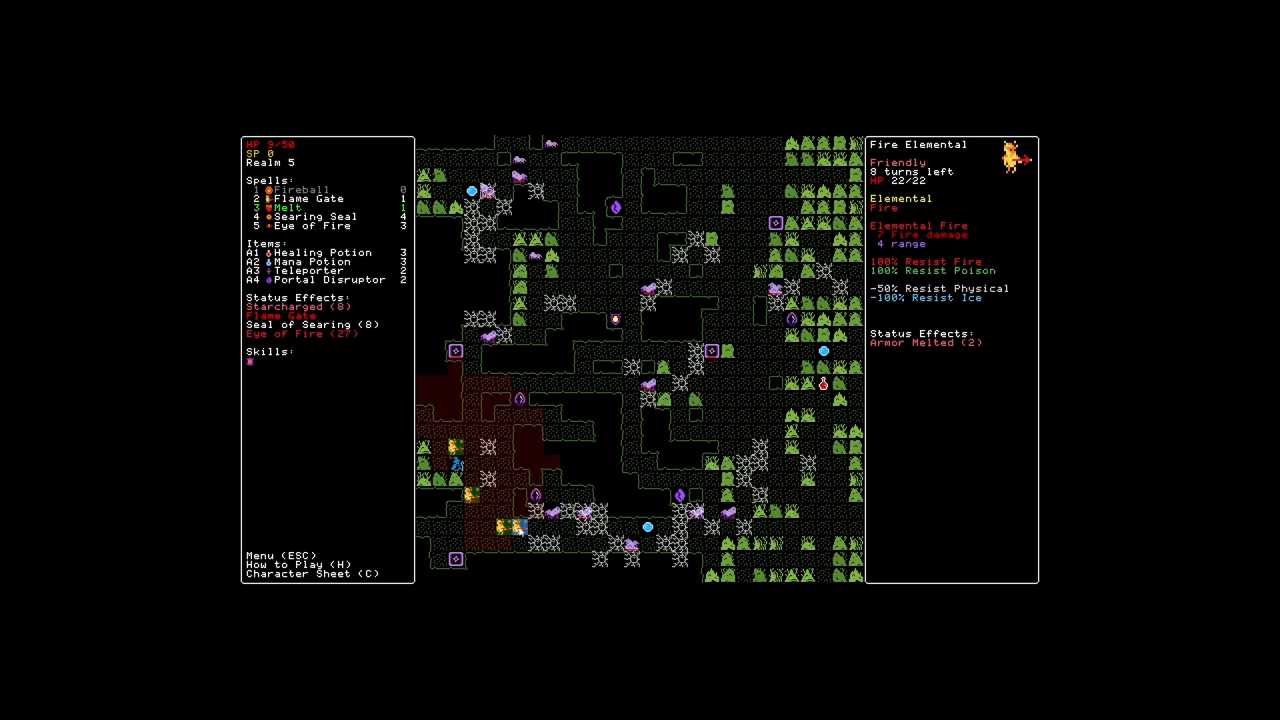
pyautogui.click(320, 260)
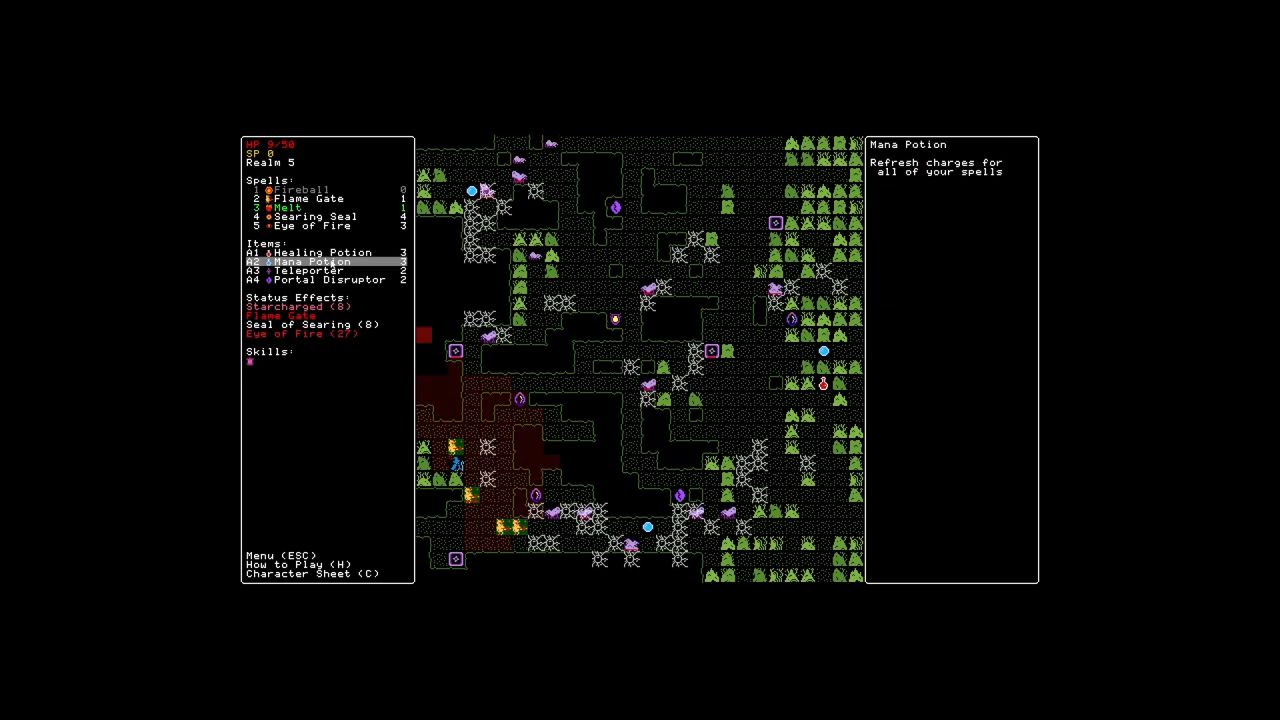
pyautogui.click(316, 224)
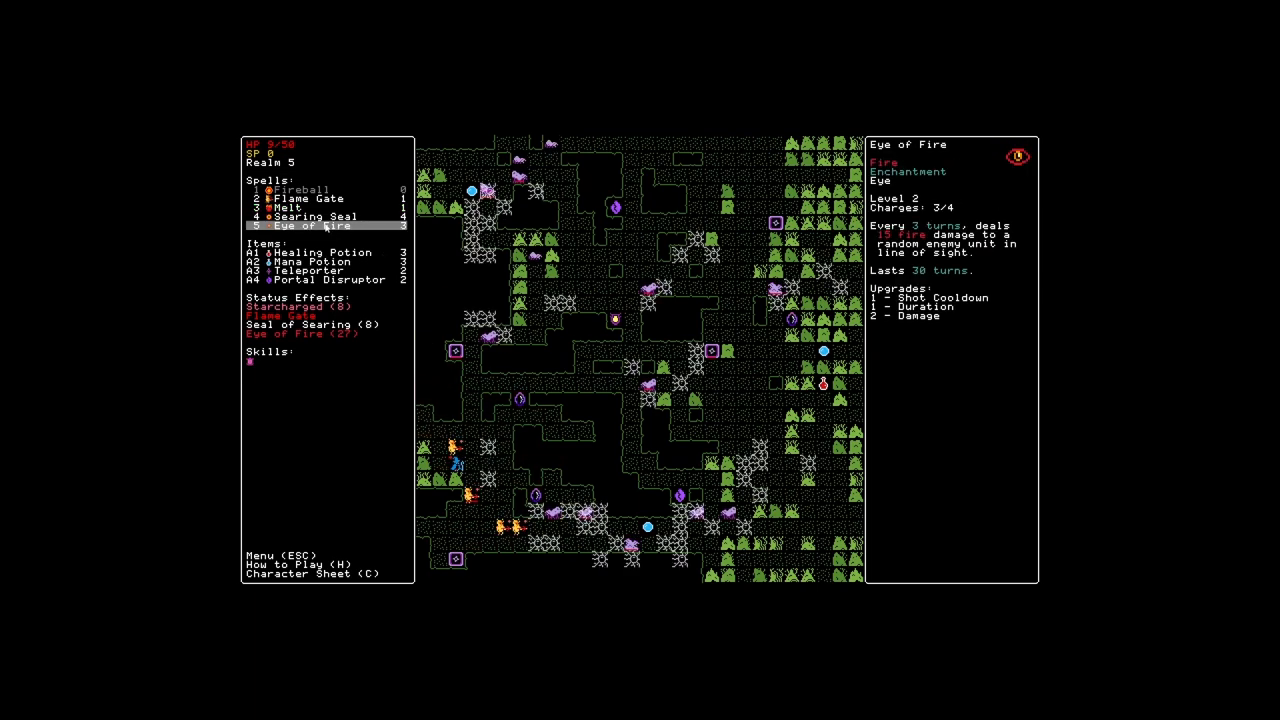
pyautogui.click(310, 198)
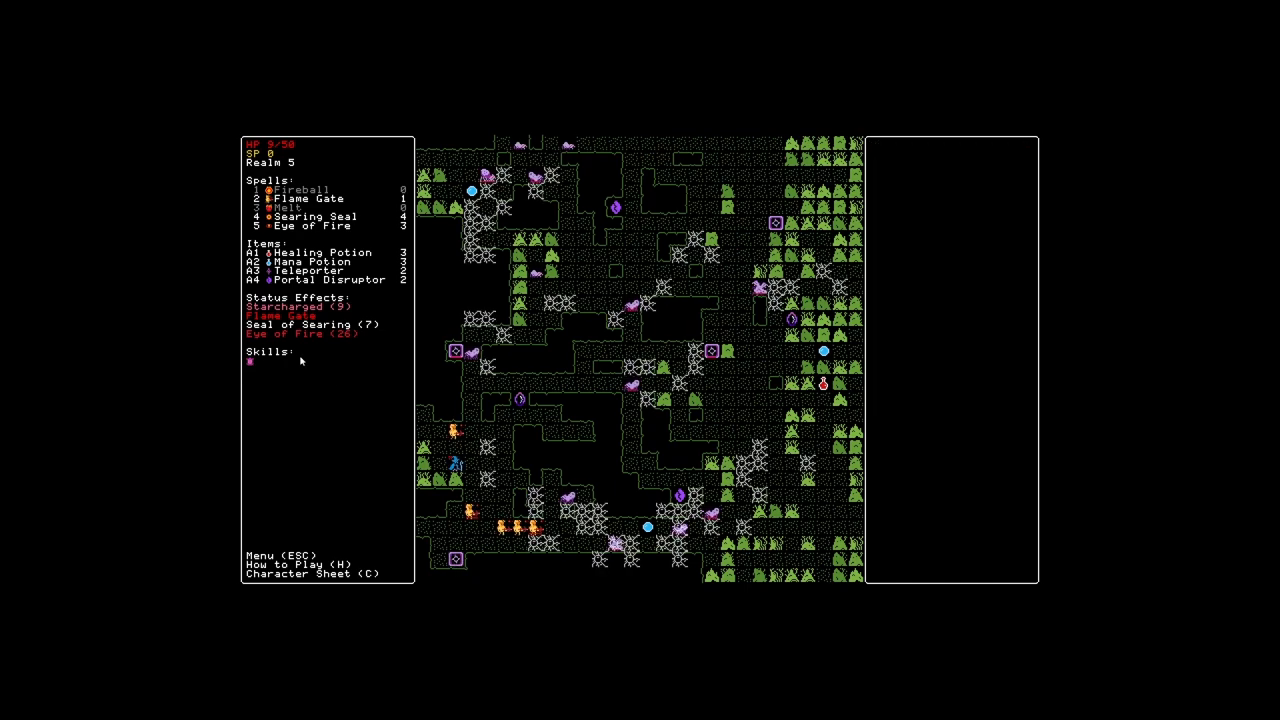
pyautogui.moveTo(290, 306)
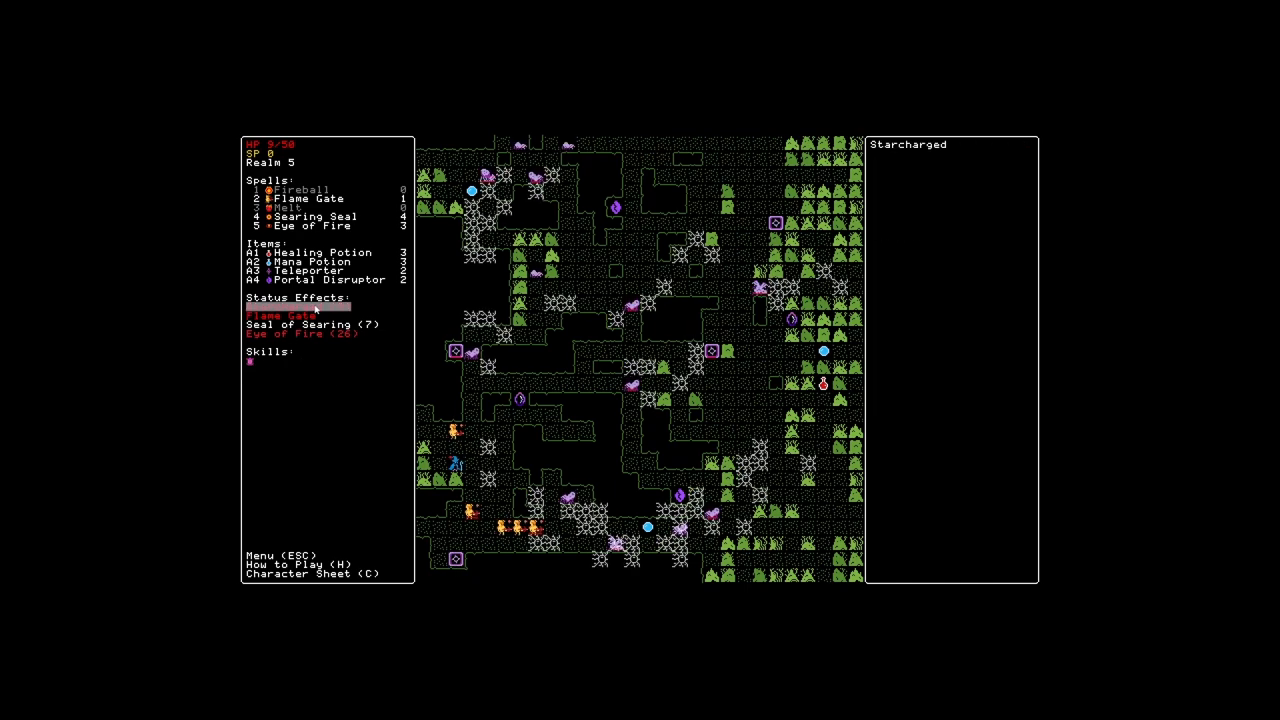
# Take turns on realm 5 until the elementals and Seal of Searing expire
pyautogui.click(304, 198)
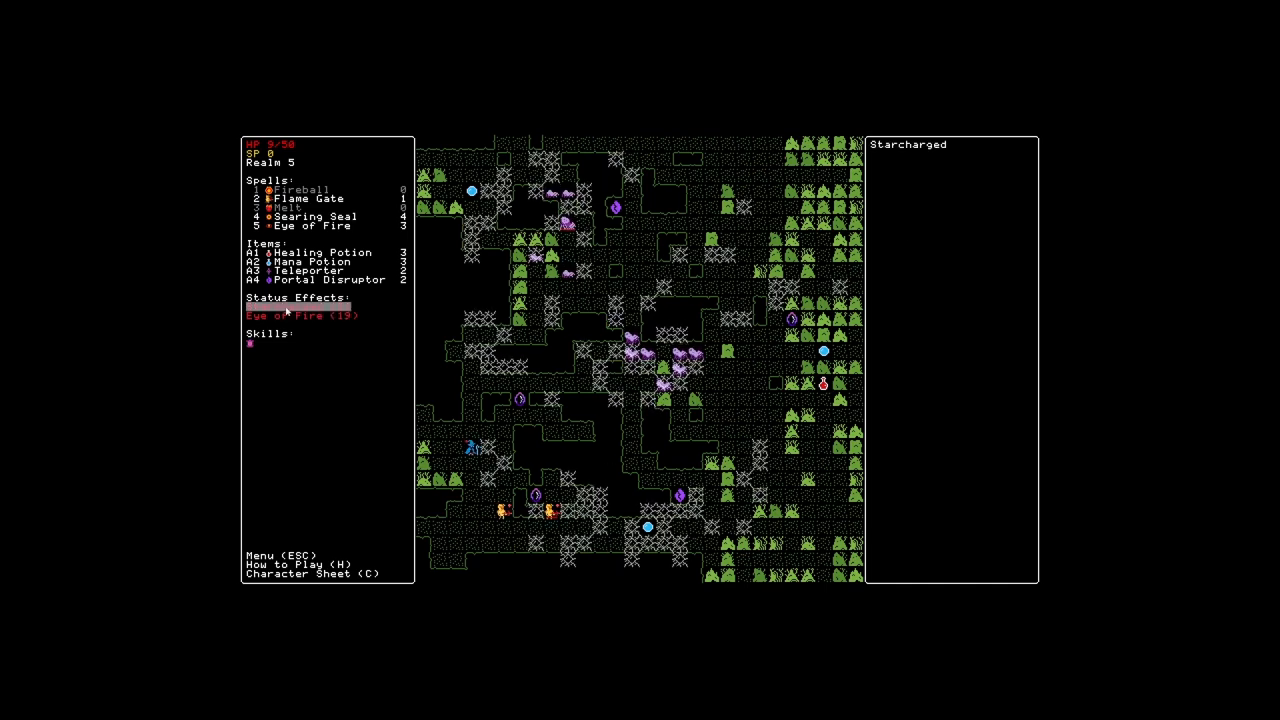
pyautogui.click(316, 216)
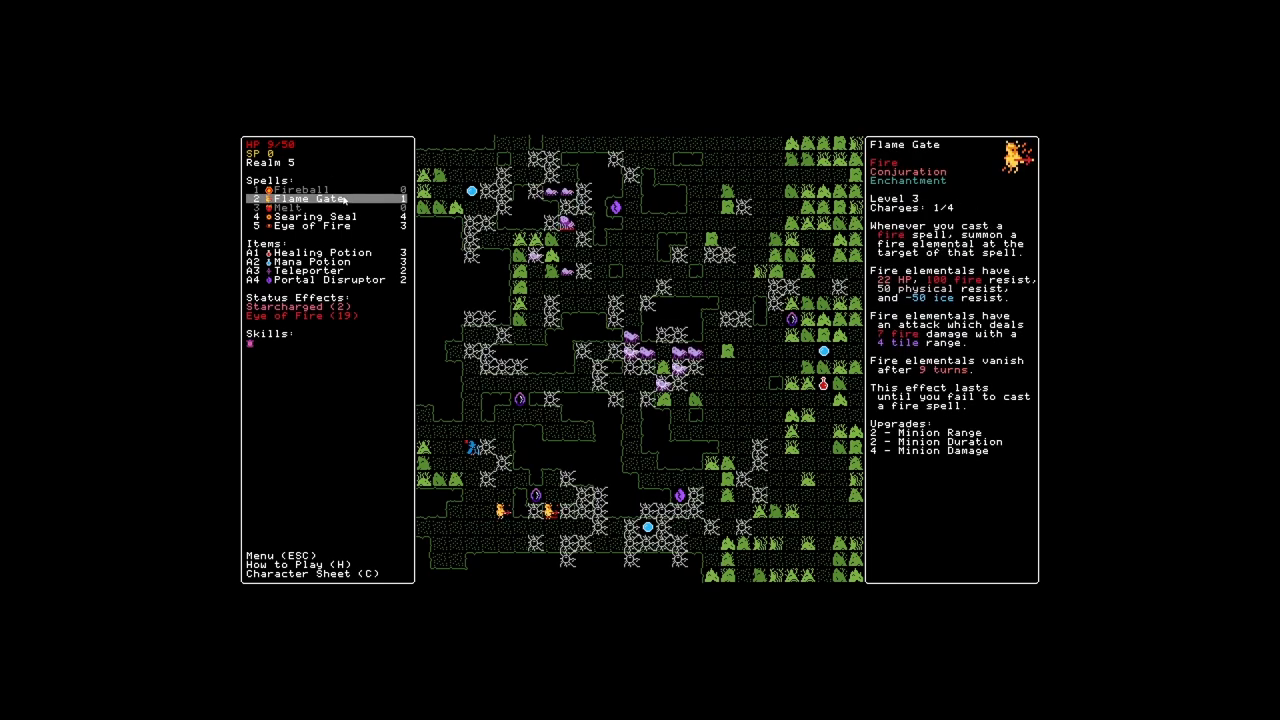
pyautogui.click(316, 224)
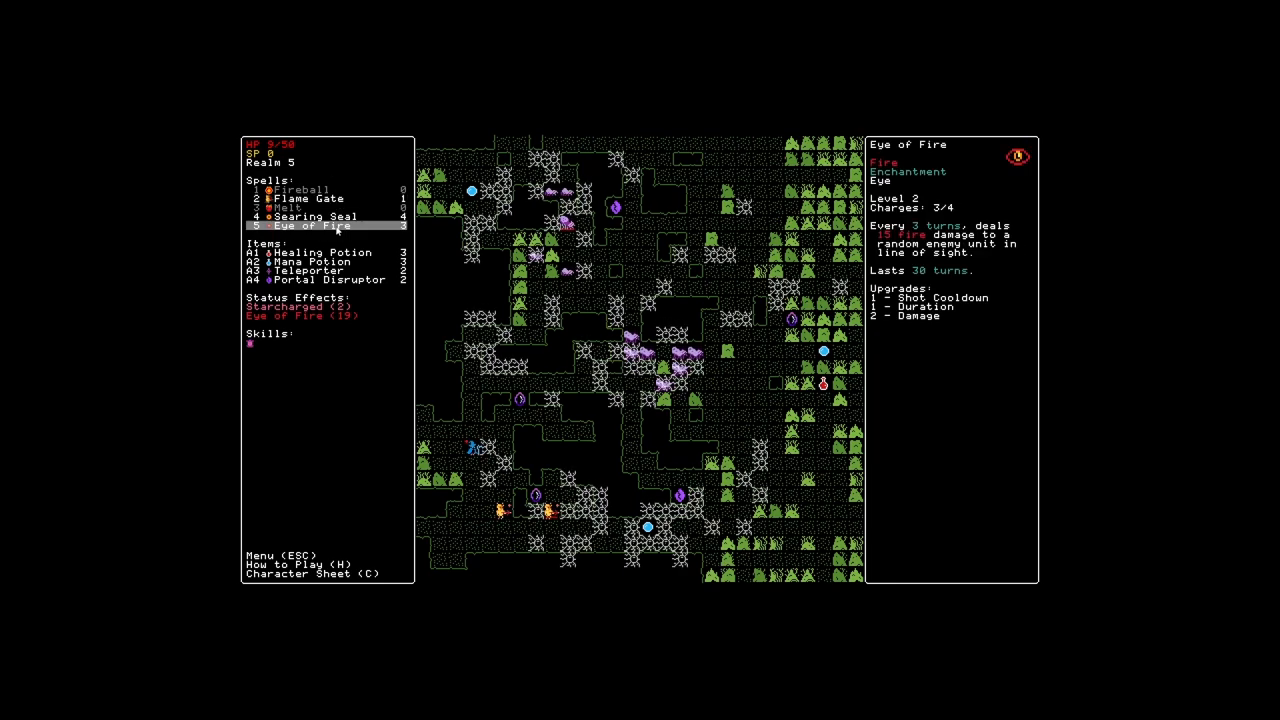
pyautogui.click(316, 216)
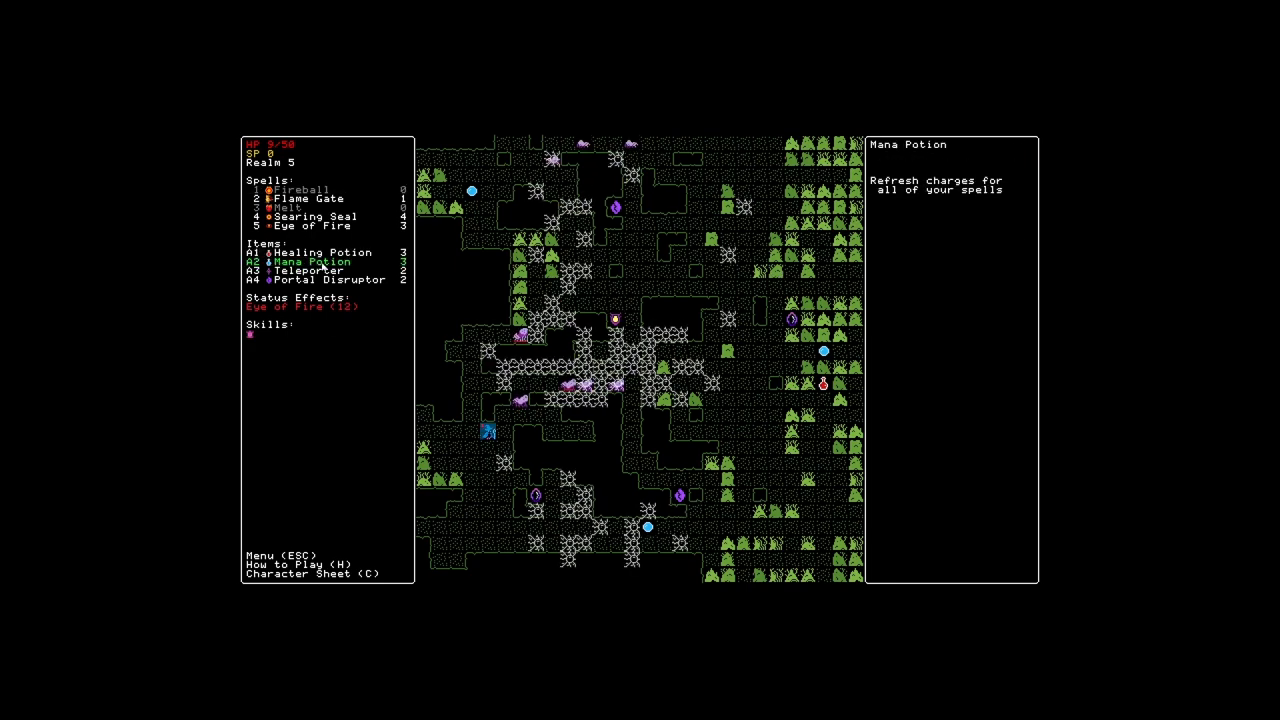
# Drink a mana potion, then hurl Fireballs at the nearby giant spiders, leaving 14 charges
pyautogui.press('a2')
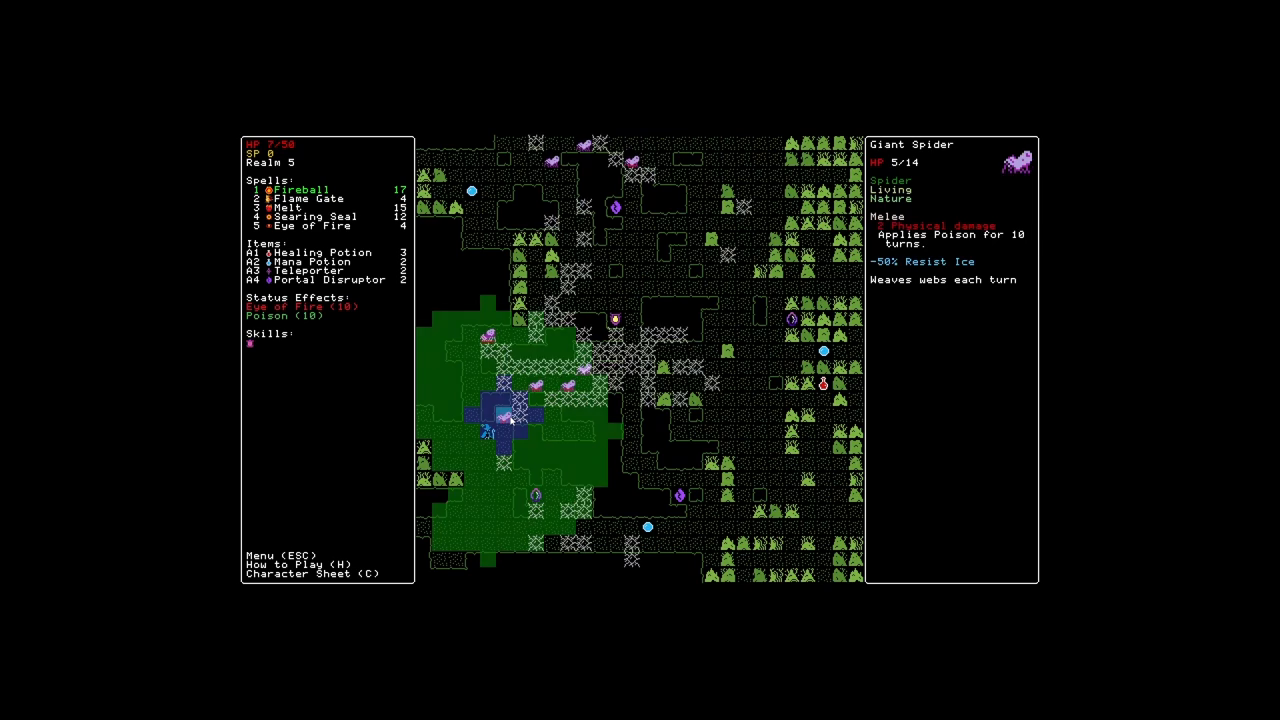
pyautogui.click(320, 190)
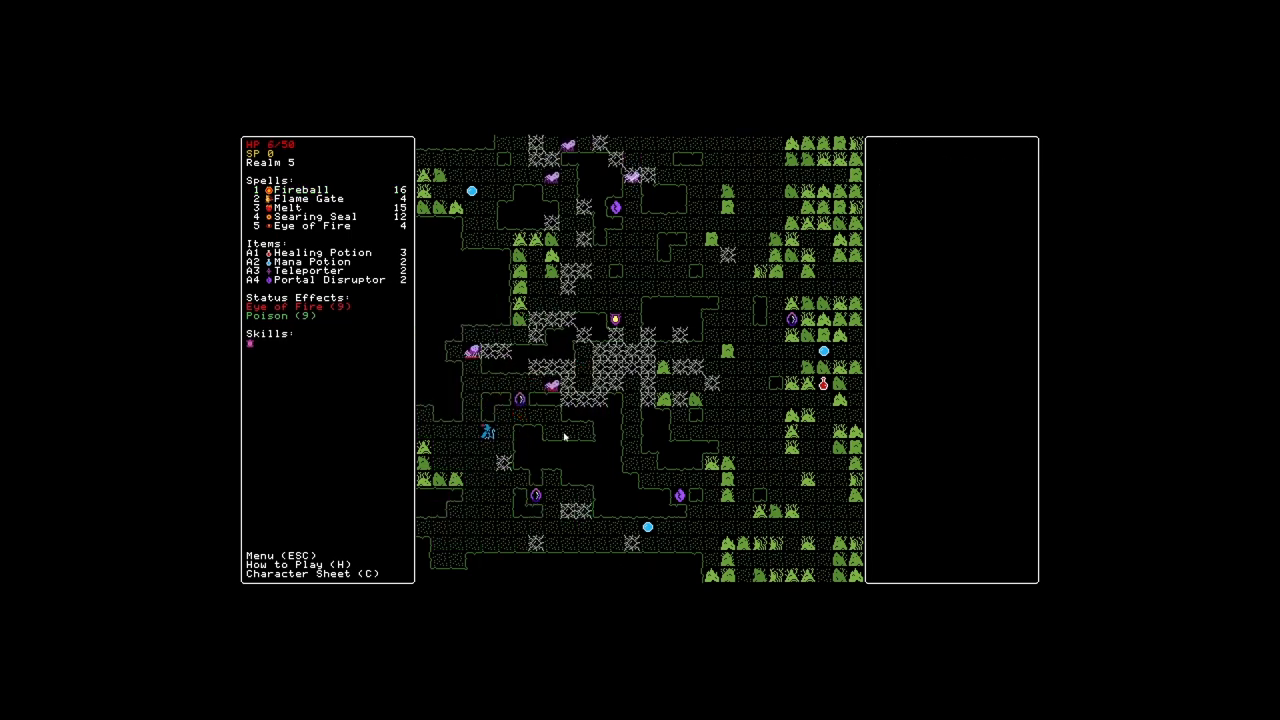
pyautogui.click(296, 188)
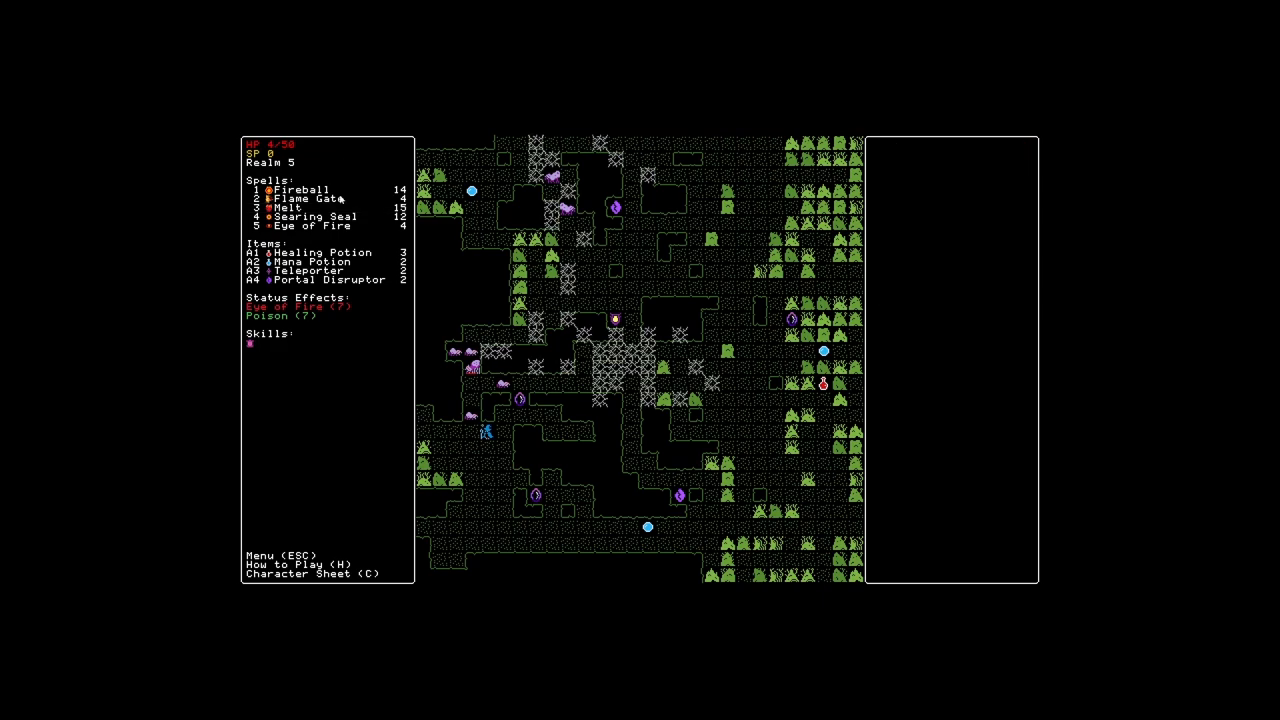
pyautogui.click(318, 252)
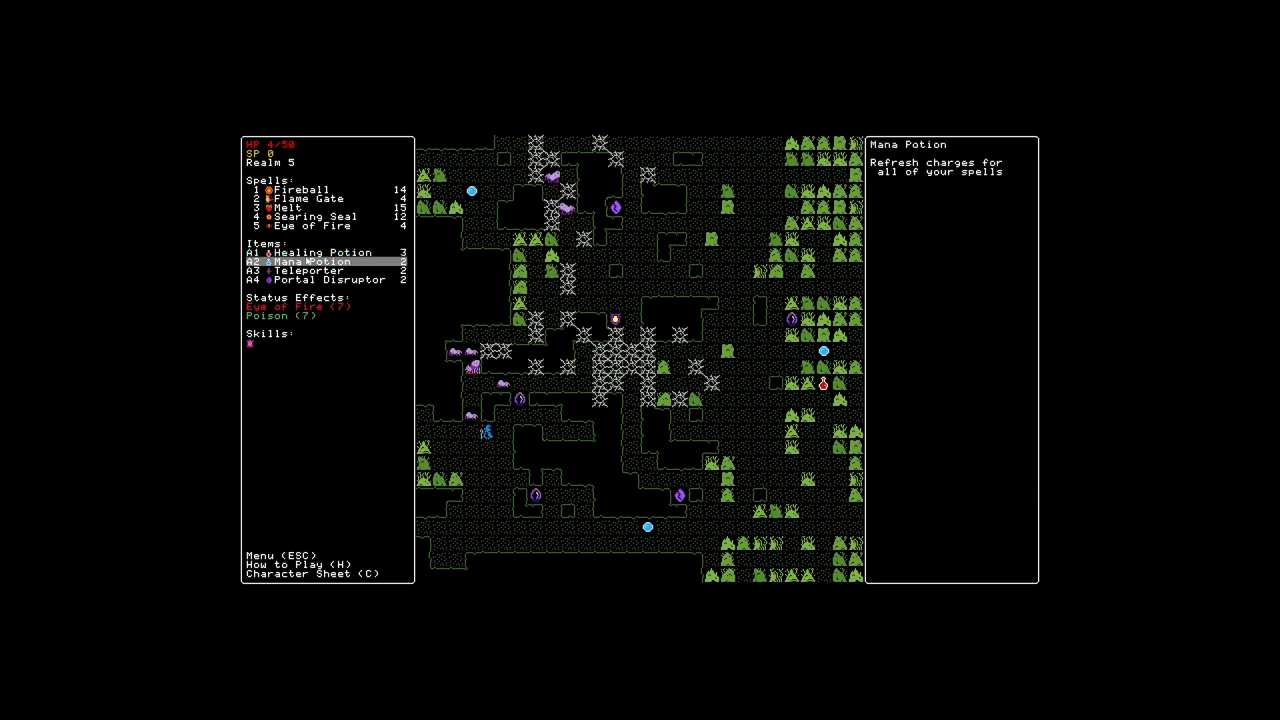
# Keep acting against the spiders on the map until the wizard falls and the DEFEATED summary appears
pyautogui.click(320, 252)
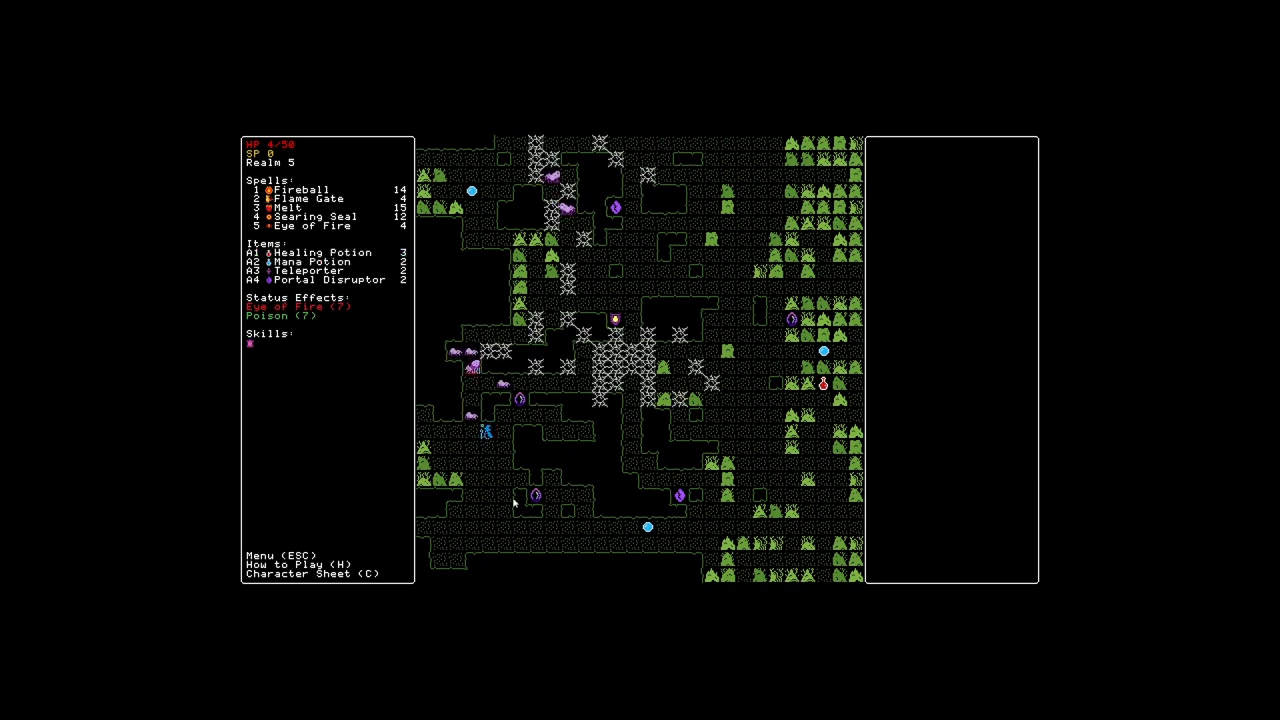
pyautogui.click(316, 272)
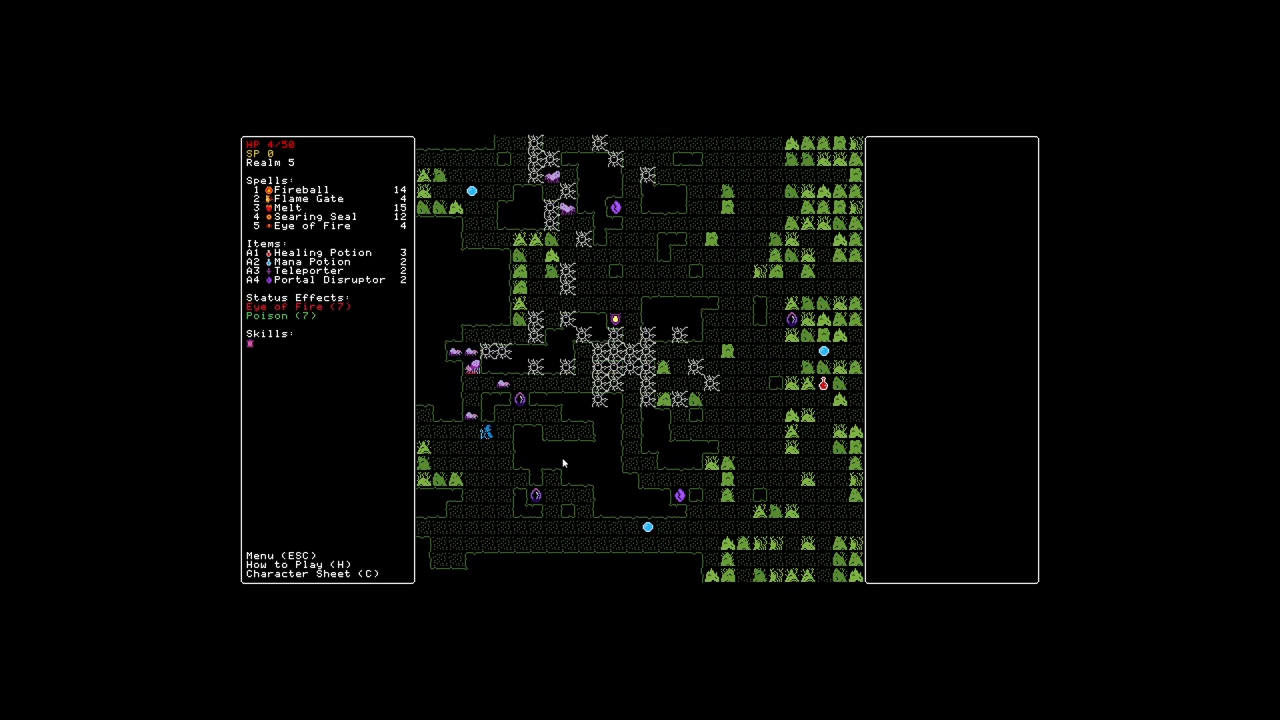
pyautogui.click(310, 224)
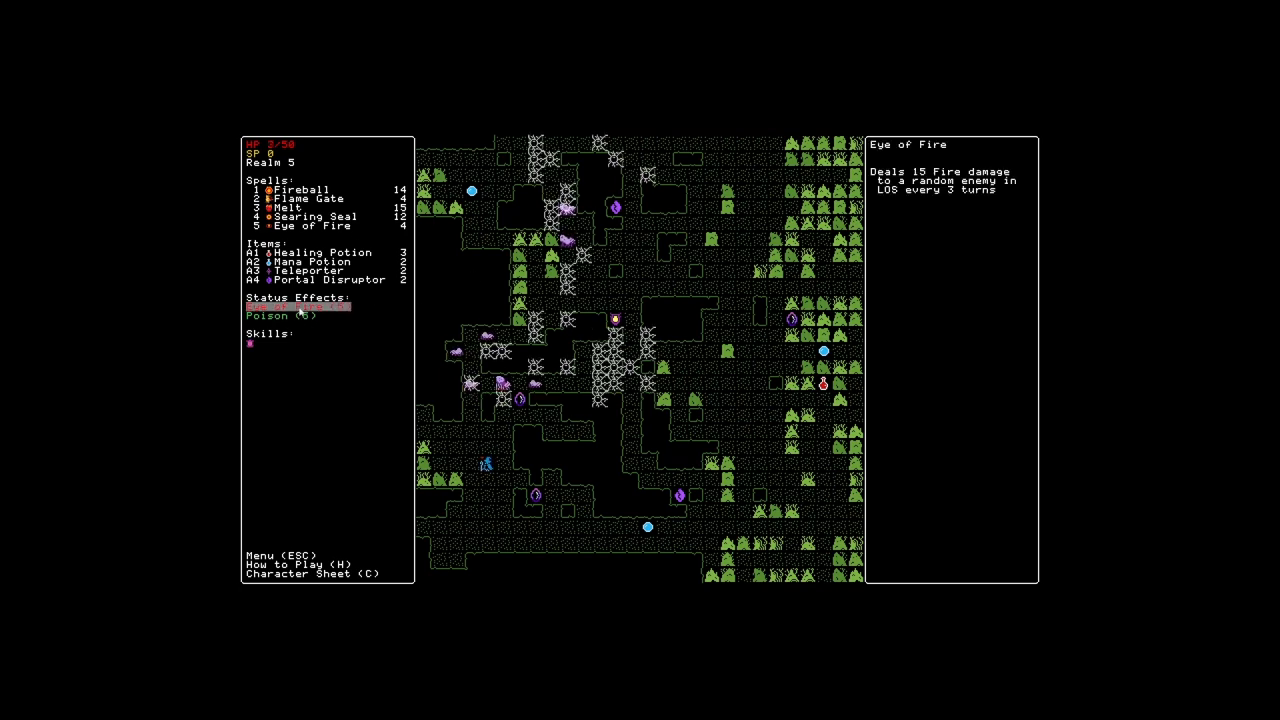
pyautogui.click(280, 316)
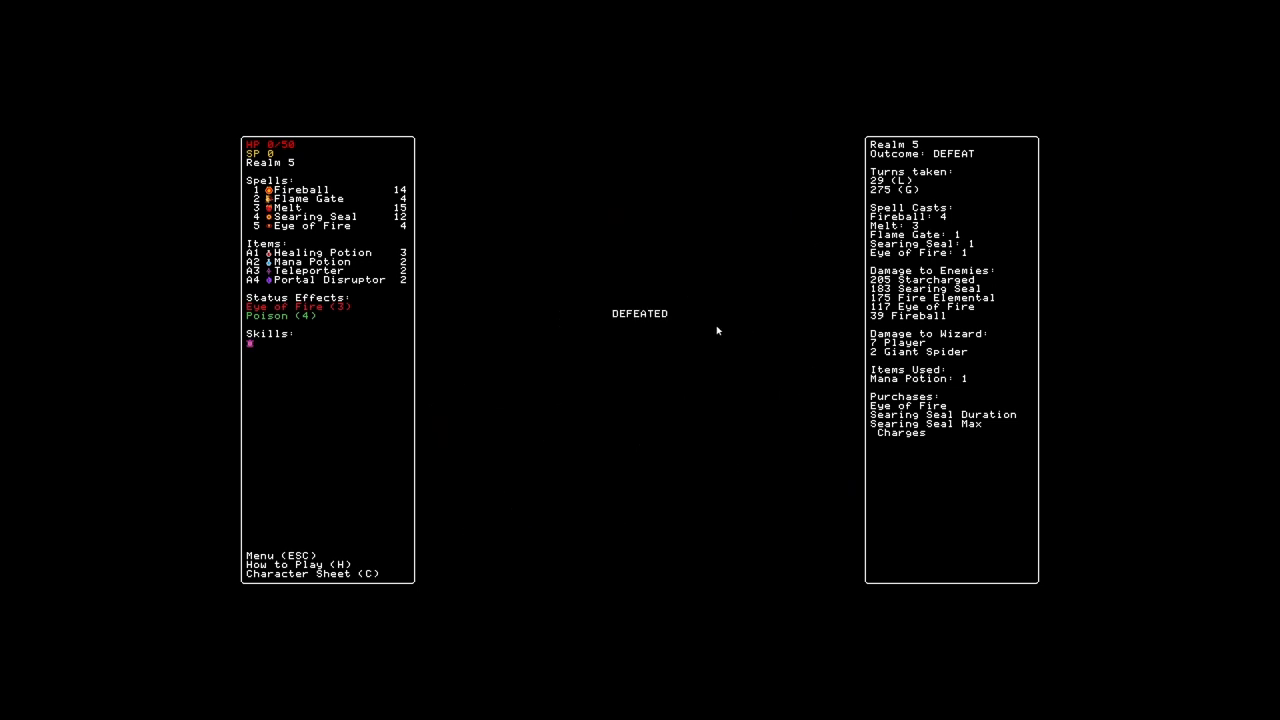
pyautogui.moveTo(362, 408)
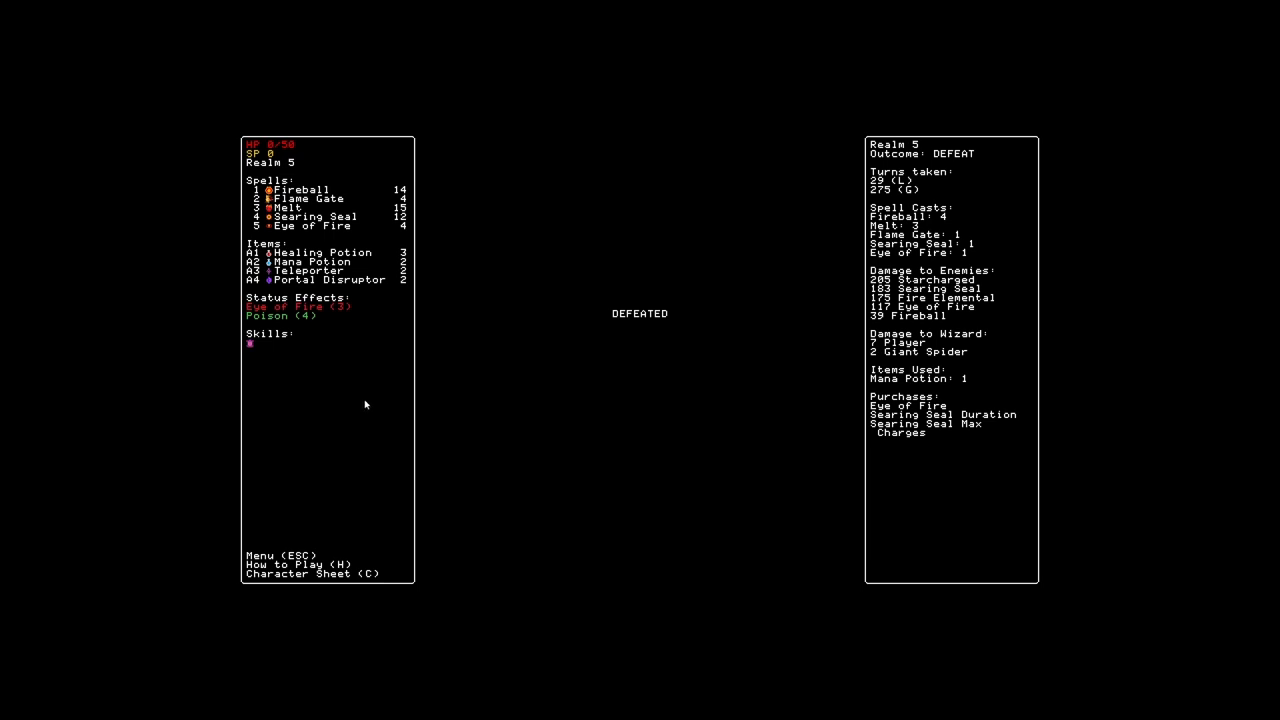
pyautogui.moveTo(708, 384)
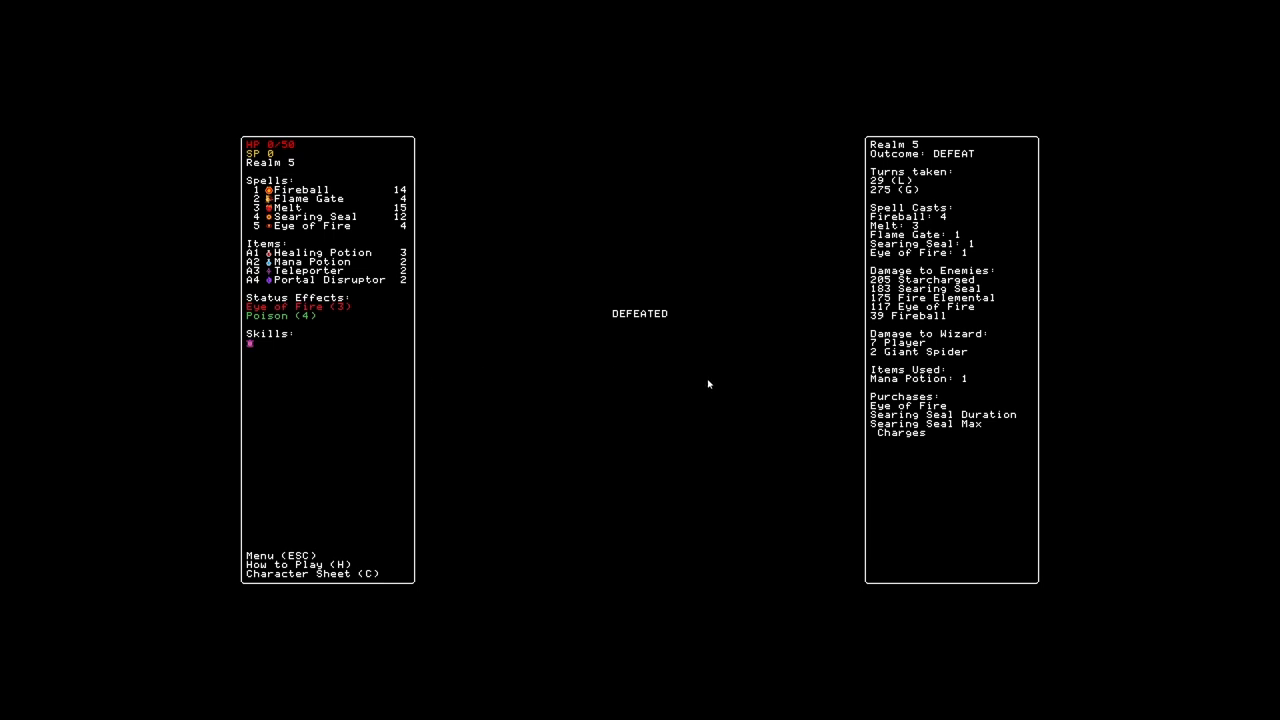
pyautogui.moveTo(582, 320)
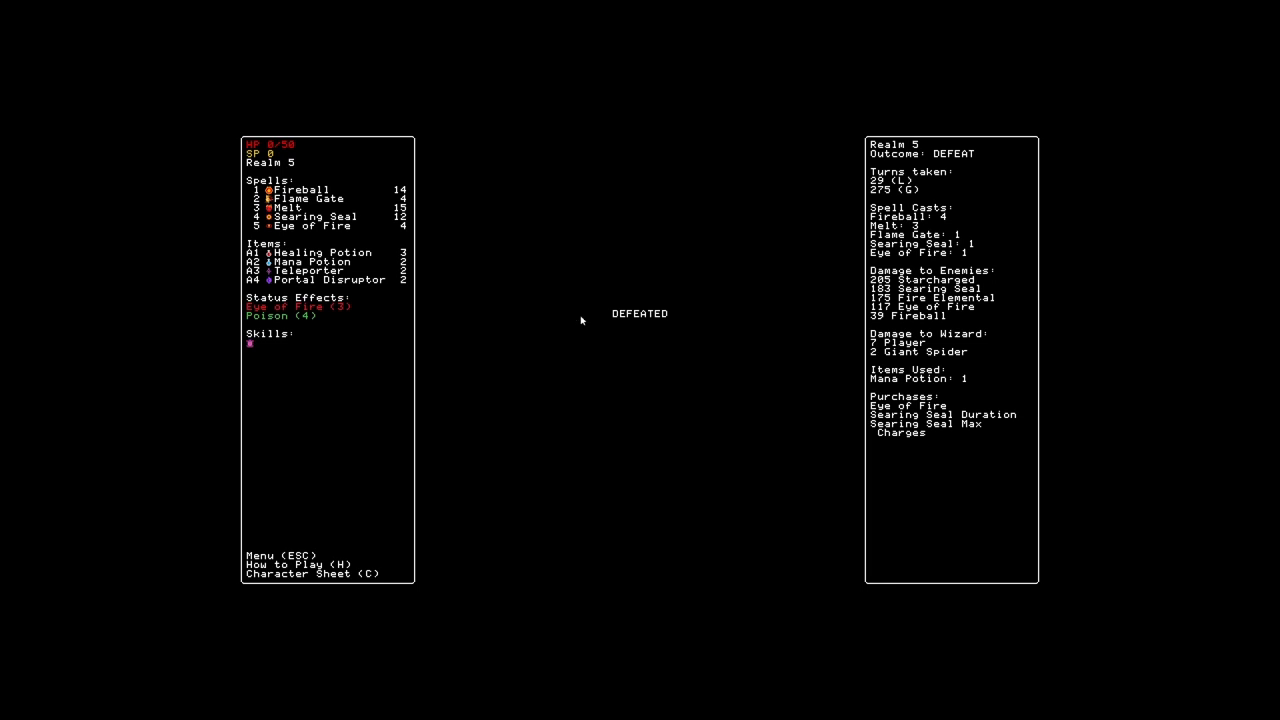
pyautogui.moveTo(320, 420)
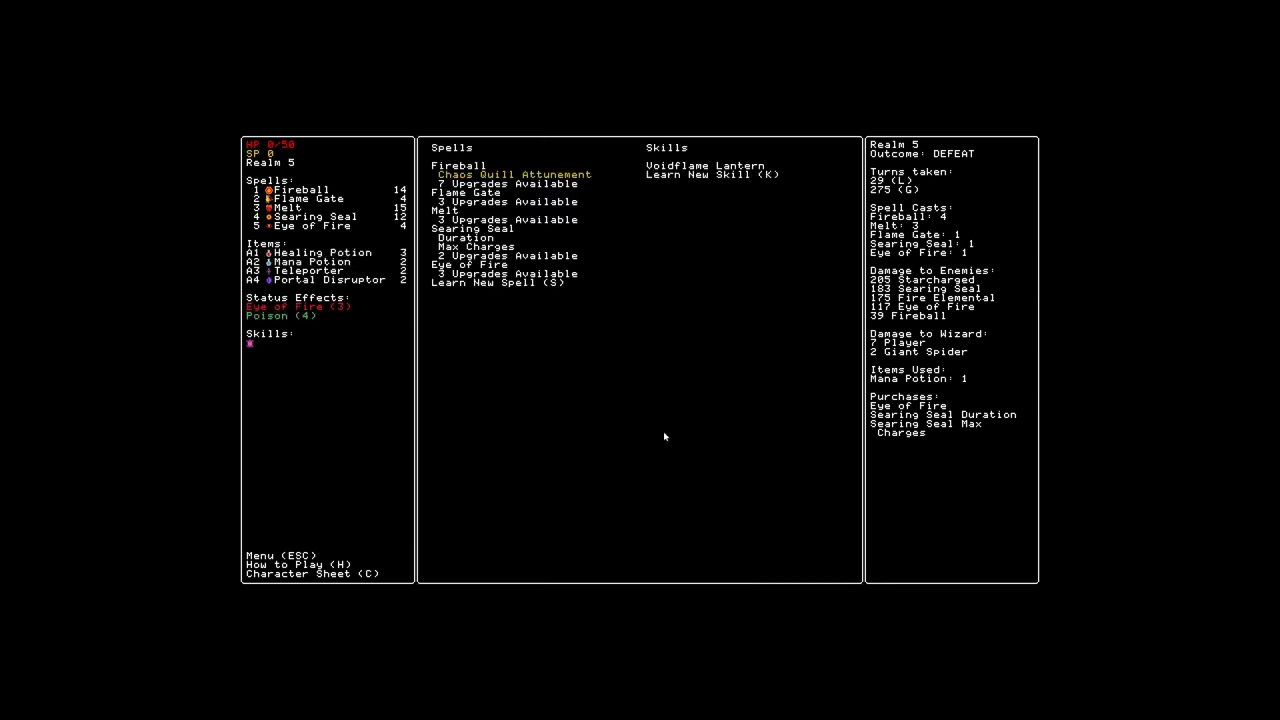
pyautogui.moveTo(290, 316)
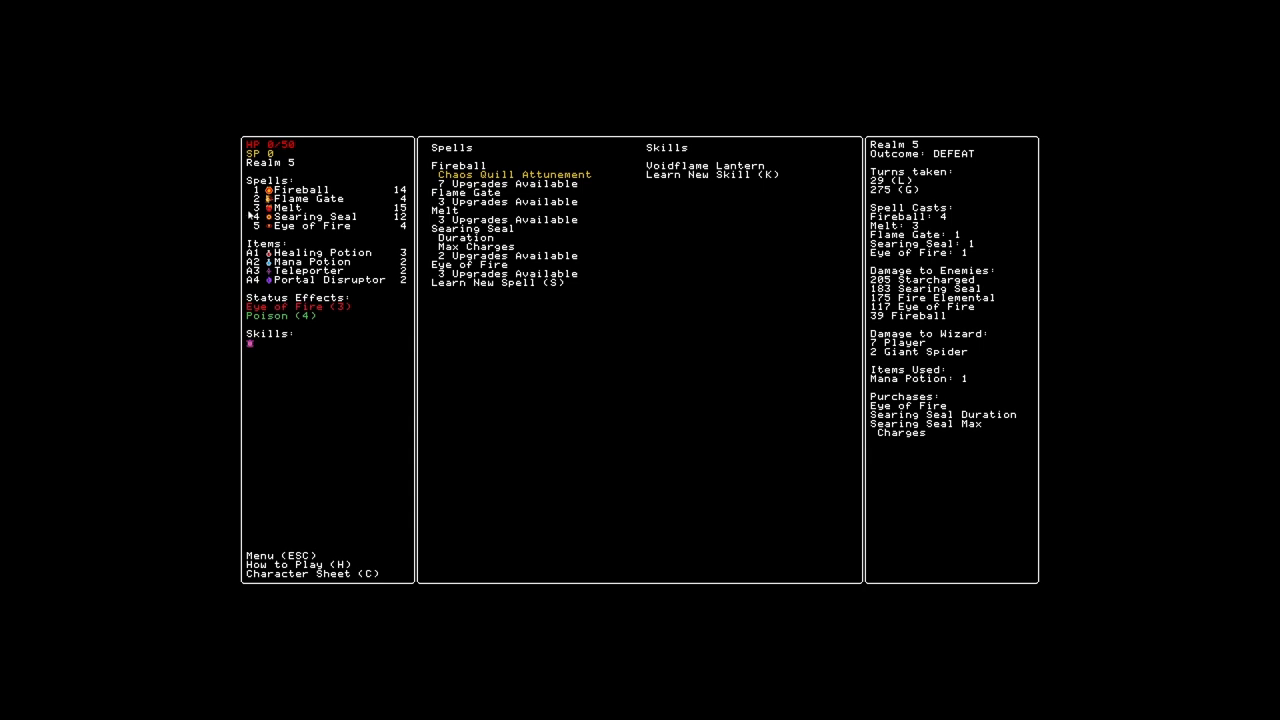
pyautogui.moveTo(252, 356)
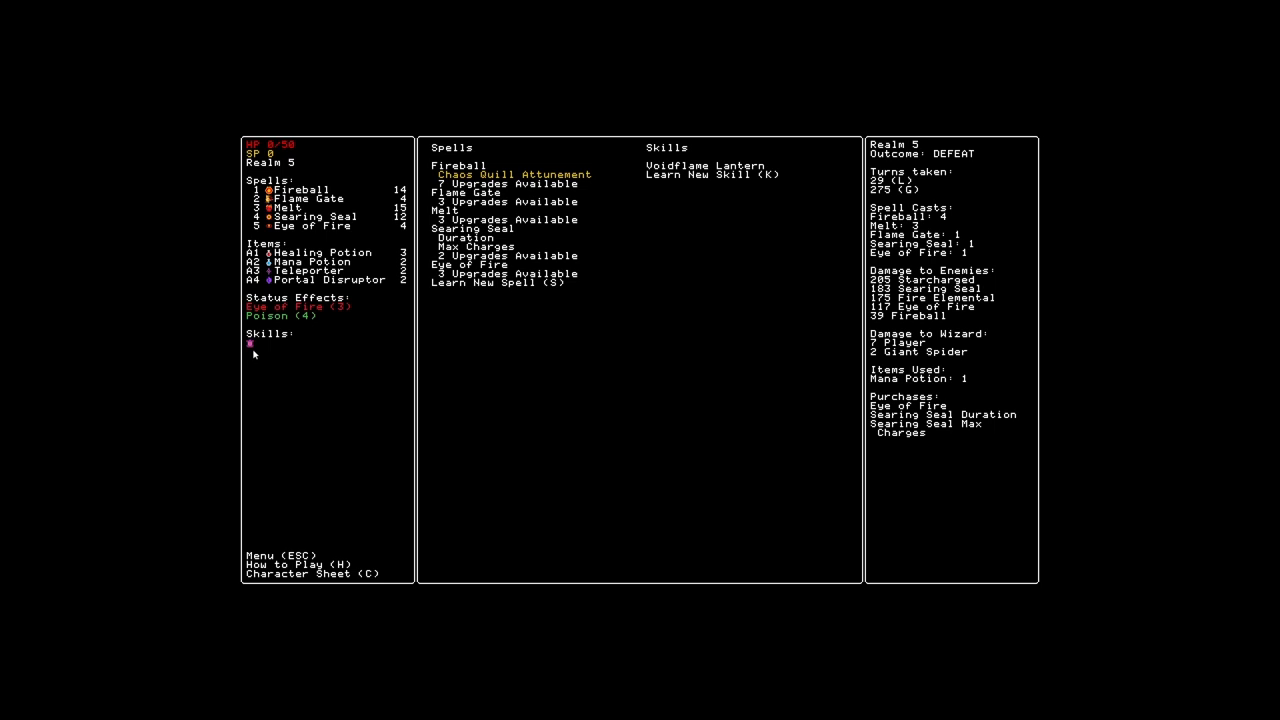
pyautogui.moveTo(722, 420)
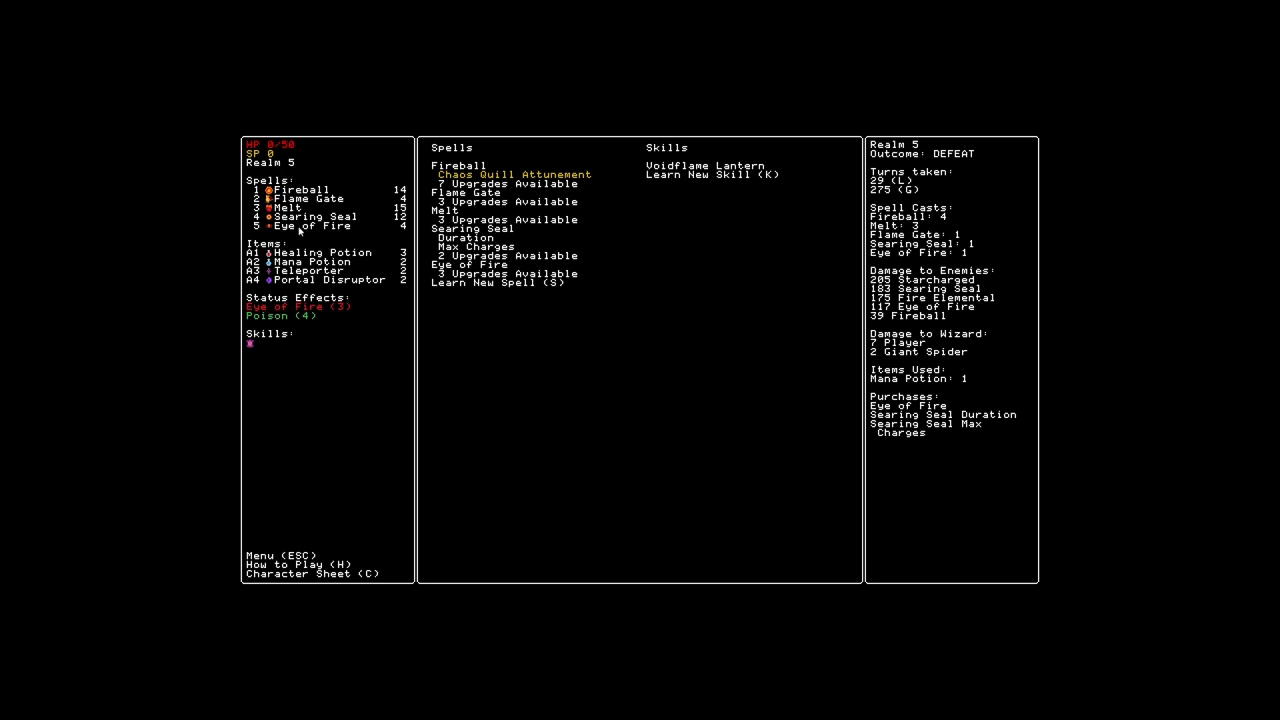
pyautogui.moveTo(568, 538)
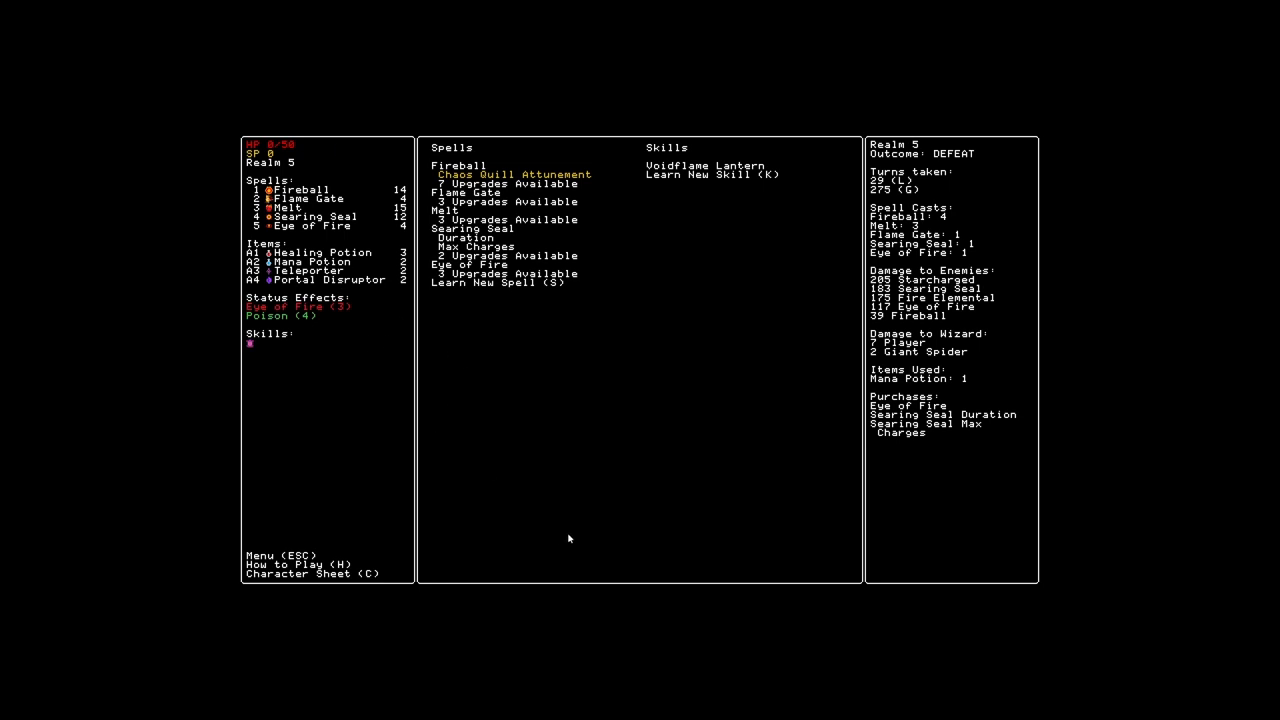
pyautogui.moveTo(558, 470)
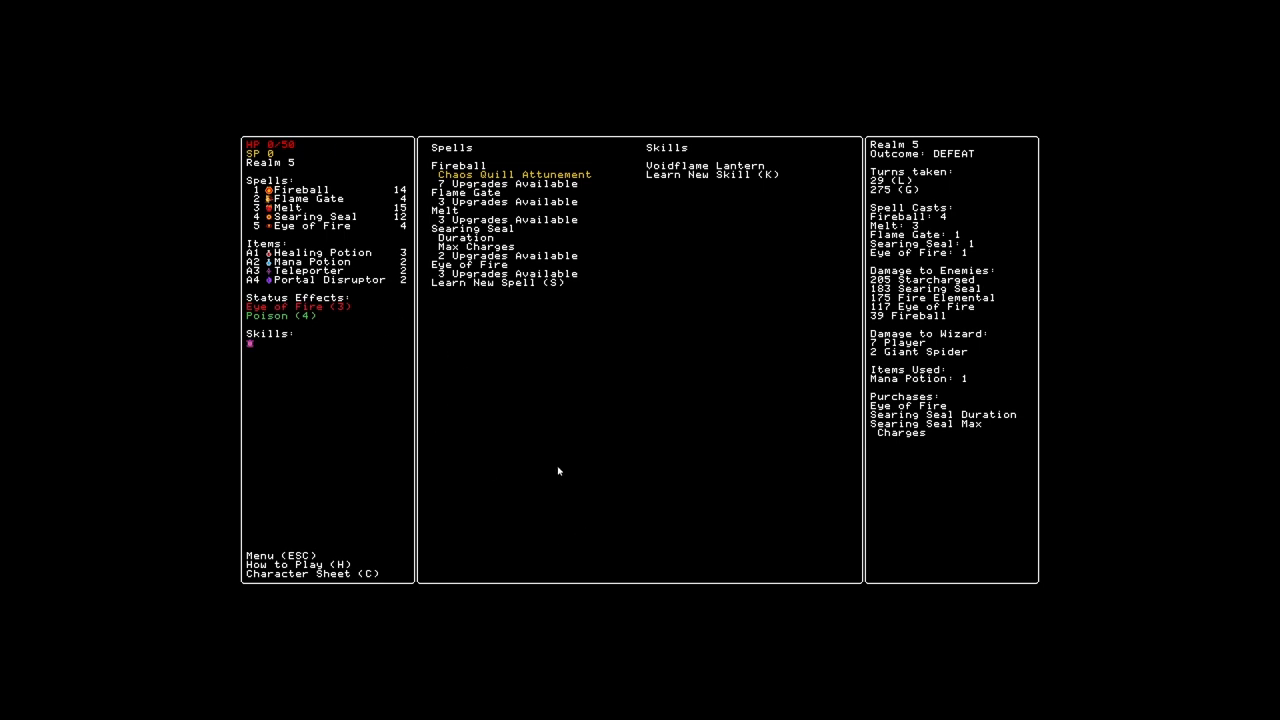
pyautogui.moveTo(598, 532)
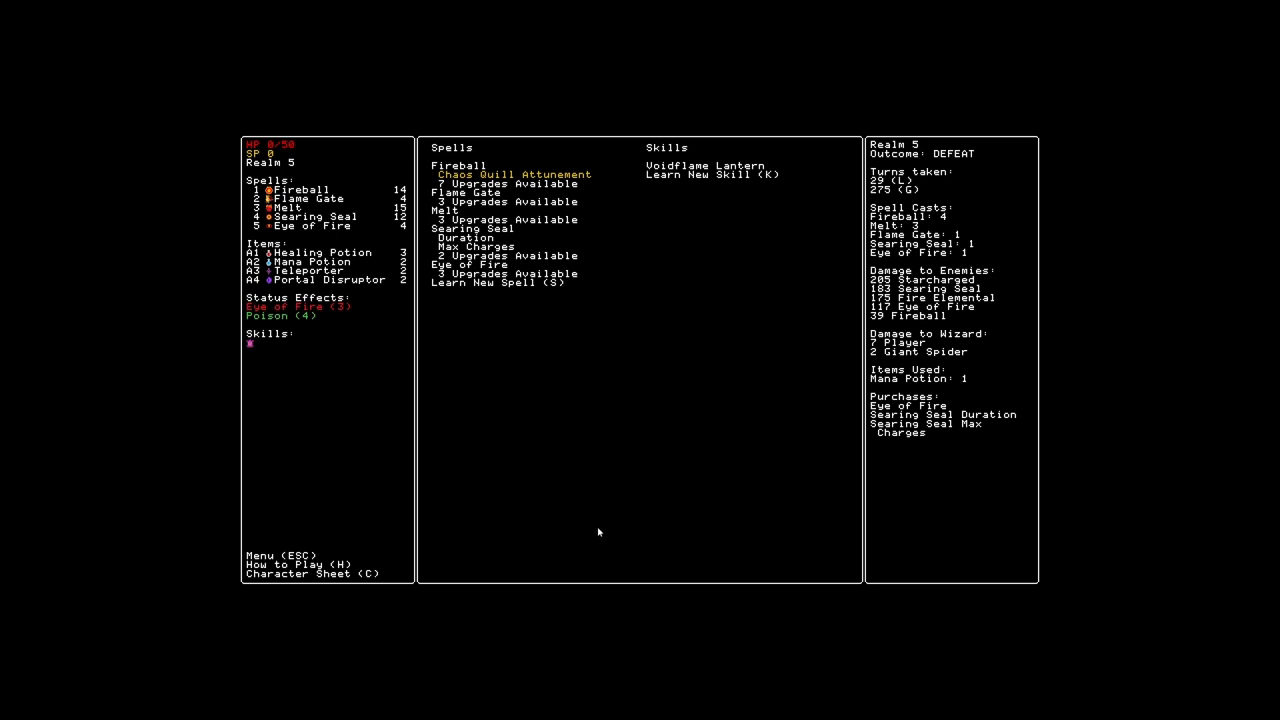
pyautogui.moveTo(420, 410)
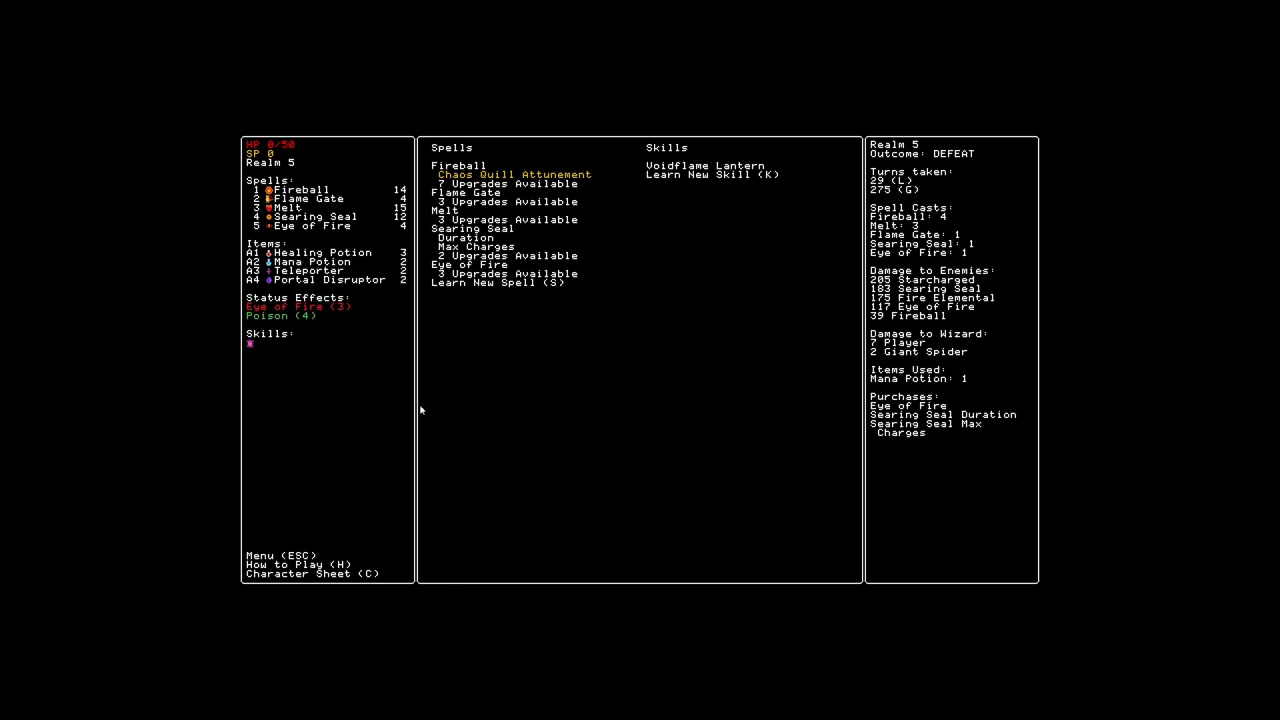
pyautogui.moveTo(668, 428)
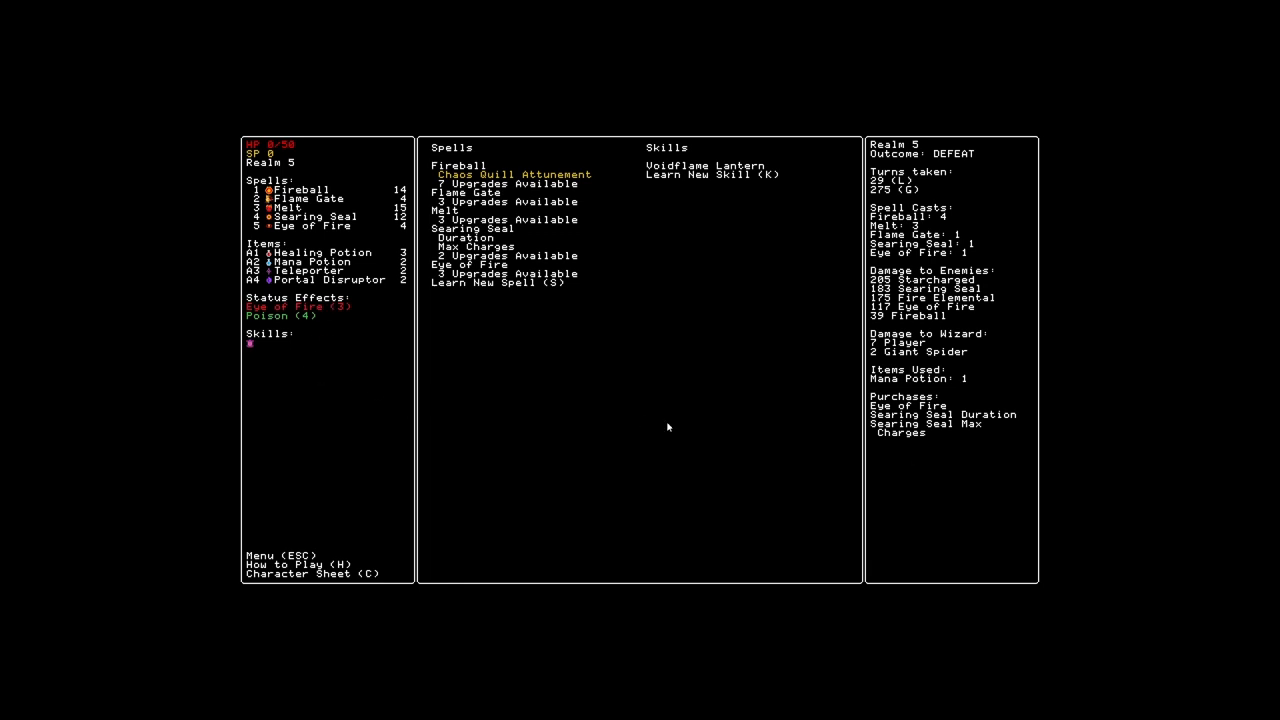
pyautogui.moveTo(490, 412)
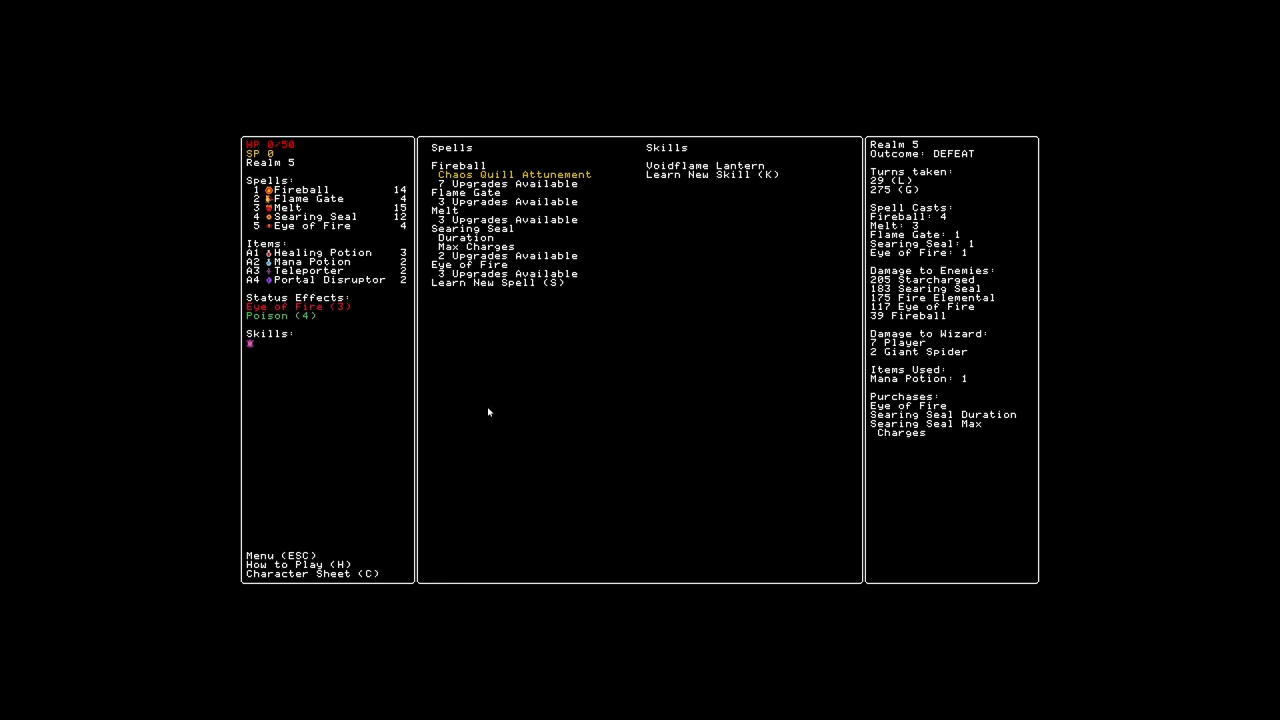